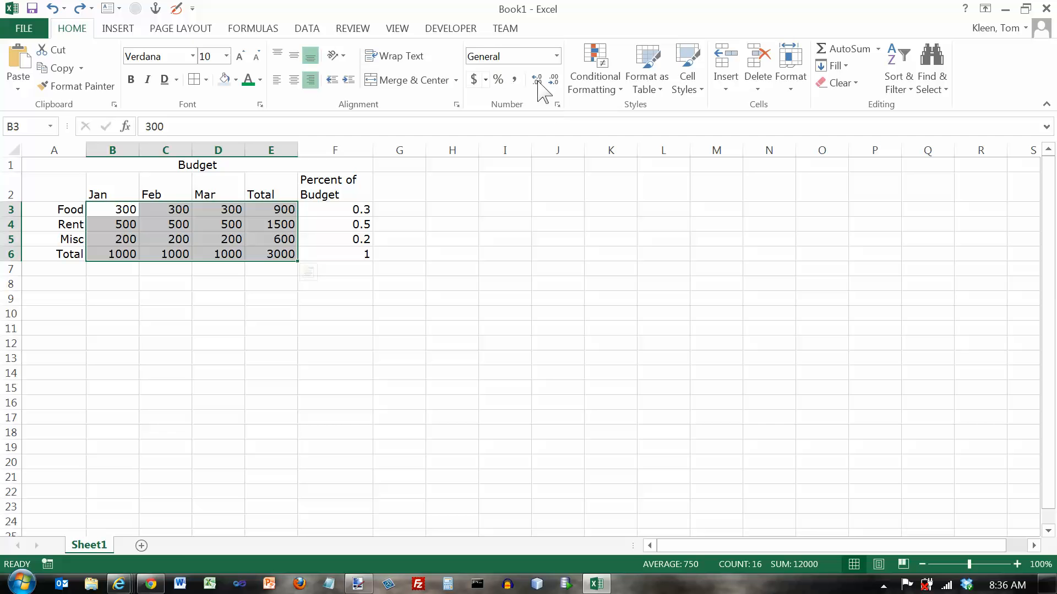
mouse_move(543, 118)
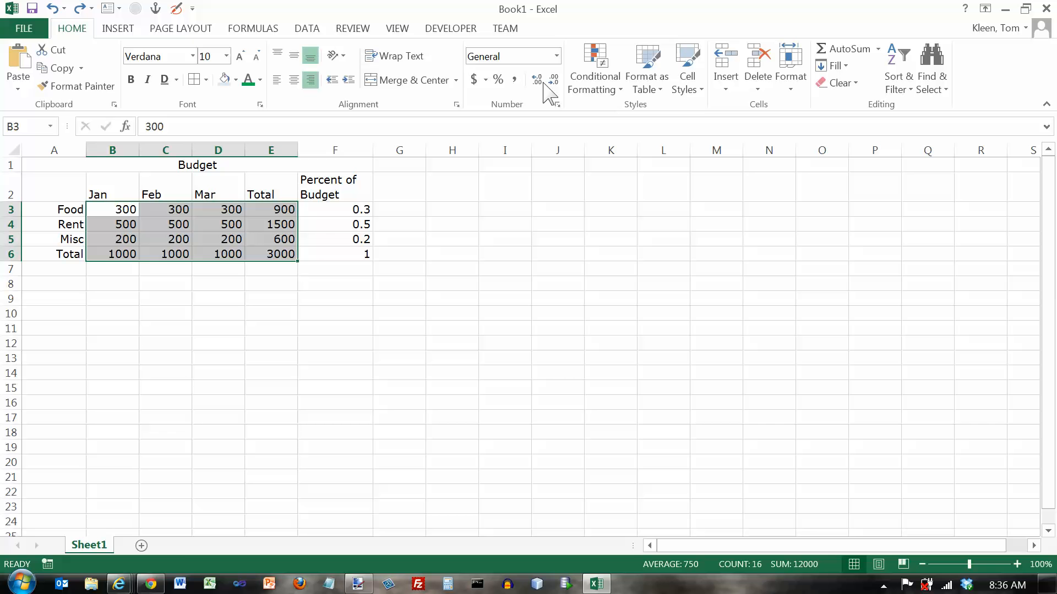
mouse_move(549, 102)
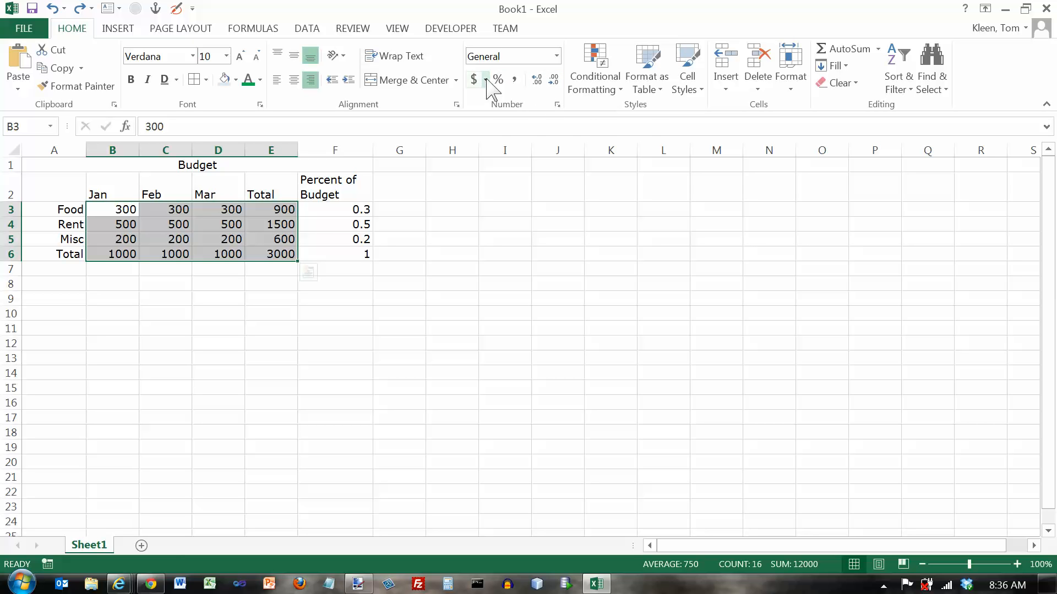
mouse_move(475, 80)
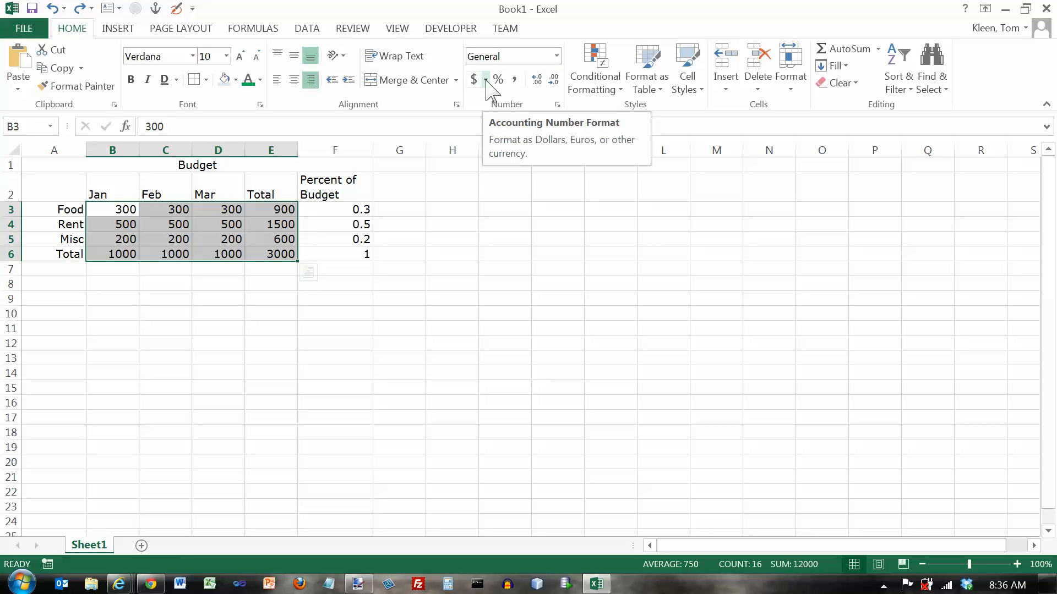
mouse_move(498, 79)
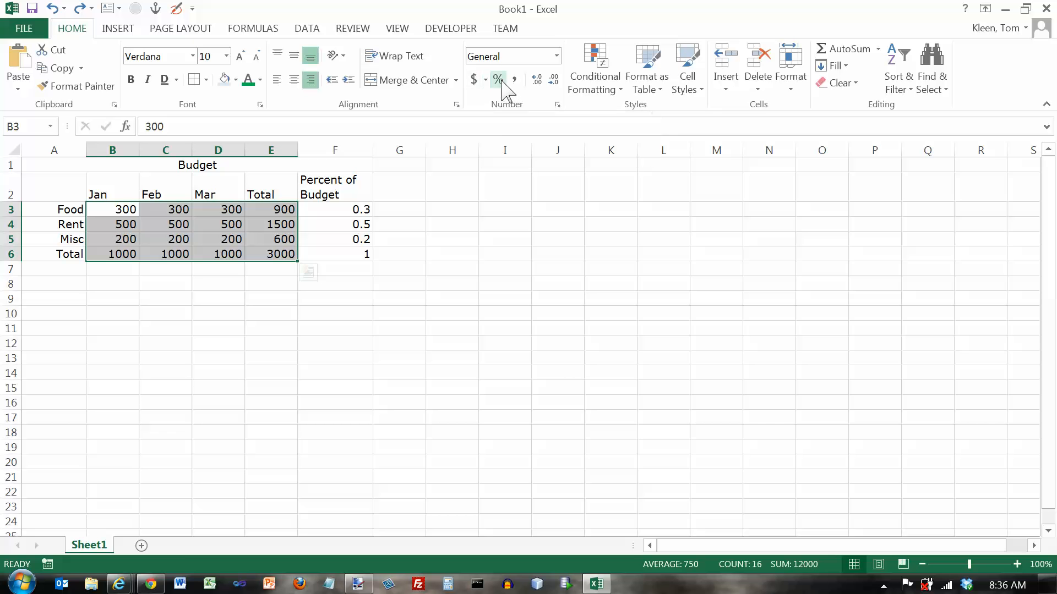
mouse_move(497, 79)
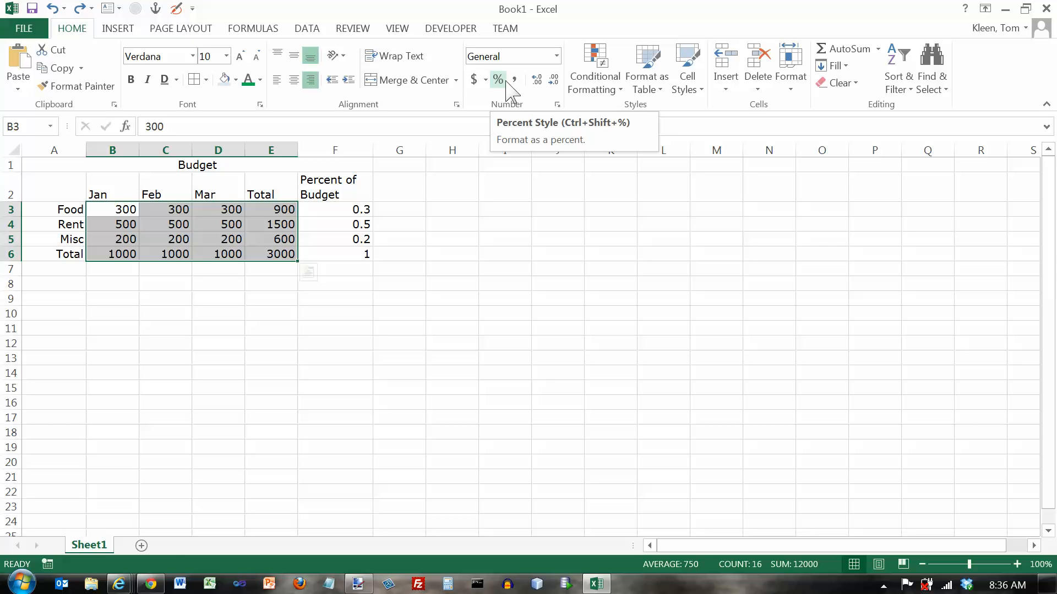
mouse_move(515, 79)
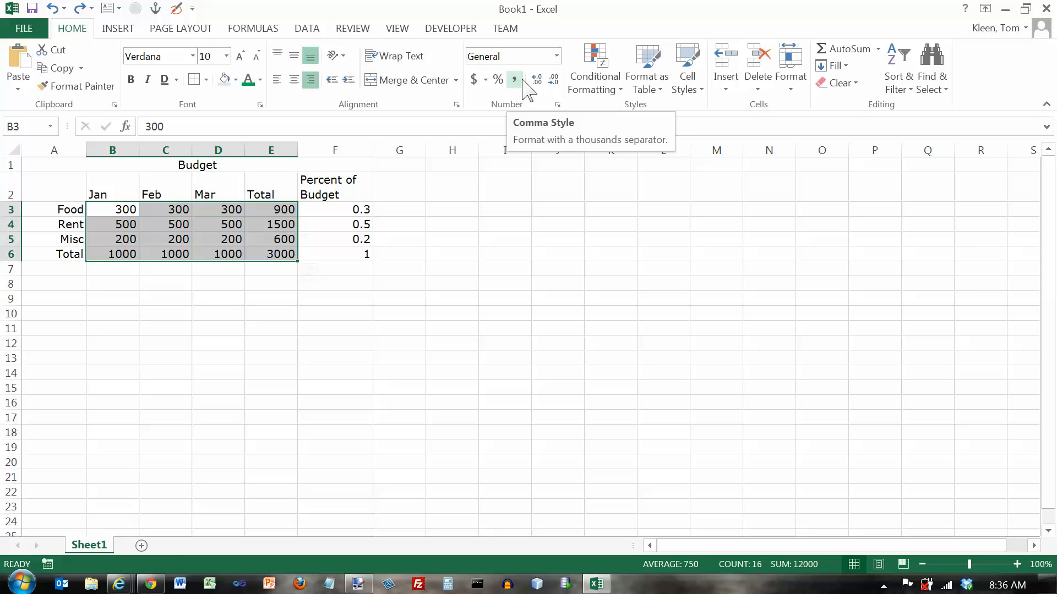
mouse_move(536, 79)
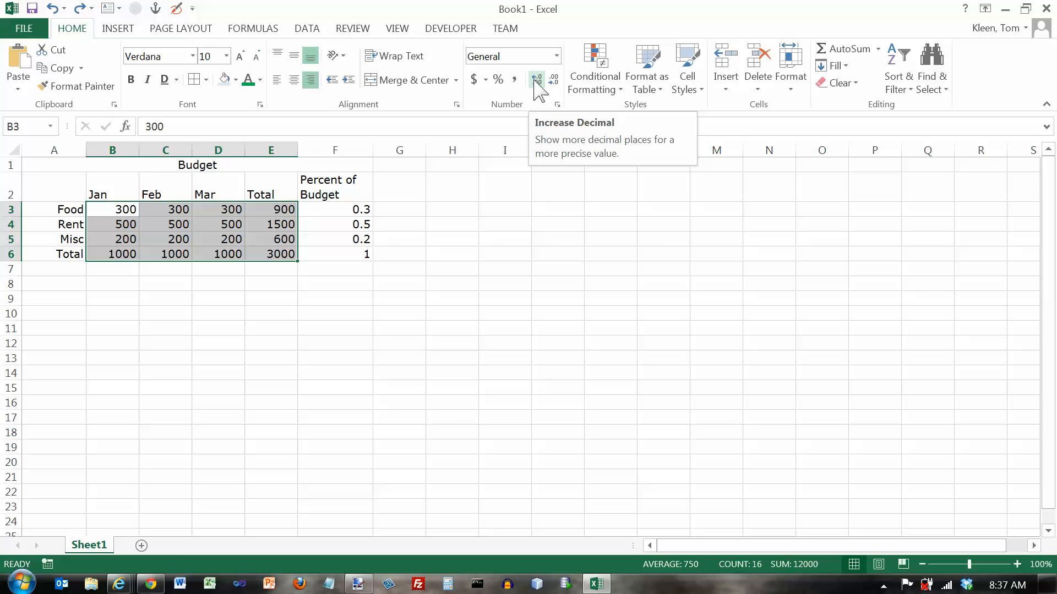
mouse_move(554, 86)
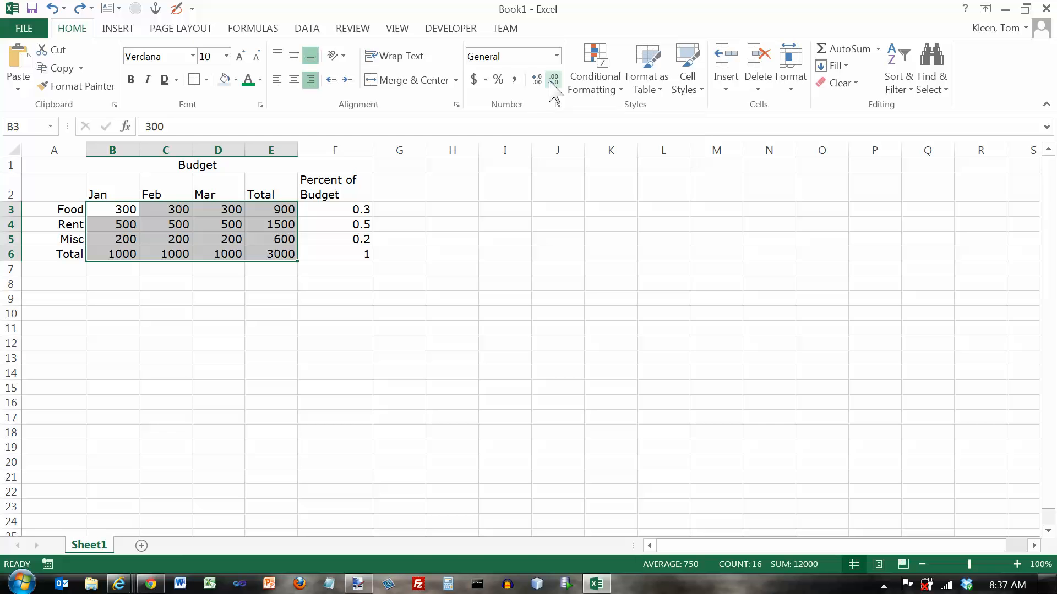
mouse_move(553, 80)
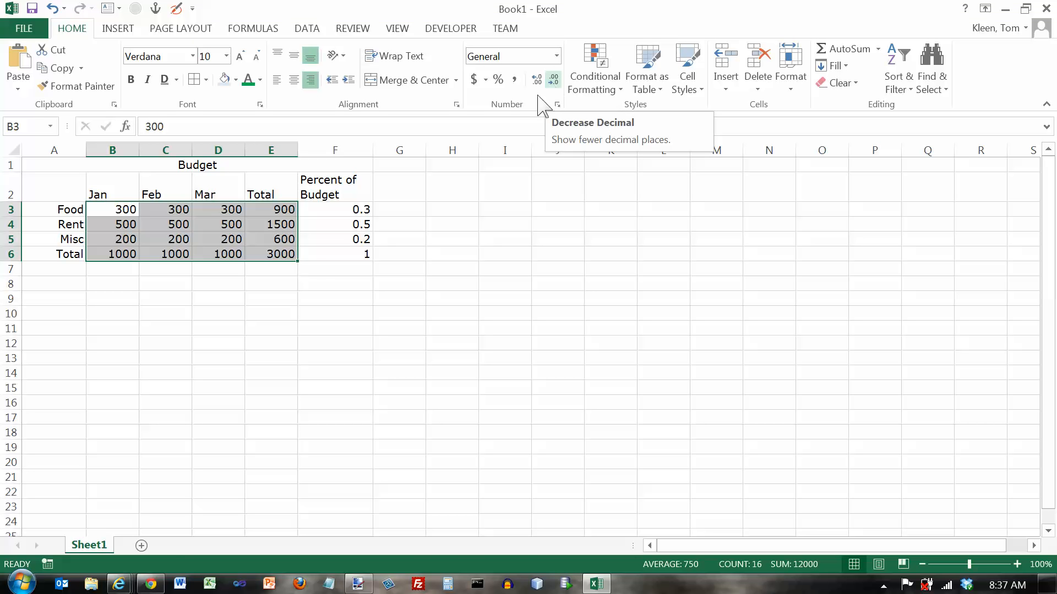
mouse_move(174, 248)
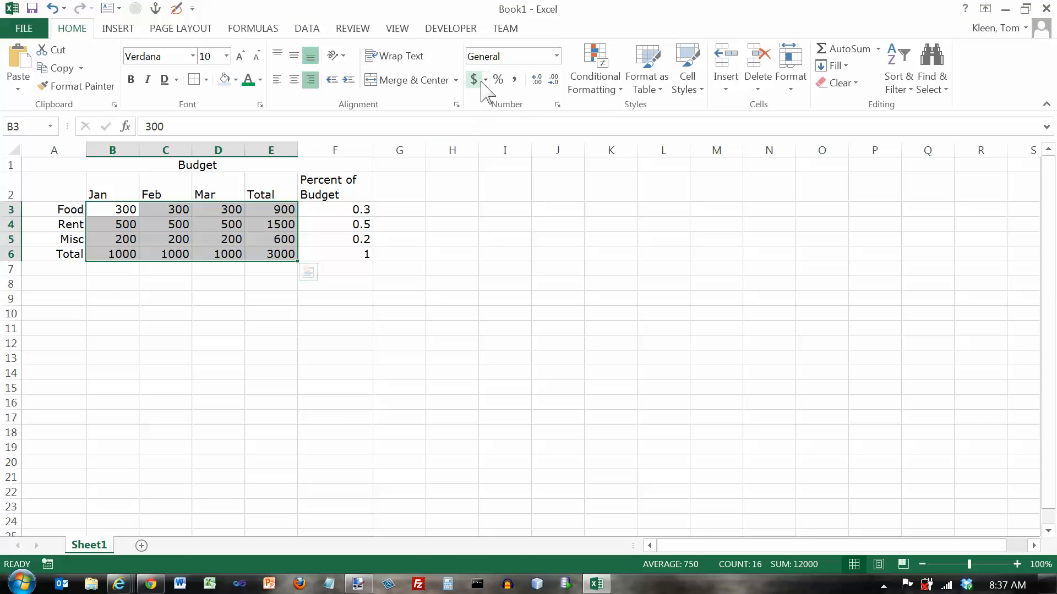
mouse_move(475, 79)
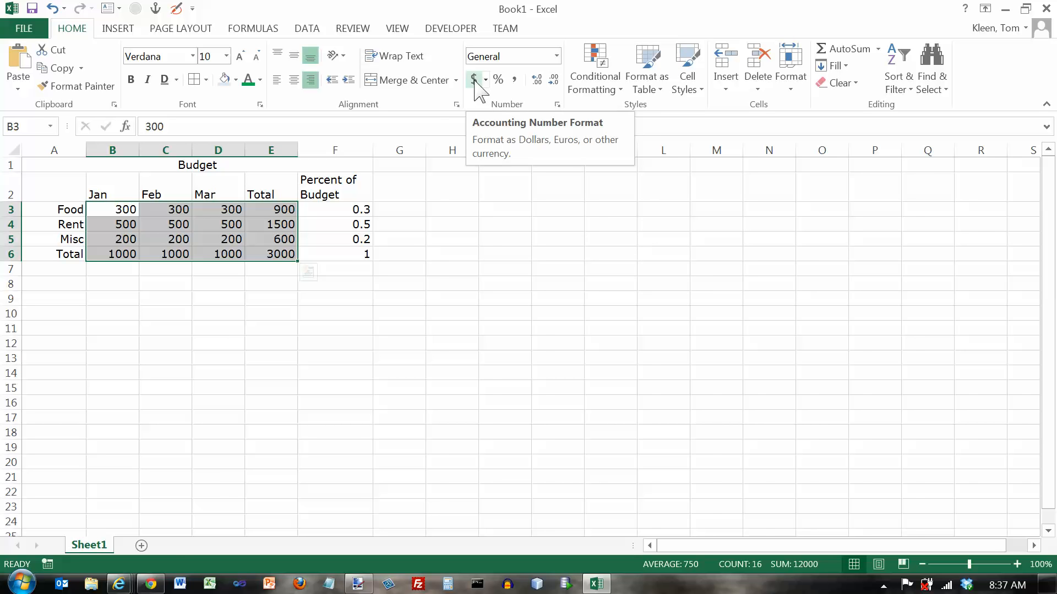
Format B3:E6 as accounting currency and widen the Jan column so values replace ####
left_click(476, 79)
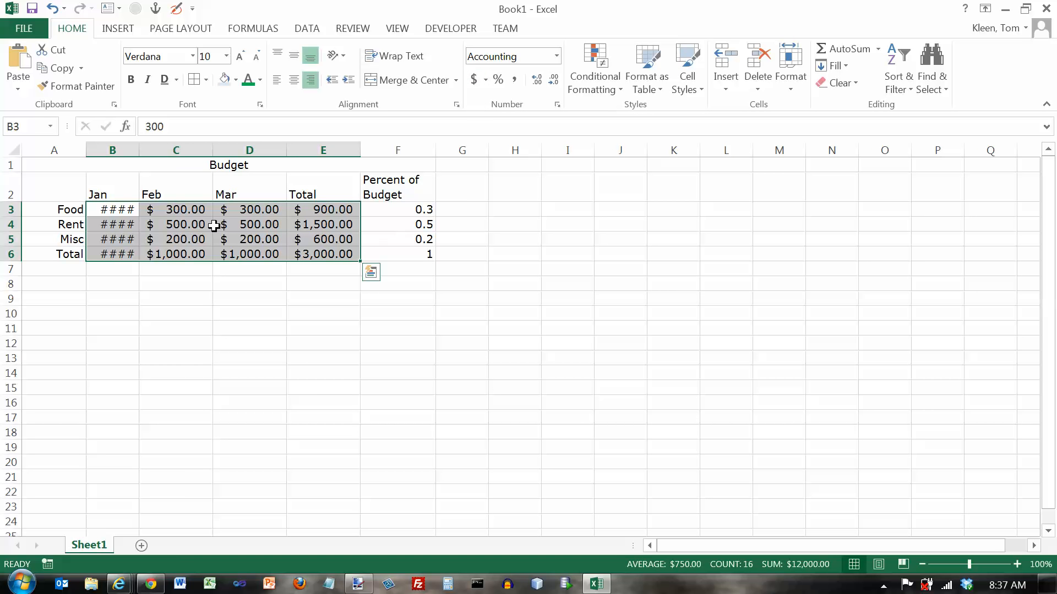
mouse_move(136, 150)
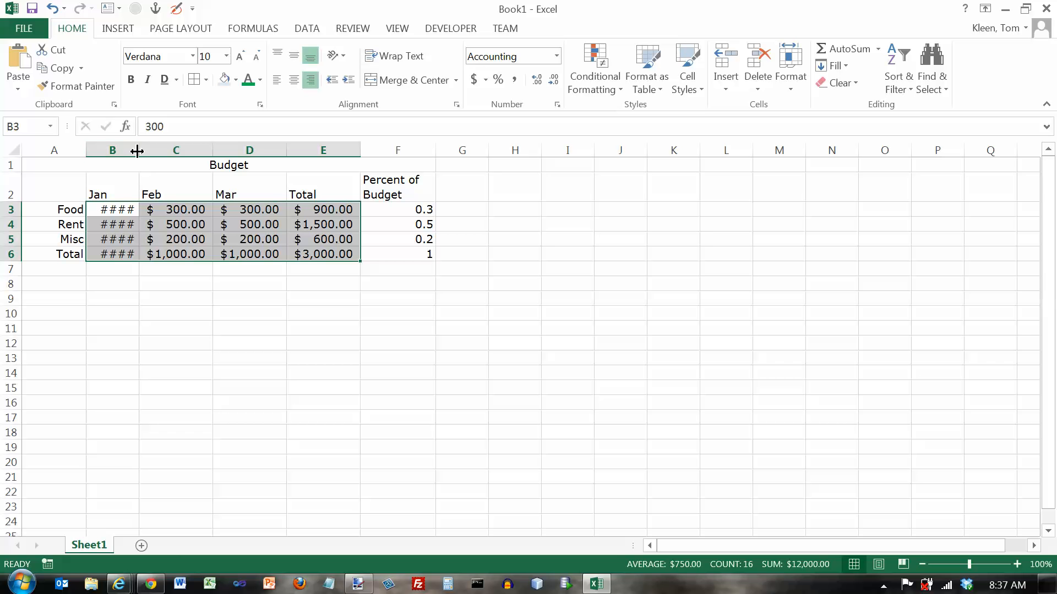
mouse_move(125, 195)
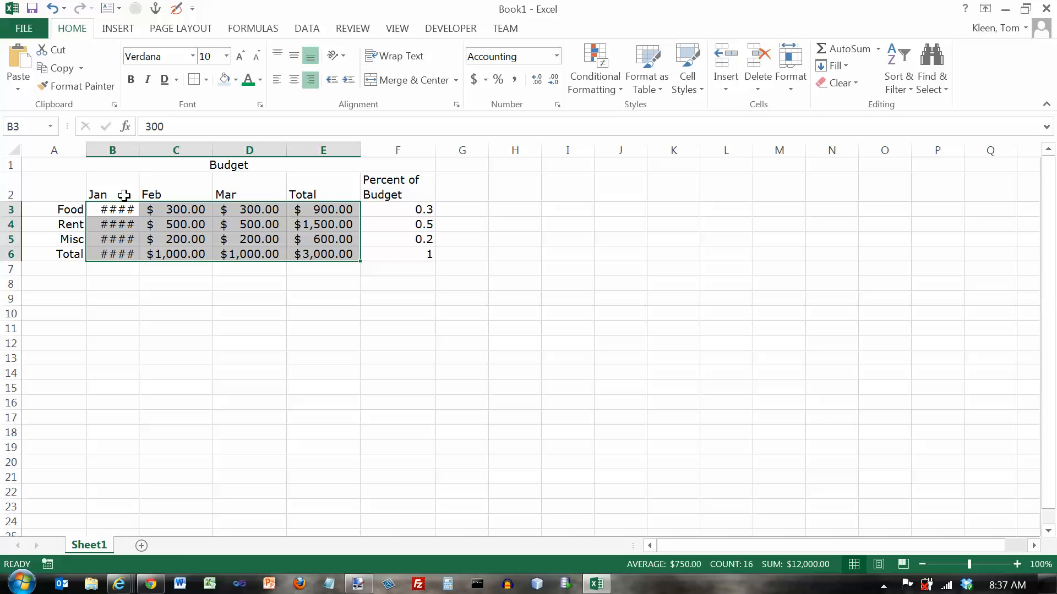
mouse_move(126, 222)
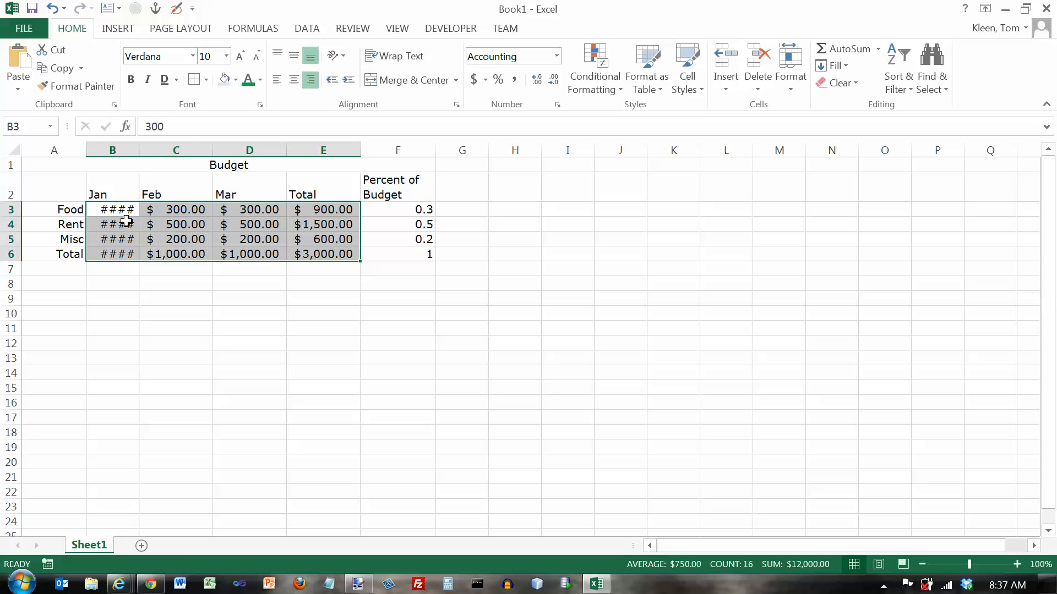
mouse_move(139, 150)
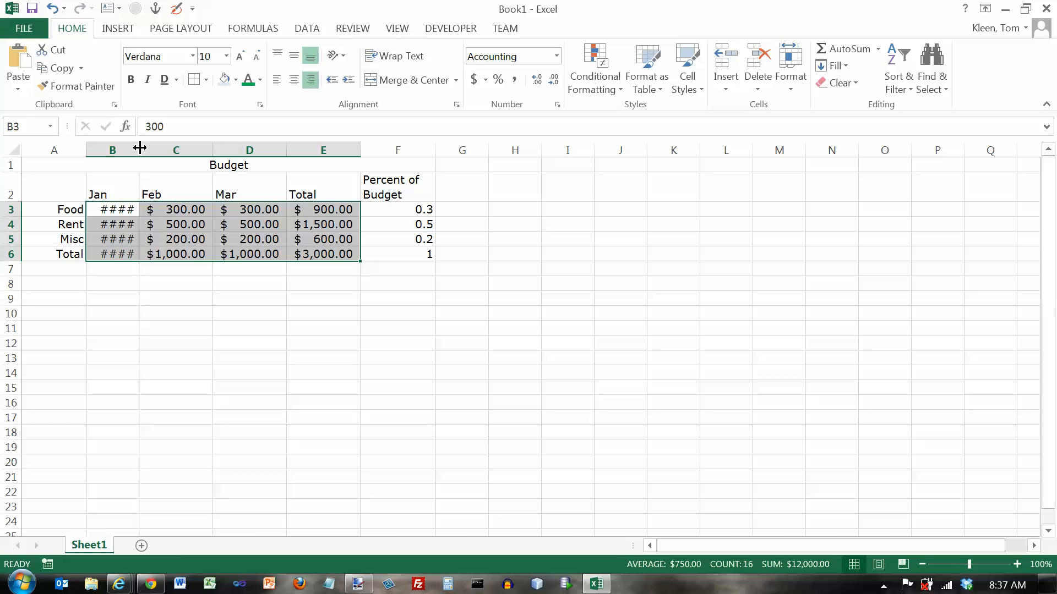
mouse_move(133, 174)
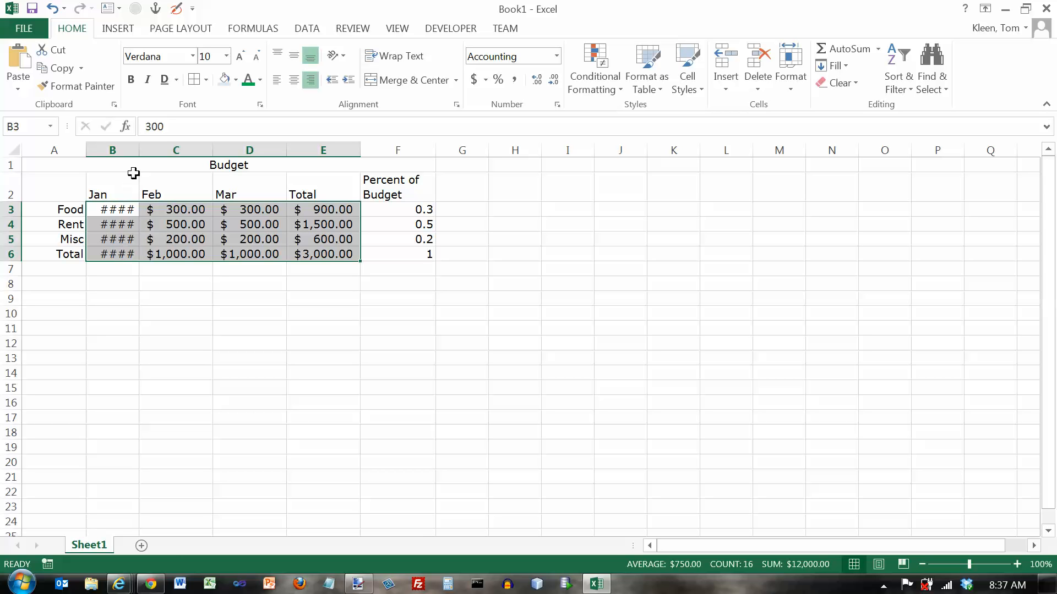
mouse_move(140, 150)
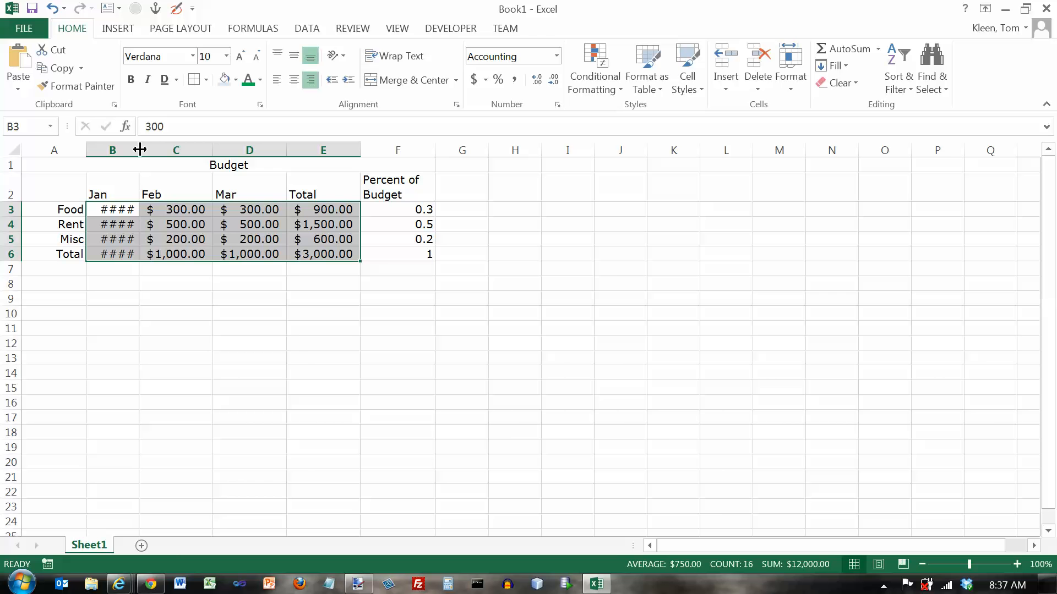
left_click_drag(140, 150, 153, 150)
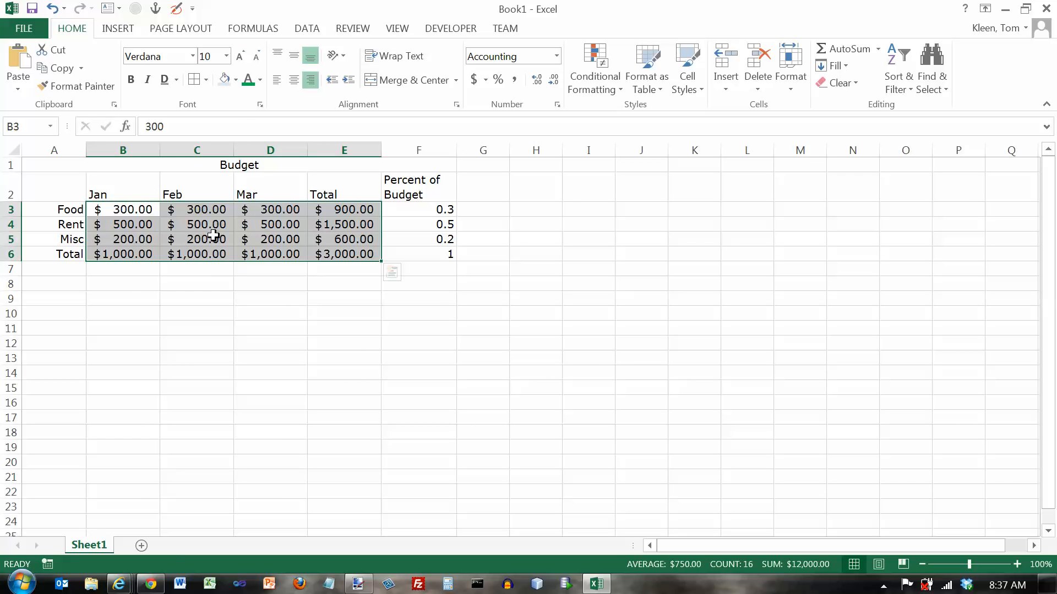
mouse_move(130, 213)
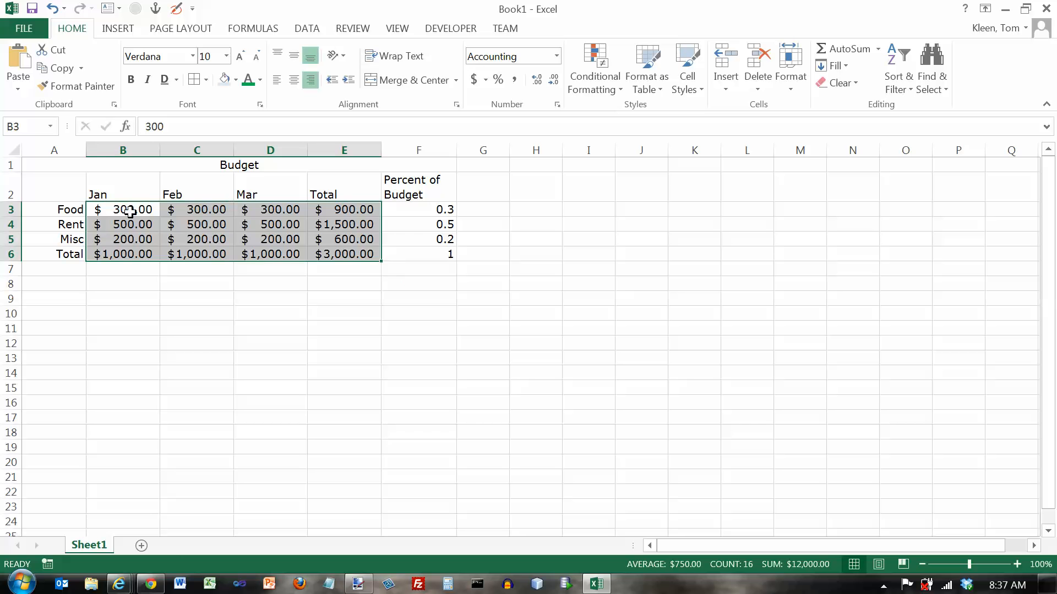
mouse_move(148, 215)
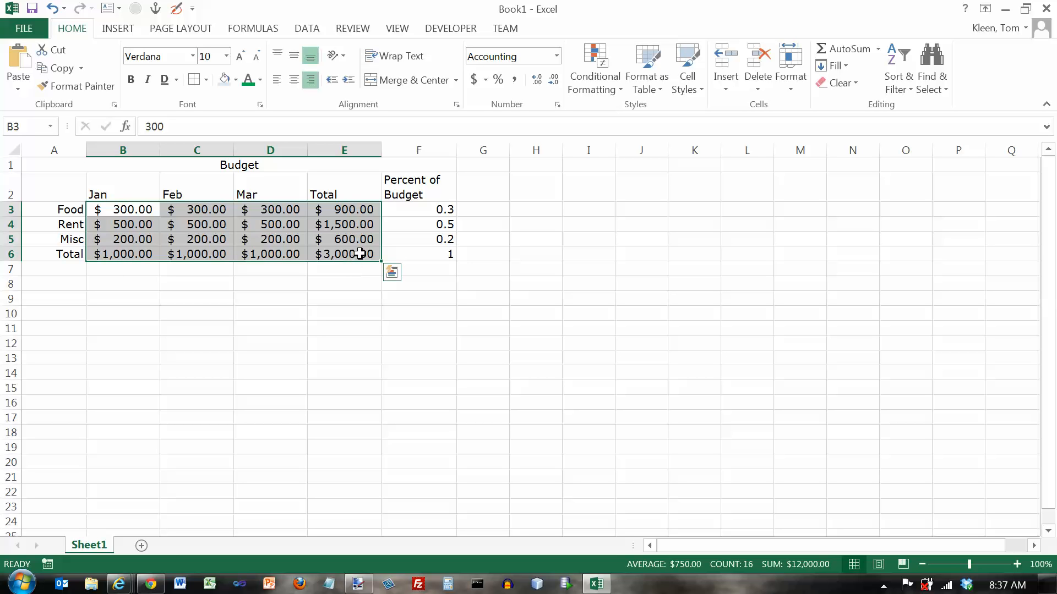
mouse_move(427, 211)
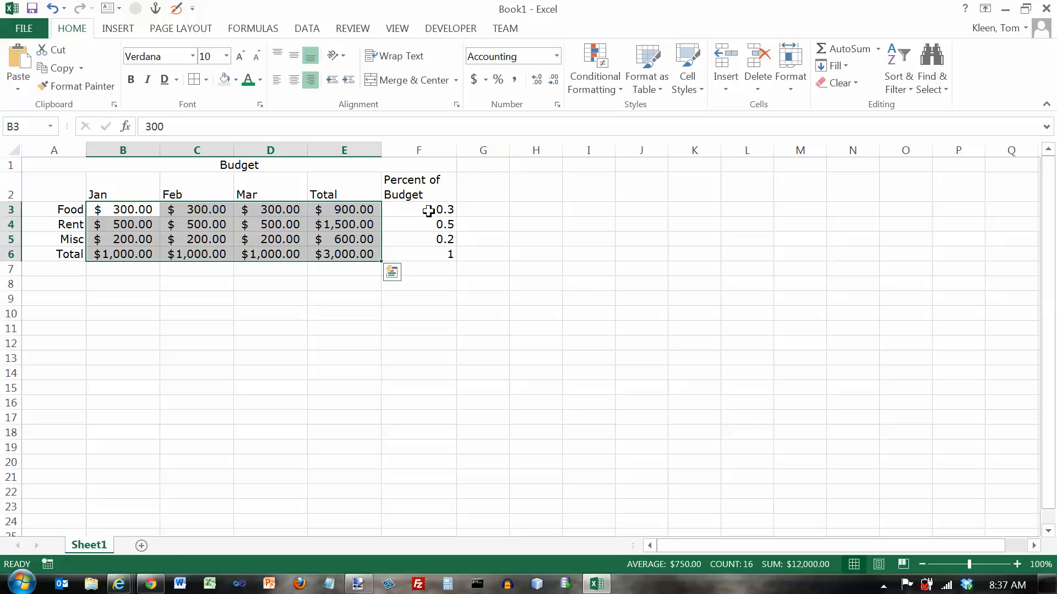
Format F3:F6 as percentages, adding decimals then trimming them back off
left_click_drag(418, 209, 418, 238)
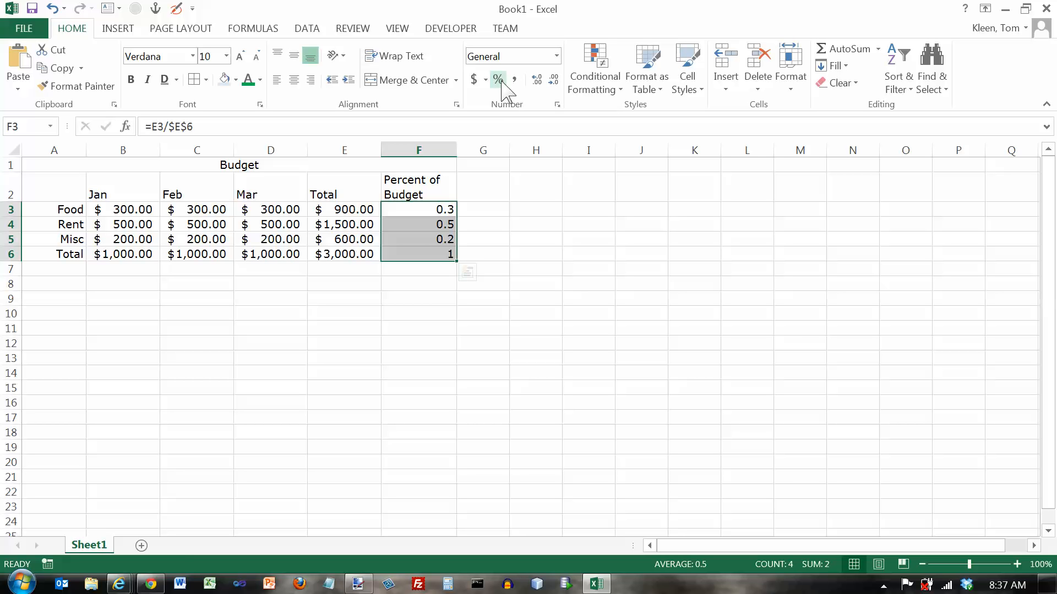
left_click(498, 79)
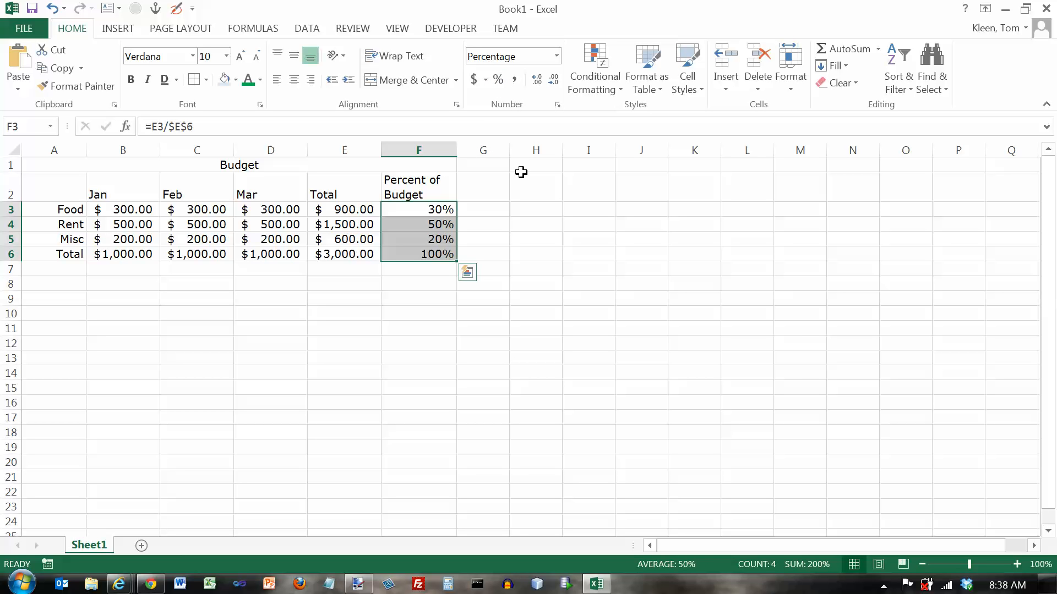
mouse_move(536, 150)
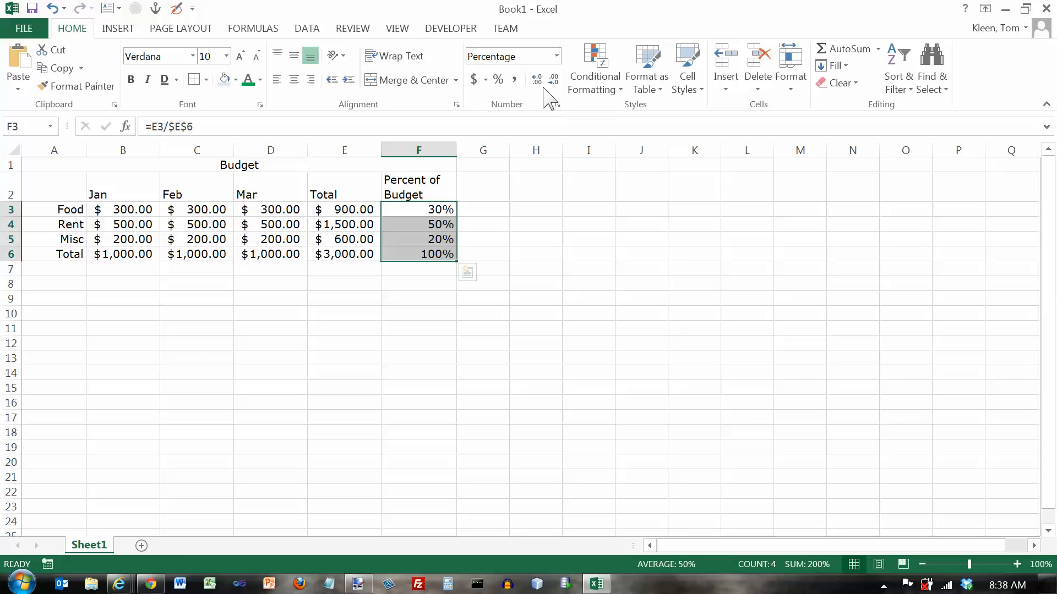
mouse_move(537, 79)
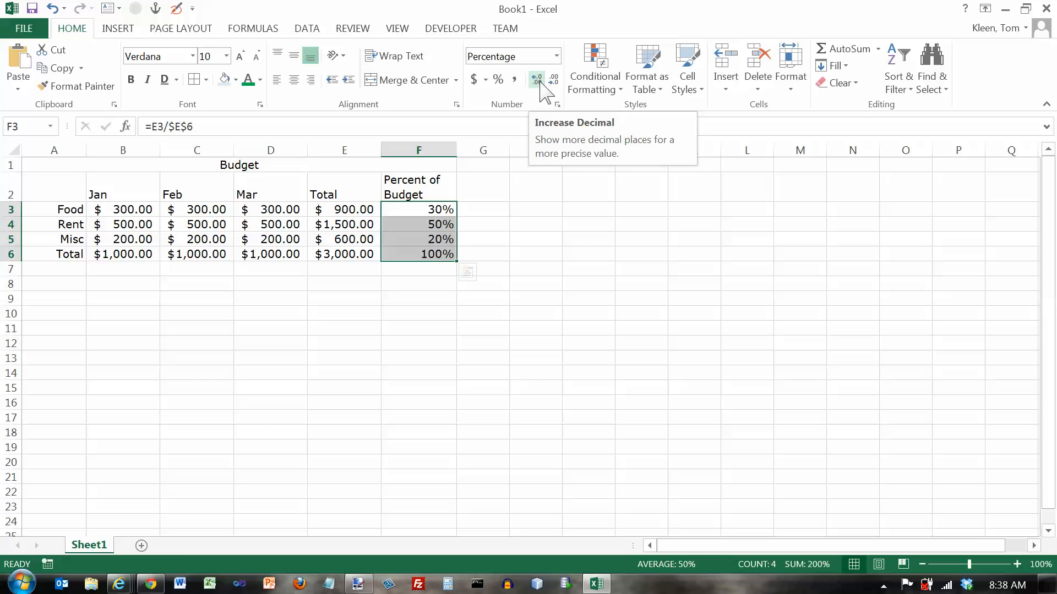
left_click(538, 76)
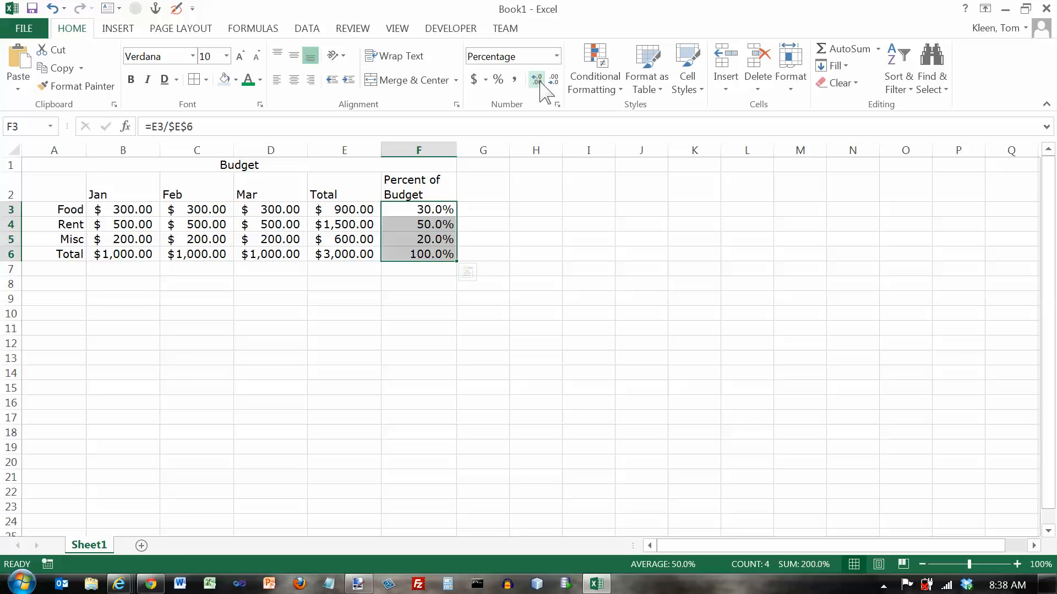
left_click(537, 80)
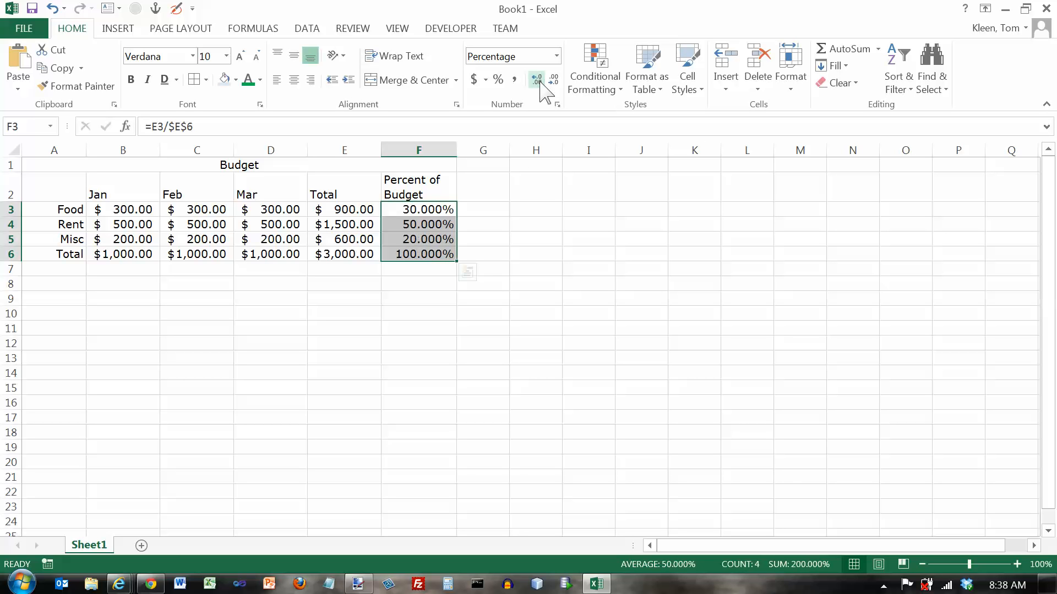
left_click(537, 76)
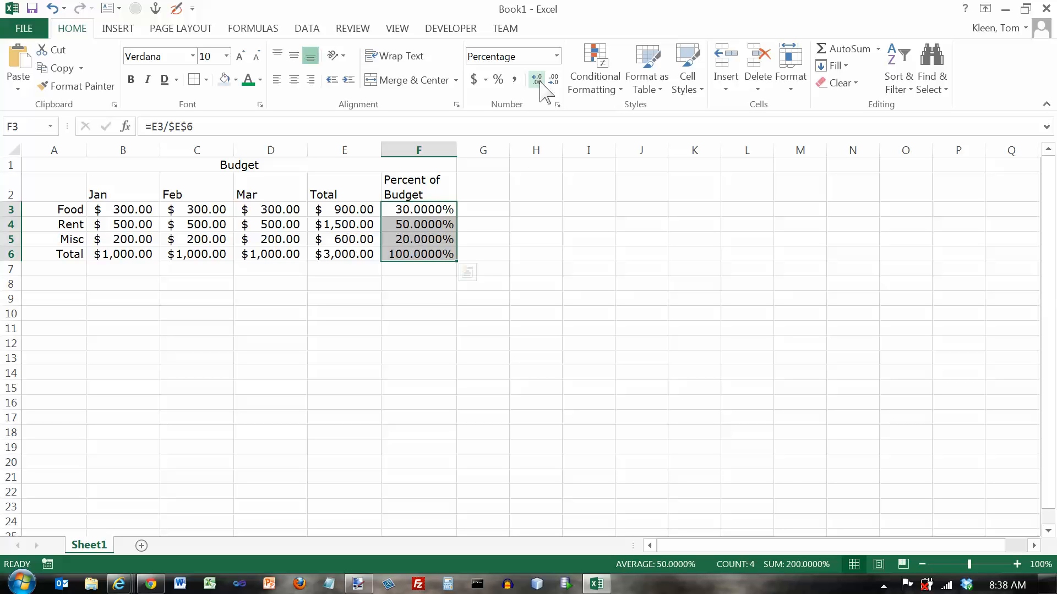
left_click(536, 72)
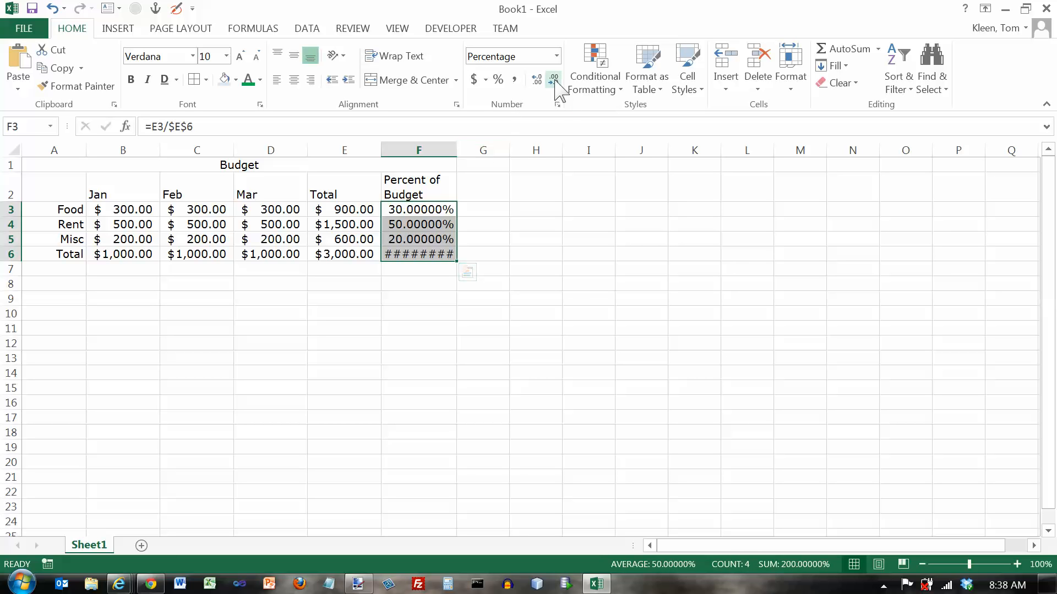
left_click(551, 76)
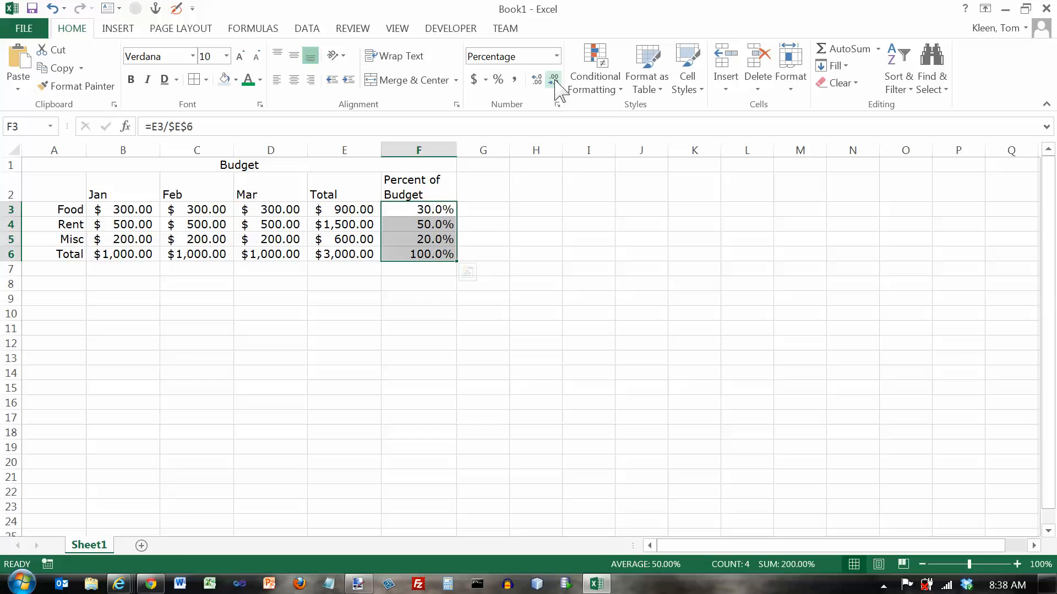
left_click(552, 79)
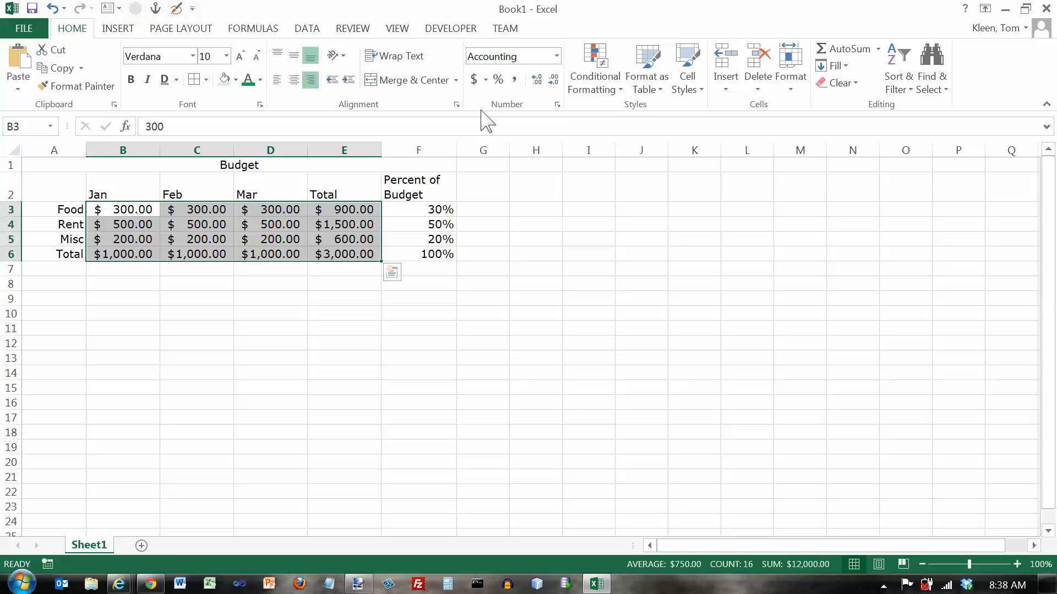
mouse_move(515, 80)
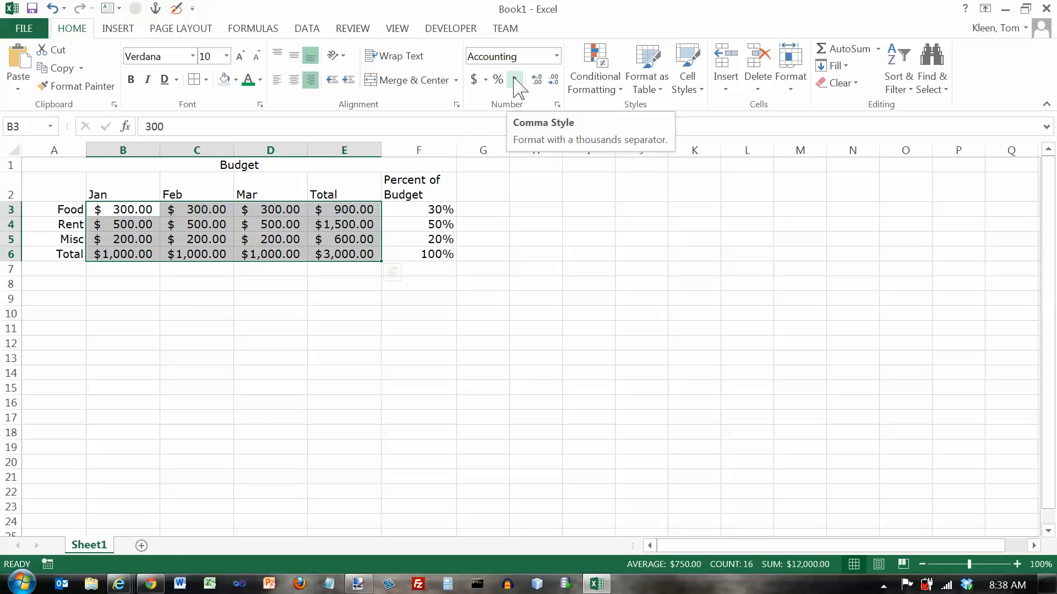
mouse_move(107, 215)
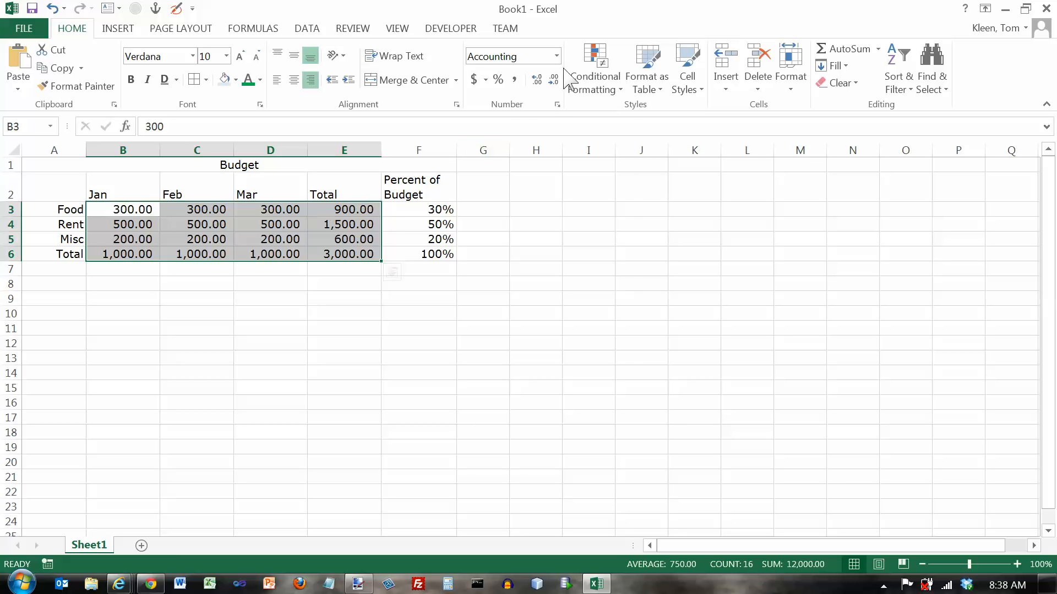
Try the Number and Currency formats on the B3:E6 budget amounts
left_click(557, 56)
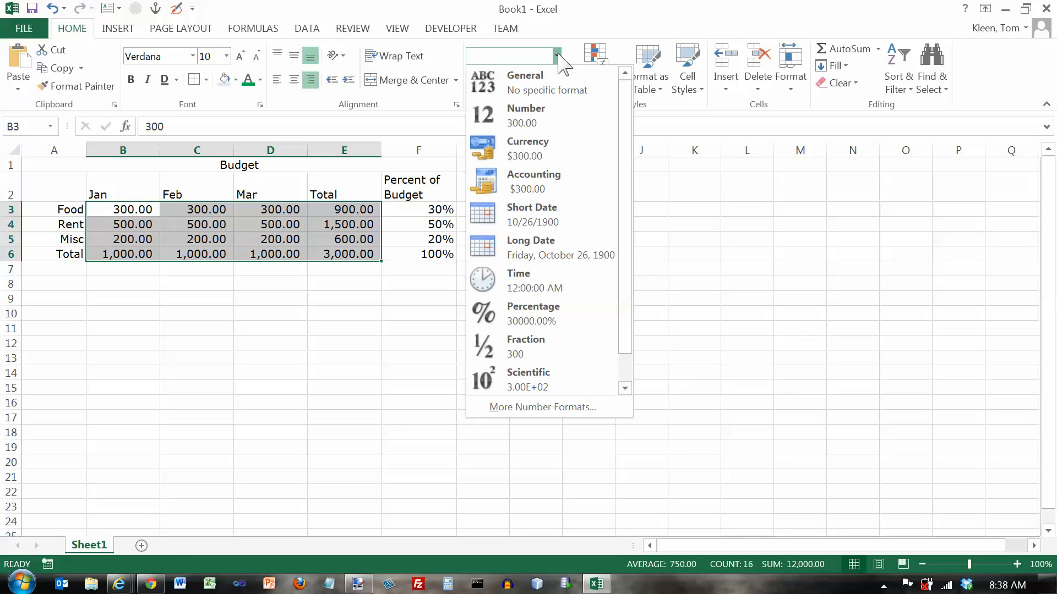
mouse_move(553, 71)
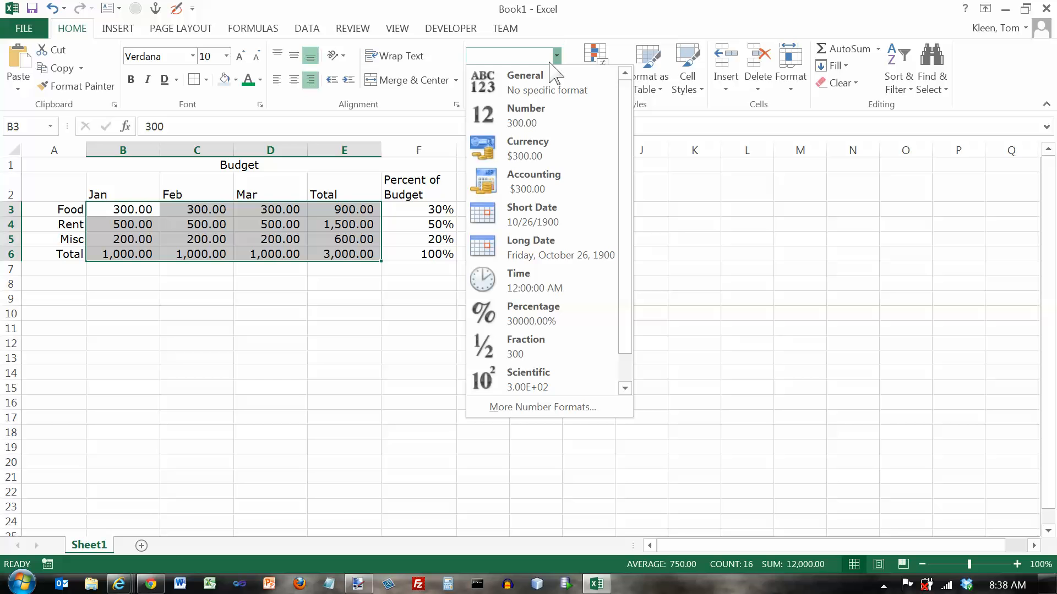
mouse_move(526, 114)
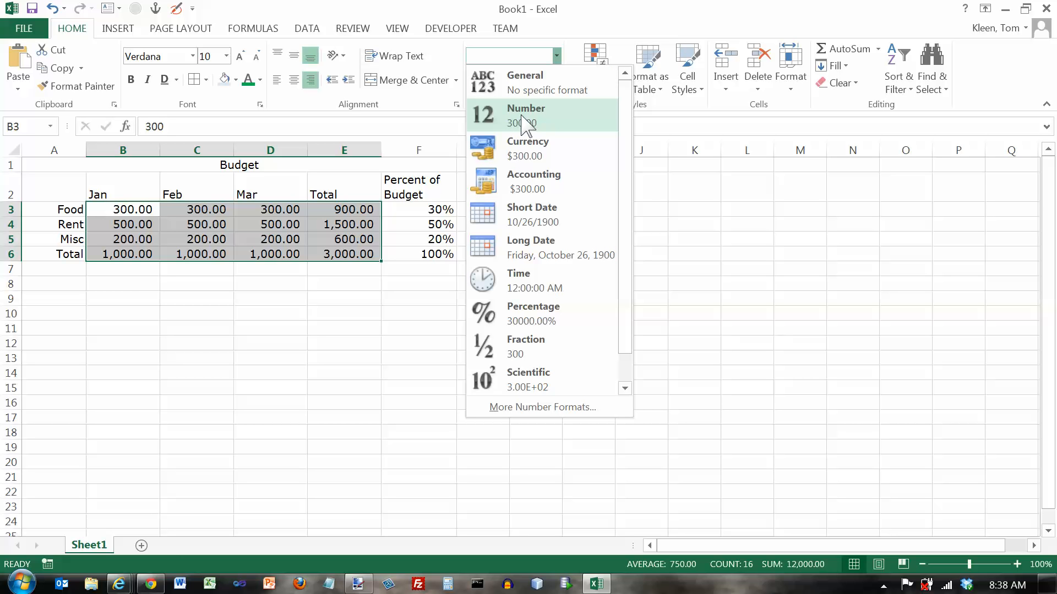
left_click(525, 114)
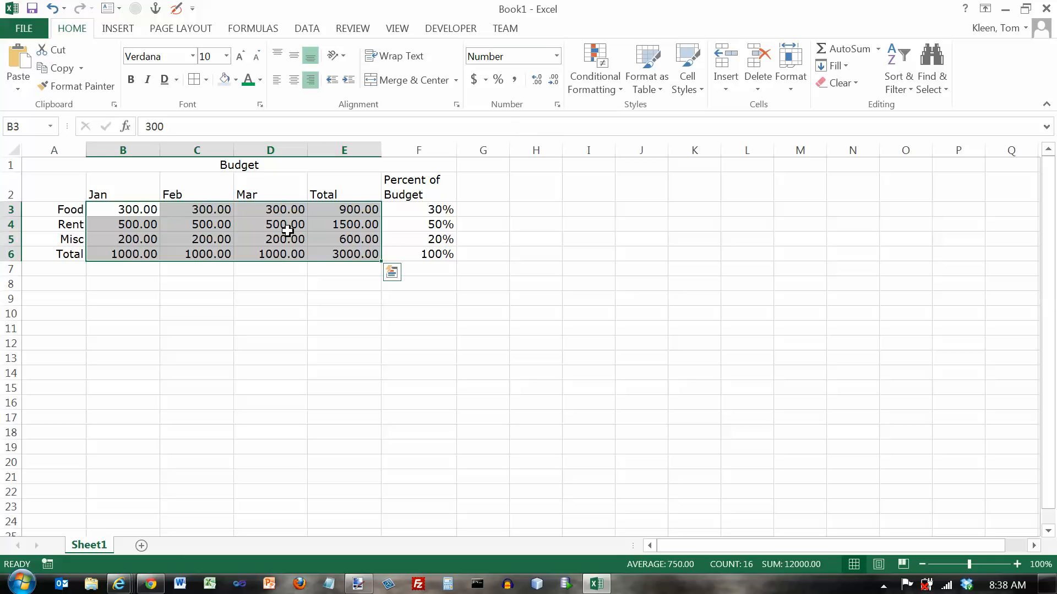
mouse_move(279, 265)
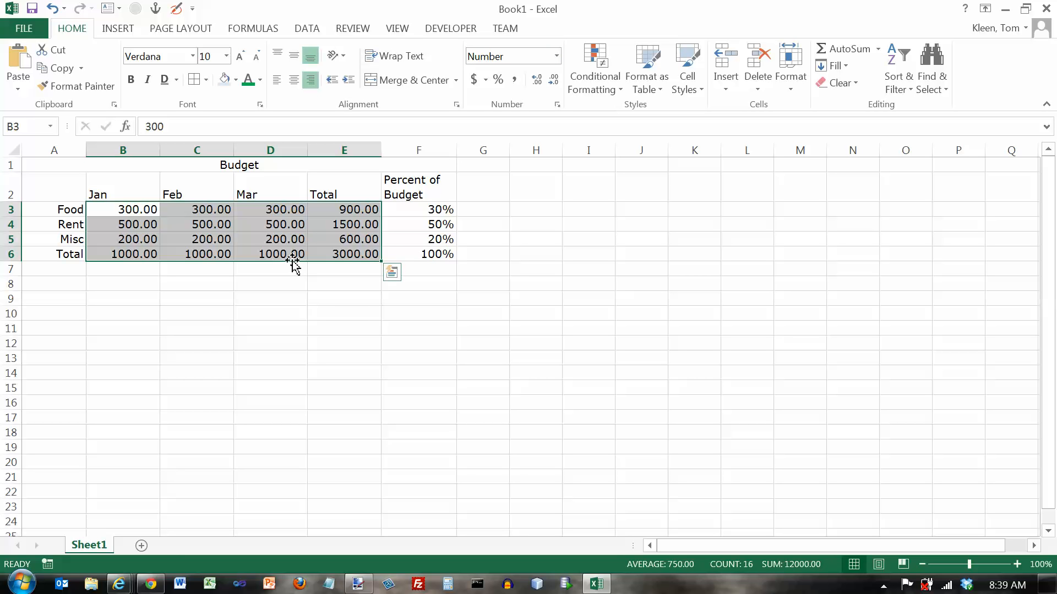
left_click(555, 56)
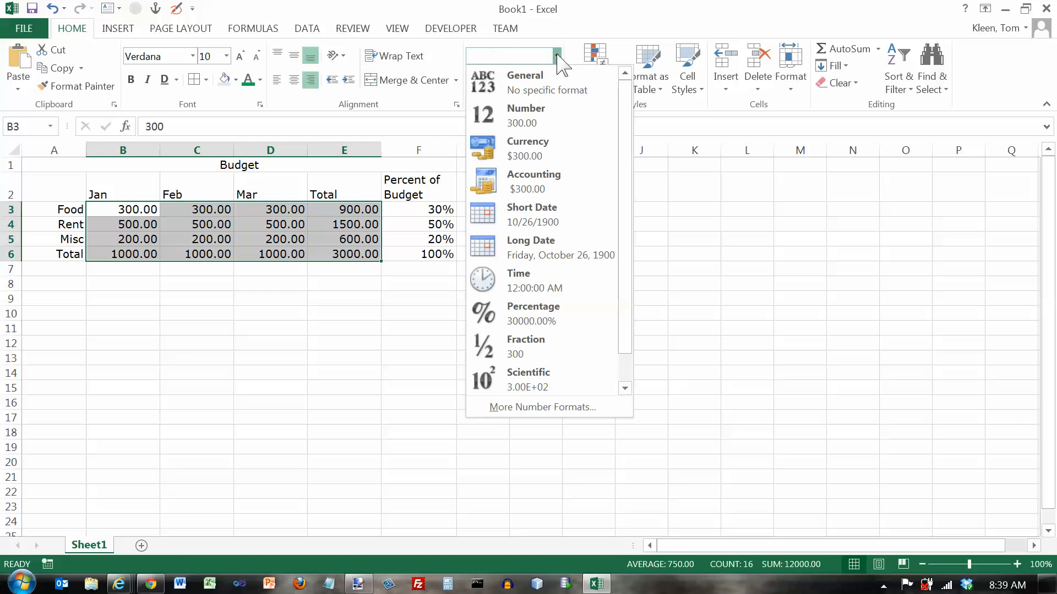
left_click(527, 146)
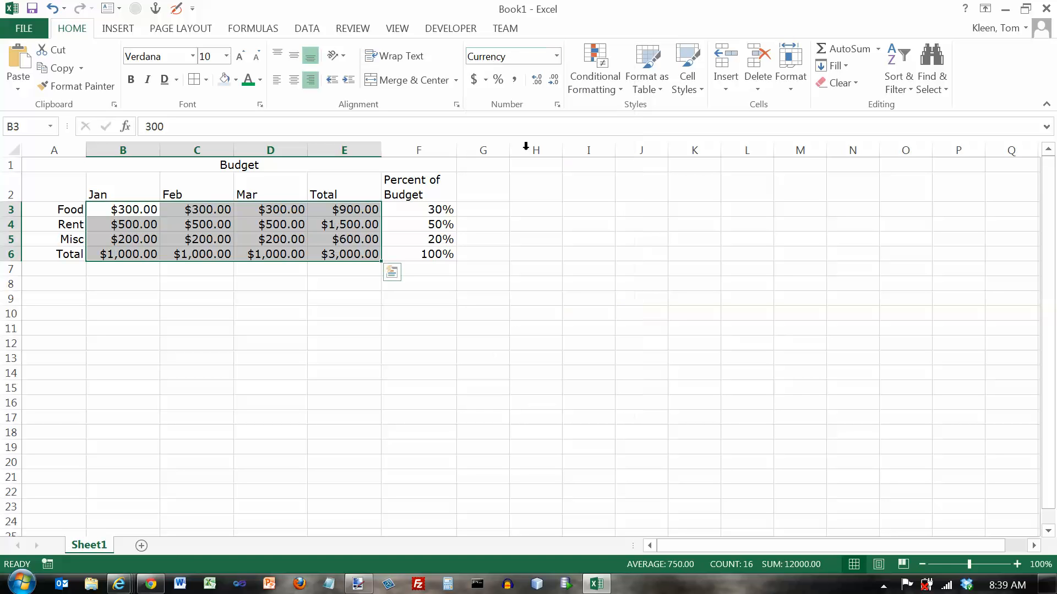
left_click(536, 150)
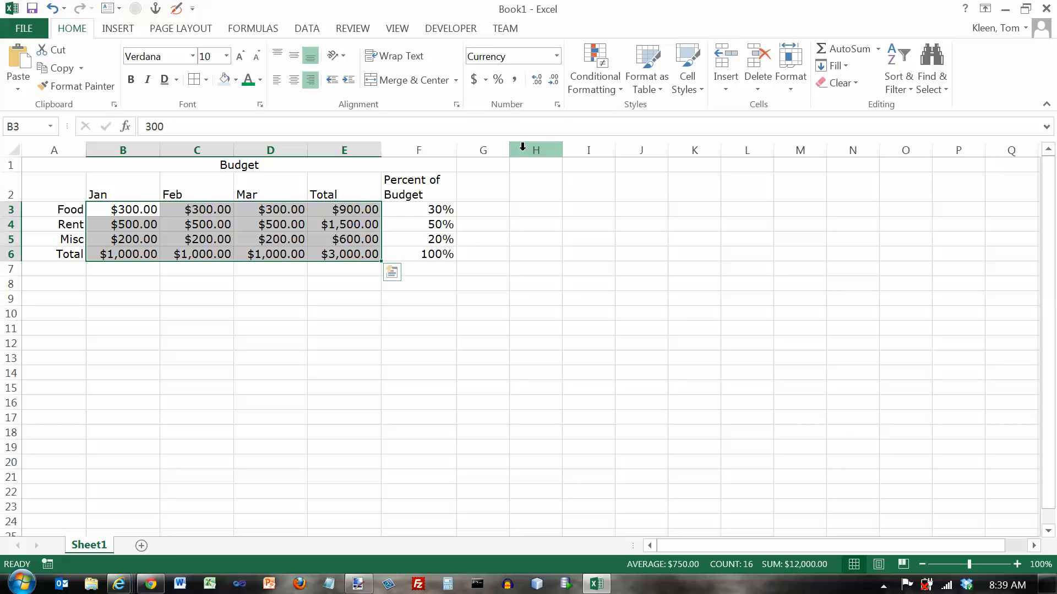
mouse_move(332, 209)
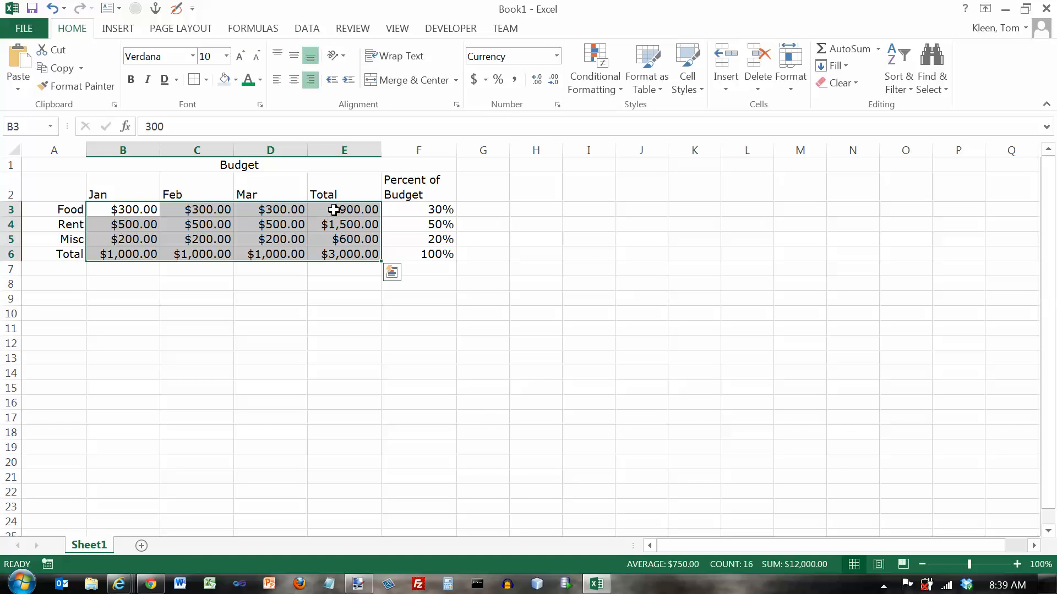
mouse_move(307, 228)
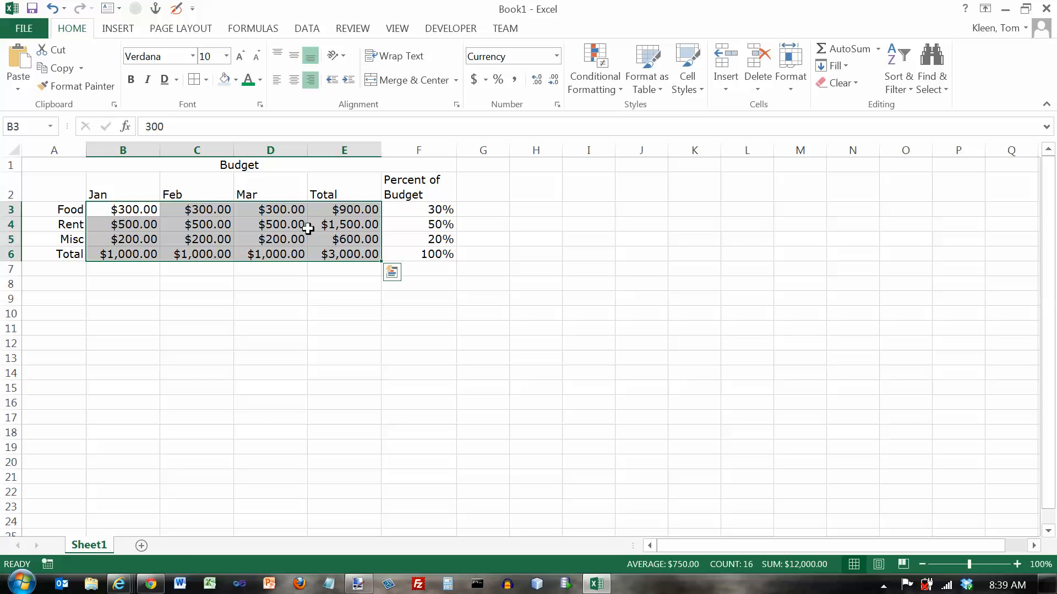
mouse_move(263, 239)
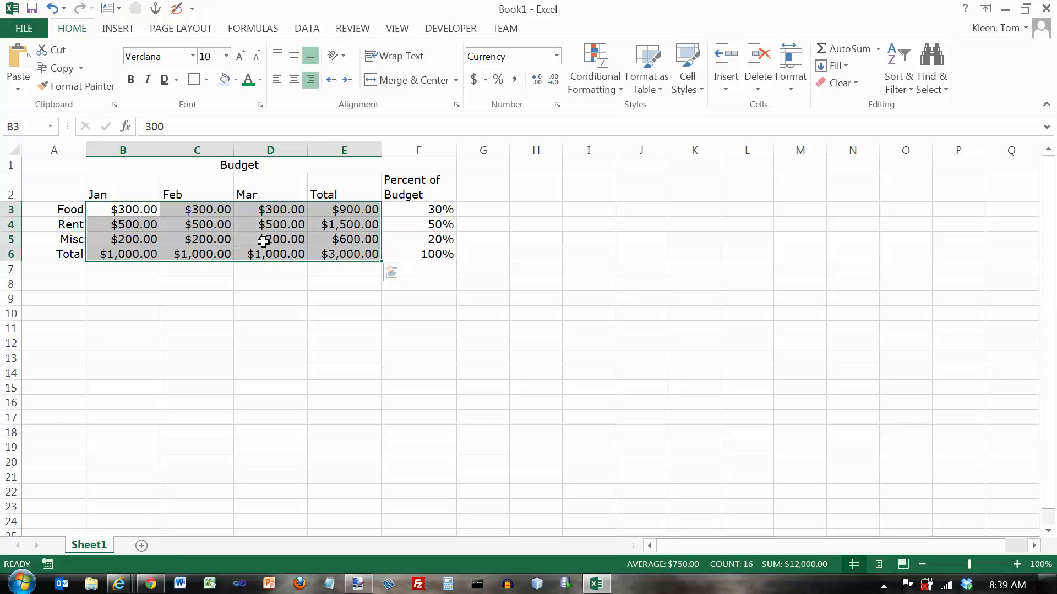
mouse_move(556, 56)
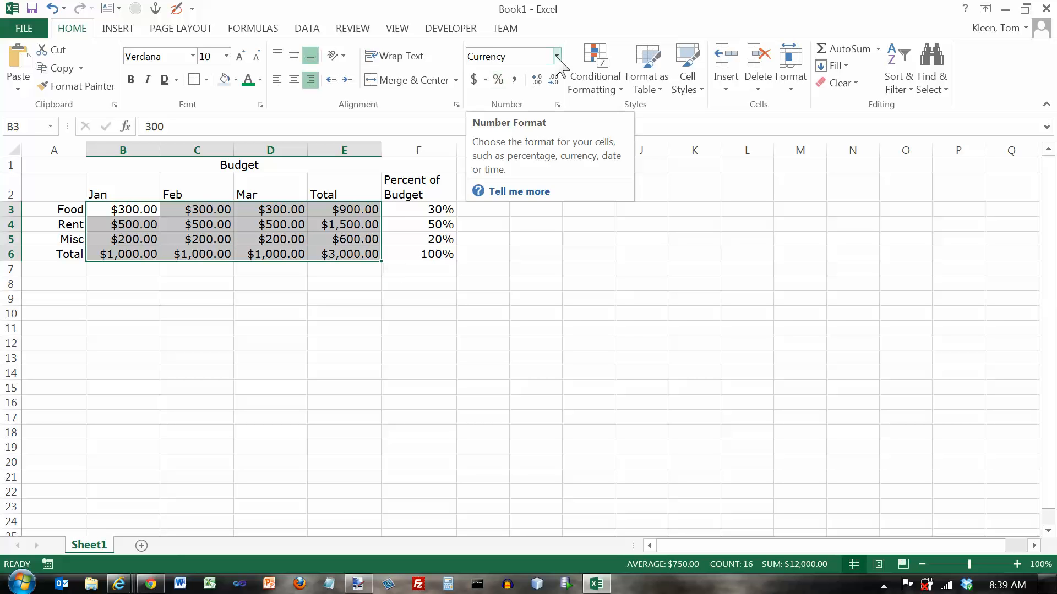
Switch the amounts between Currency and Accounting, settling on Accounting with aligned dollar signs
left_click(554, 56)
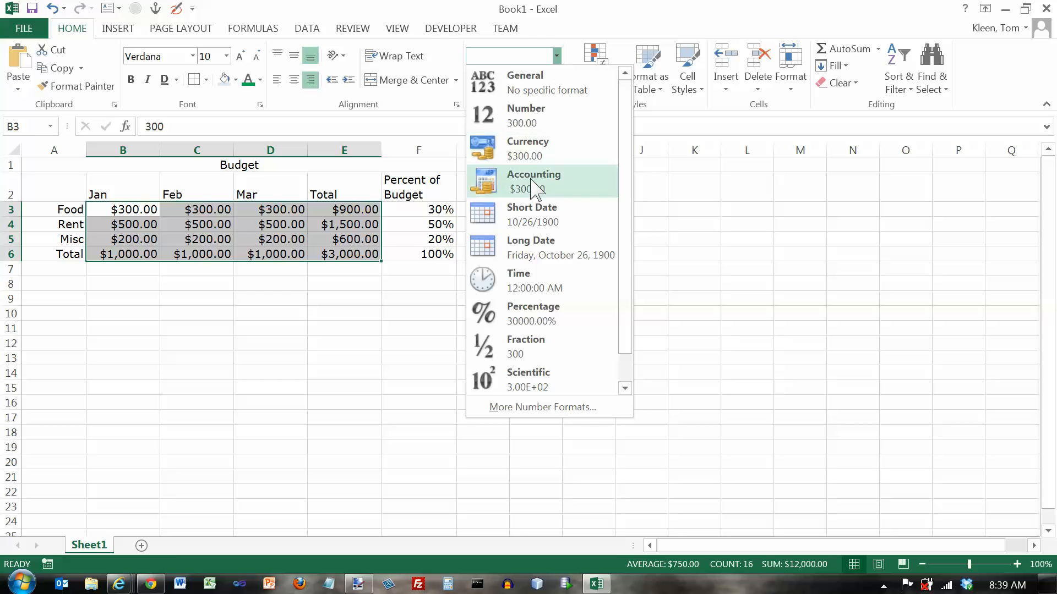
left_click(532, 180)
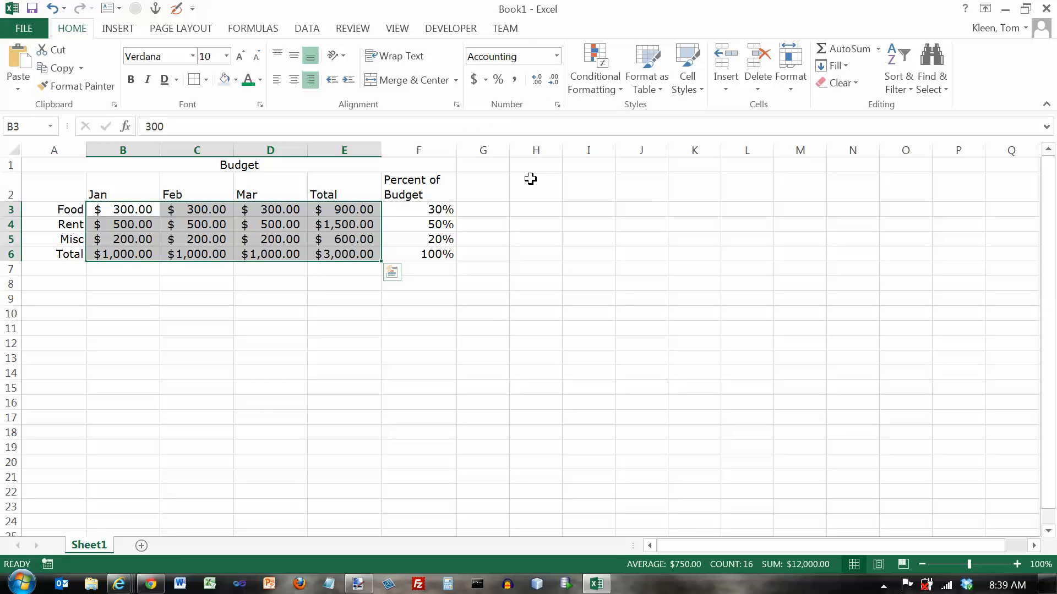
left_click(556, 56)
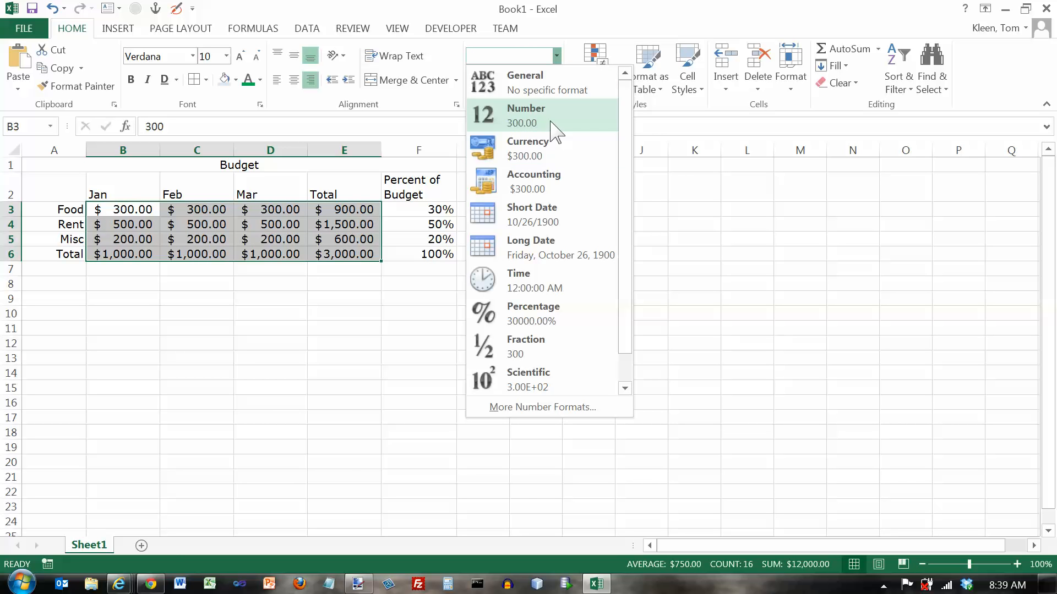
left_click(527, 147)
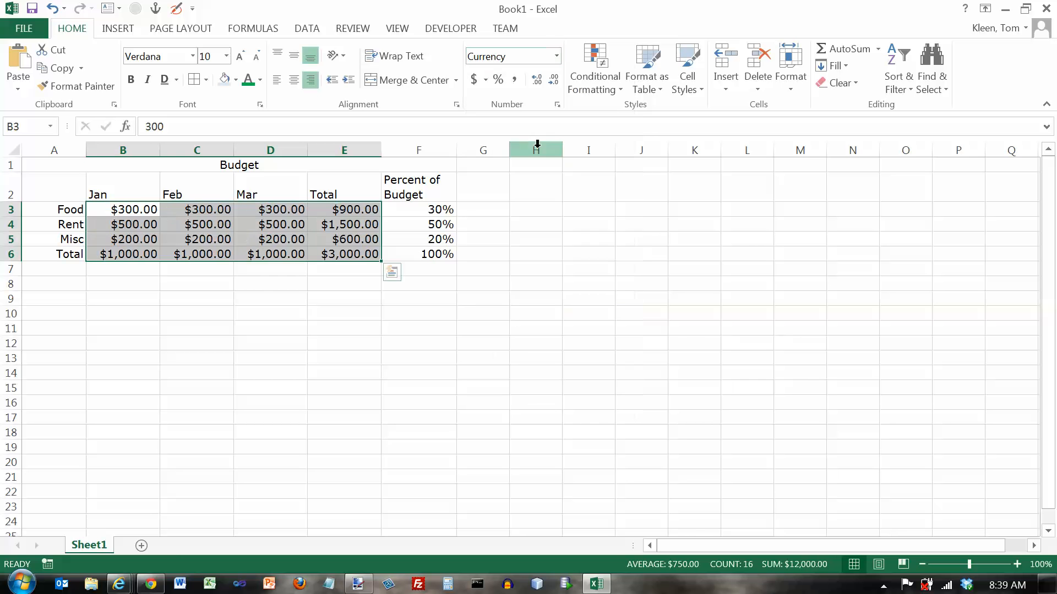
mouse_move(369, 210)
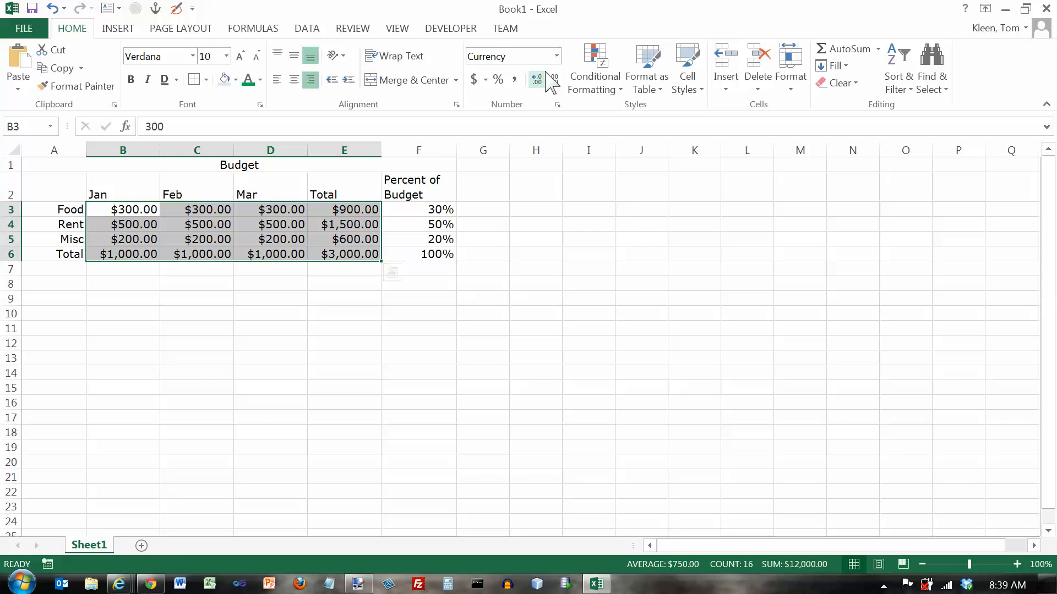
left_click(557, 56)
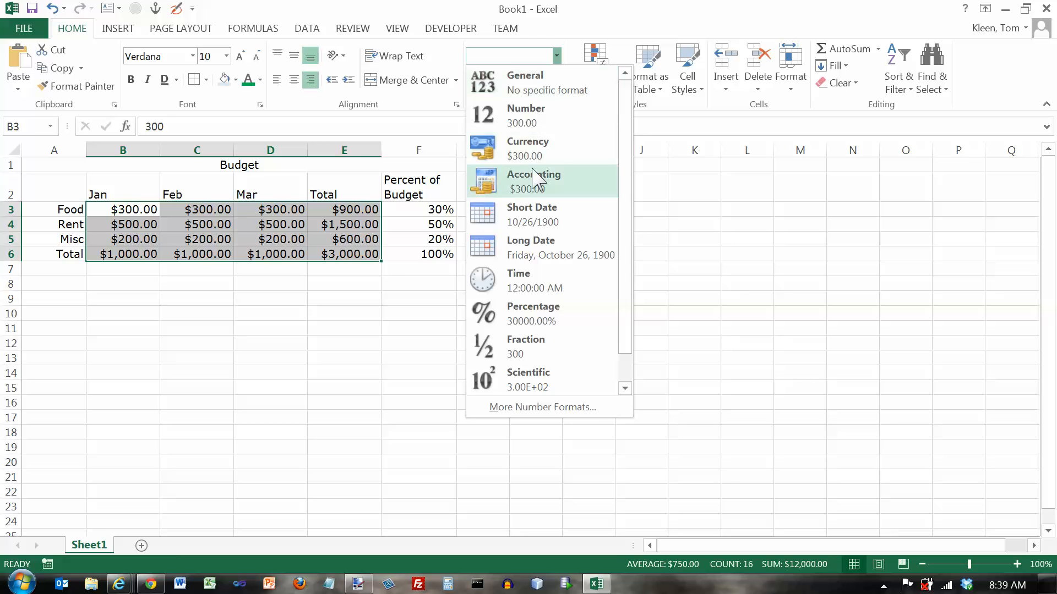
left_click(533, 180)
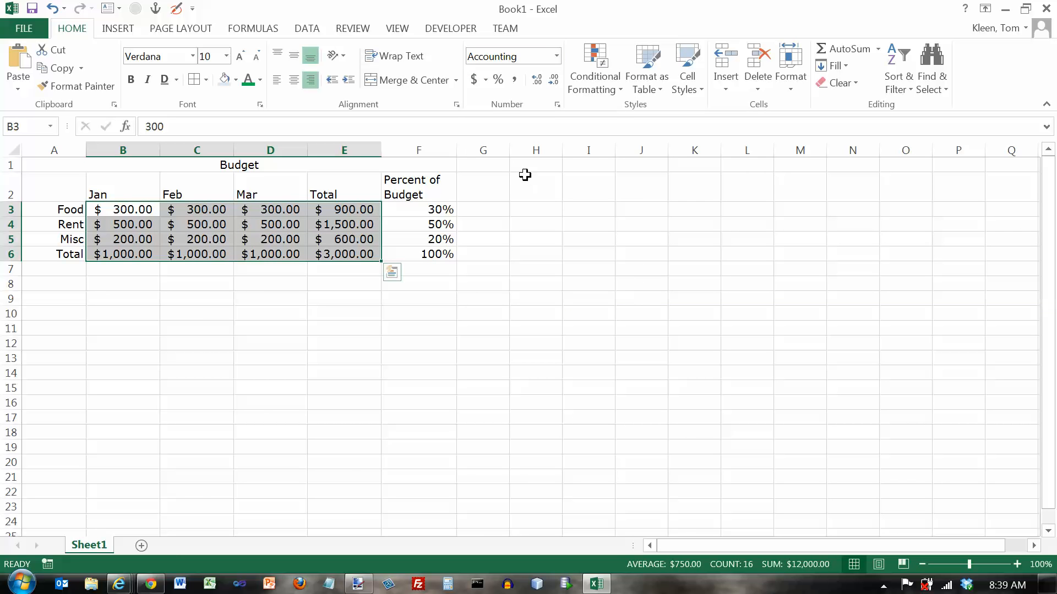
left_click(556, 56)
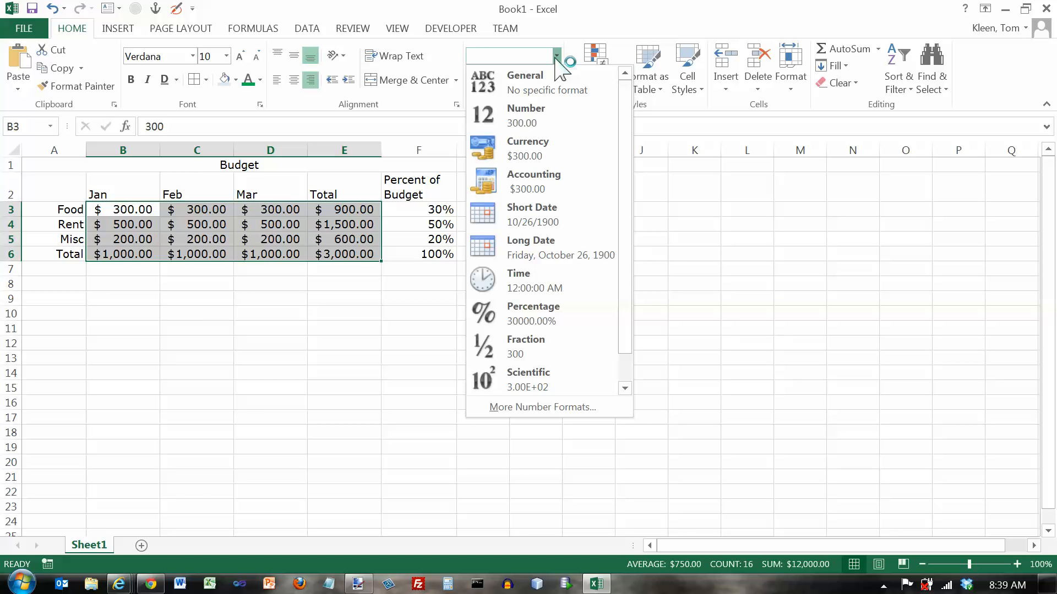
left_click(534, 180)
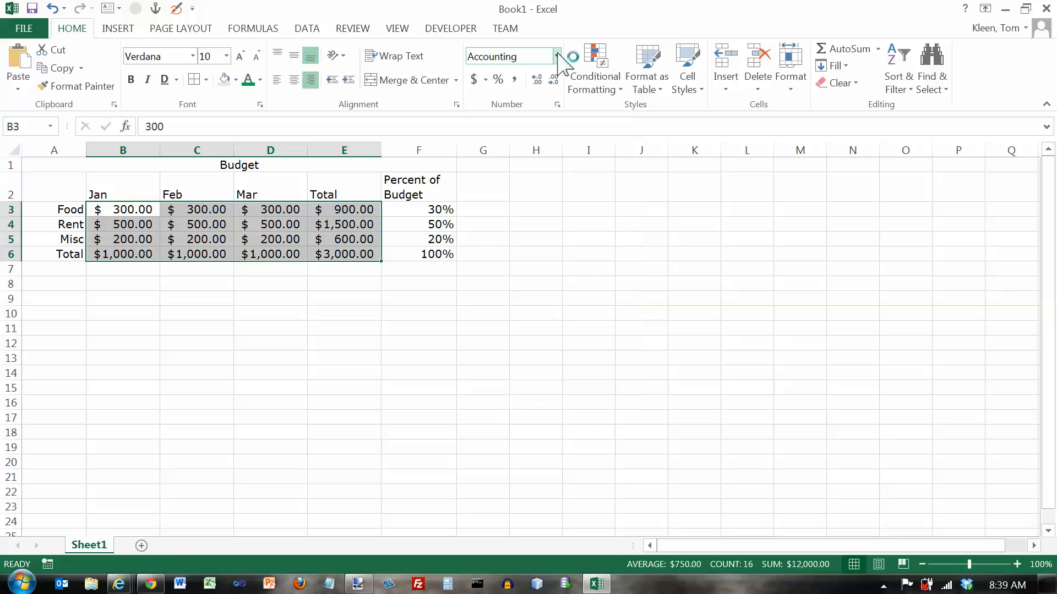
mouse_move(145, 286)
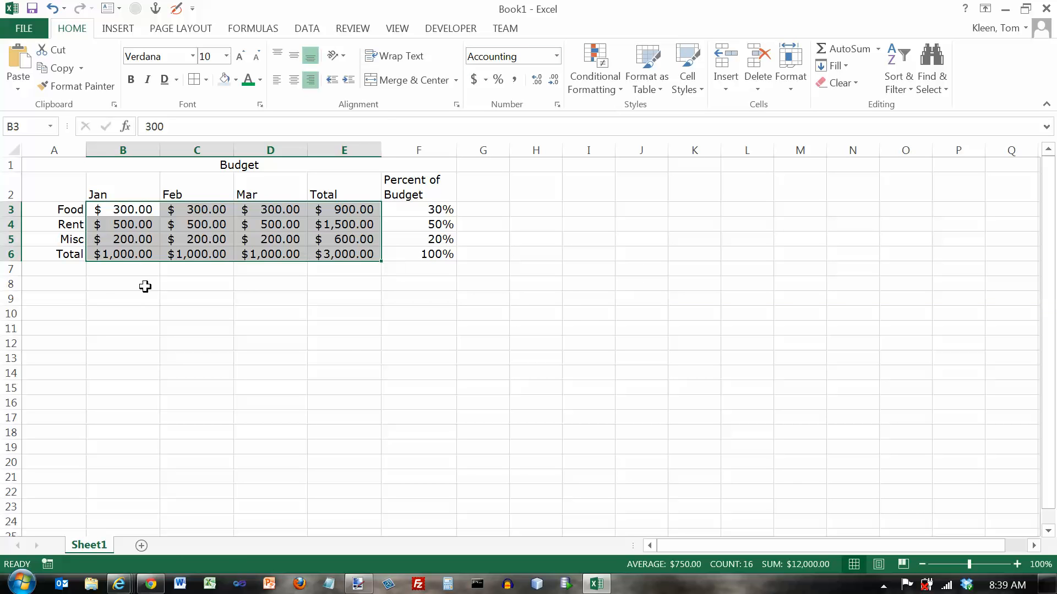
Enter 1/1/2000 in B8 and format it as a Short Date
left_click(122, 283)
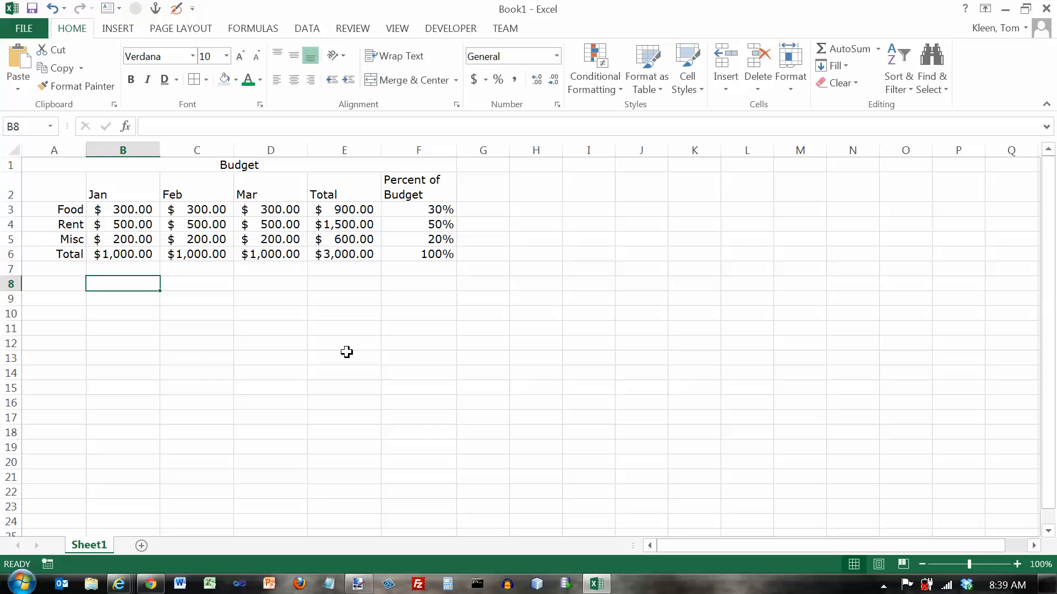
type("1/1/2000")
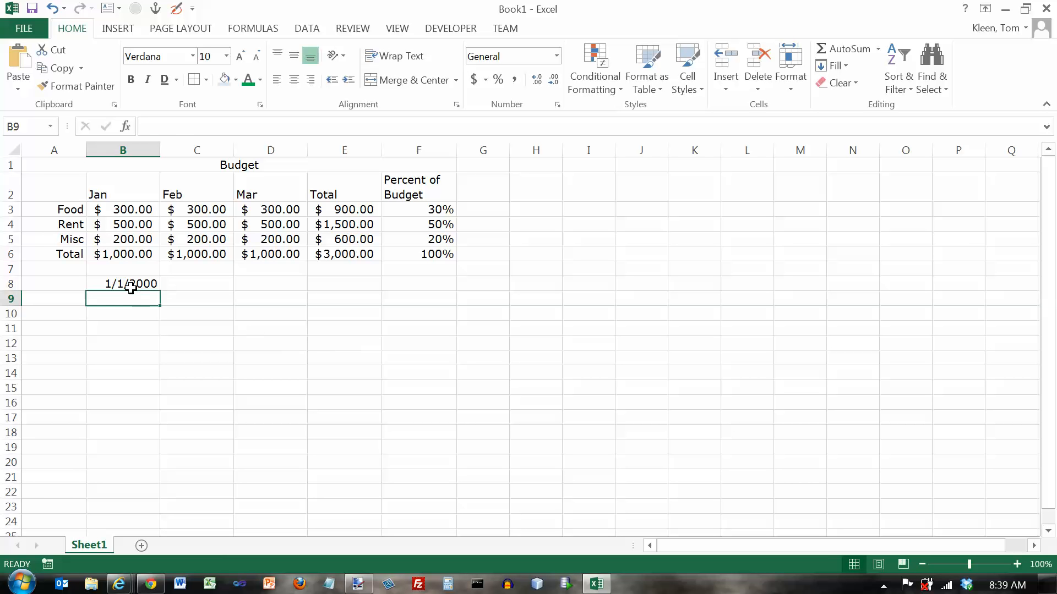
left_click(122, 283)
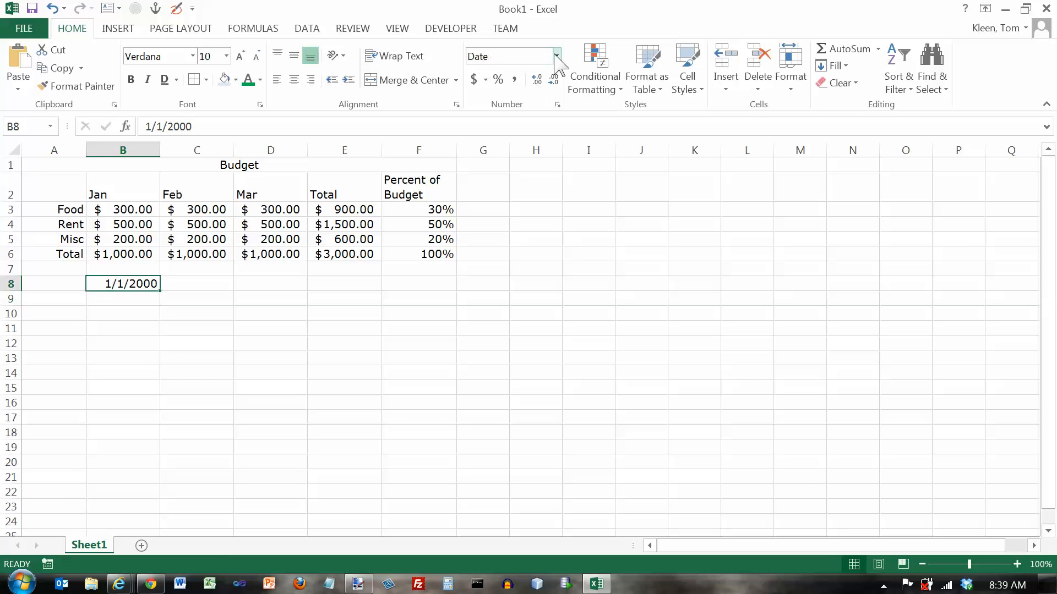
left_click(555, 56)
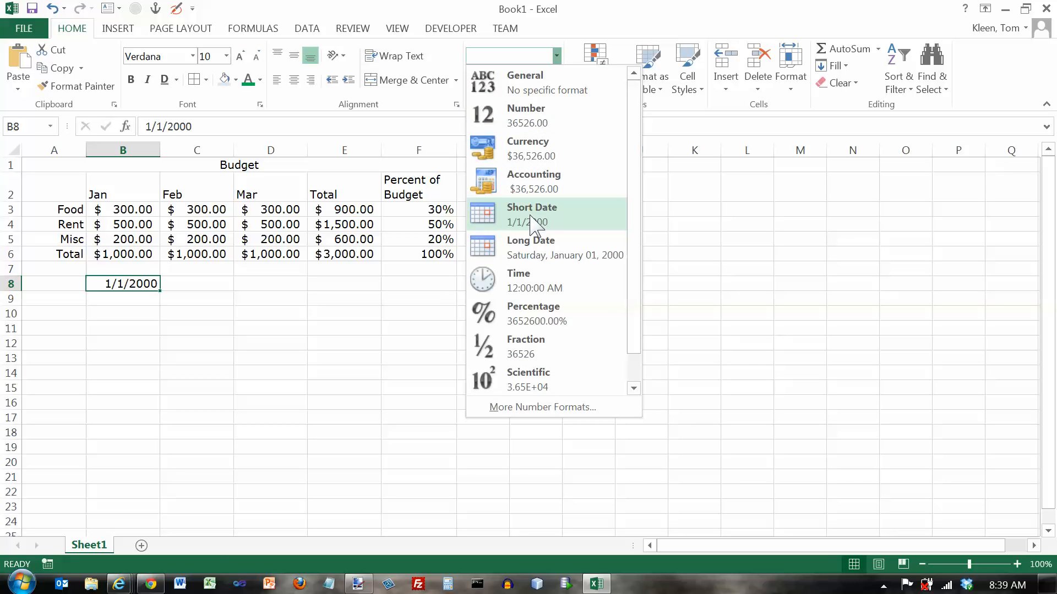
left_click(531, 215)
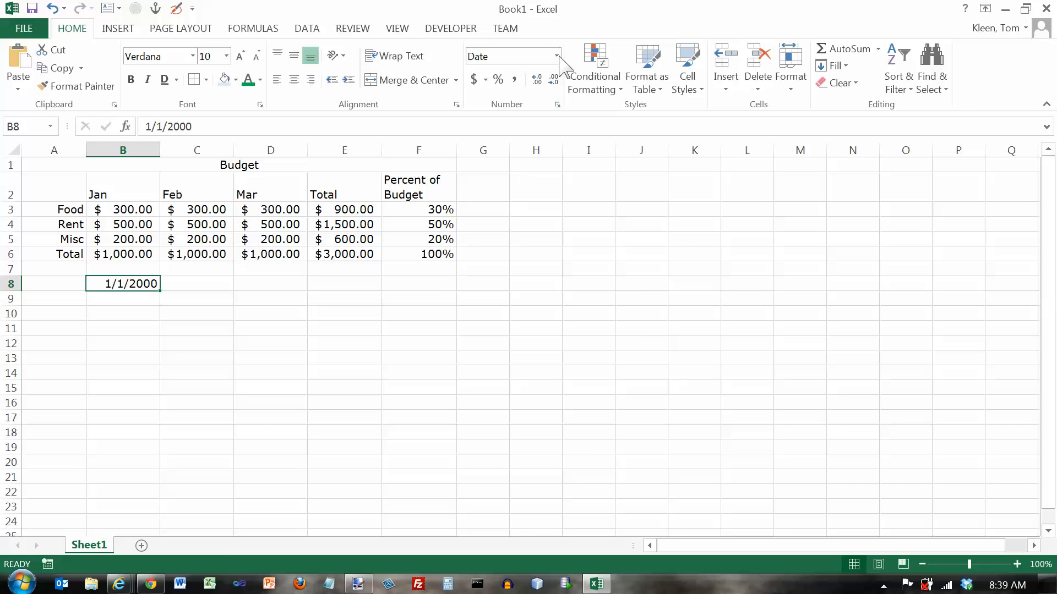
Try the Long Date weekday form on B8, then return it to Short Date
left_click(556, 56)
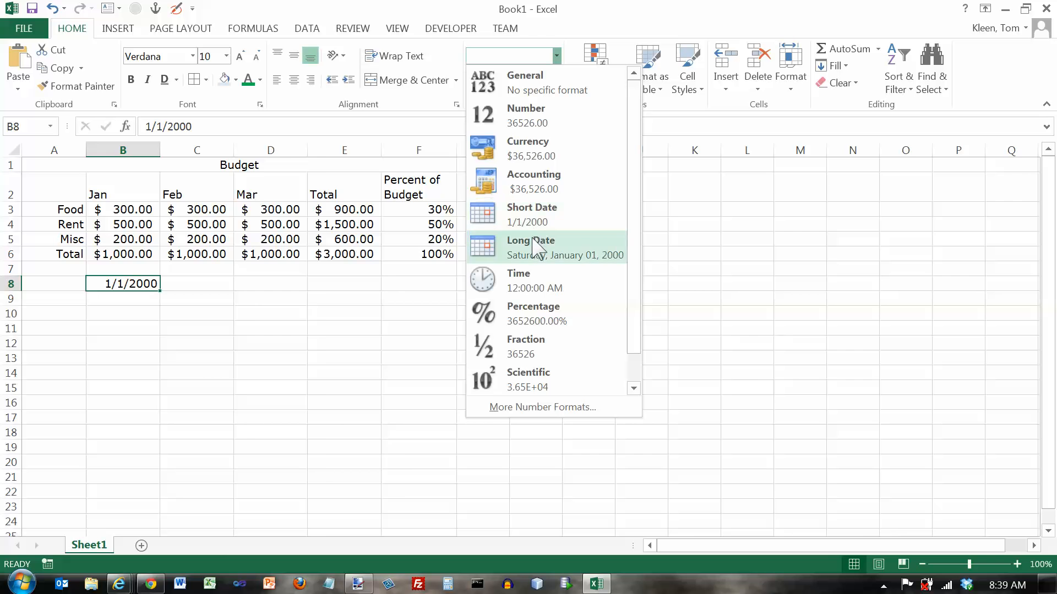
left_click(531, 248)
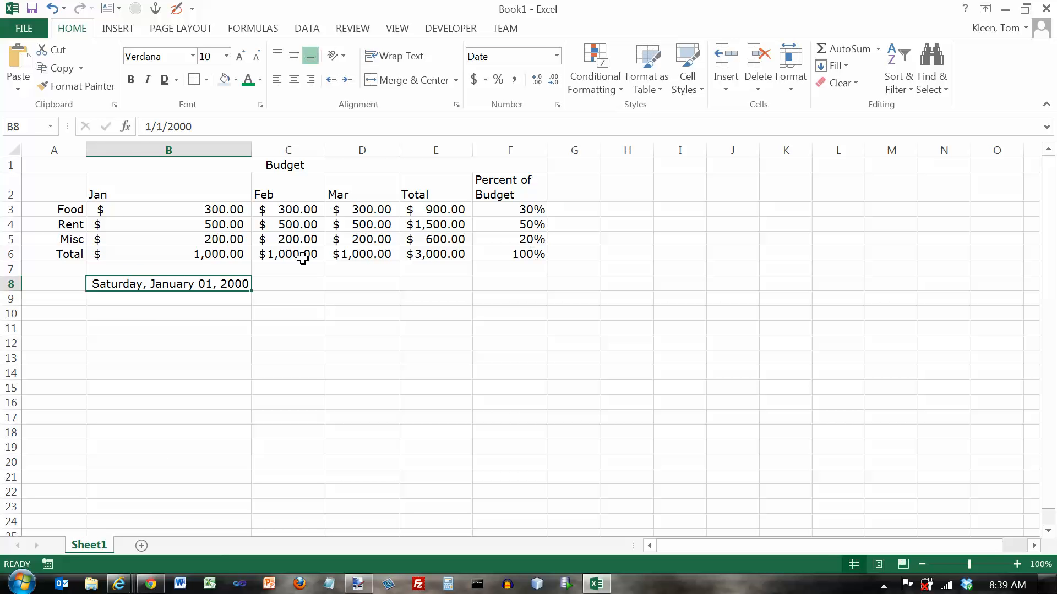
mouse_move(173, 284)
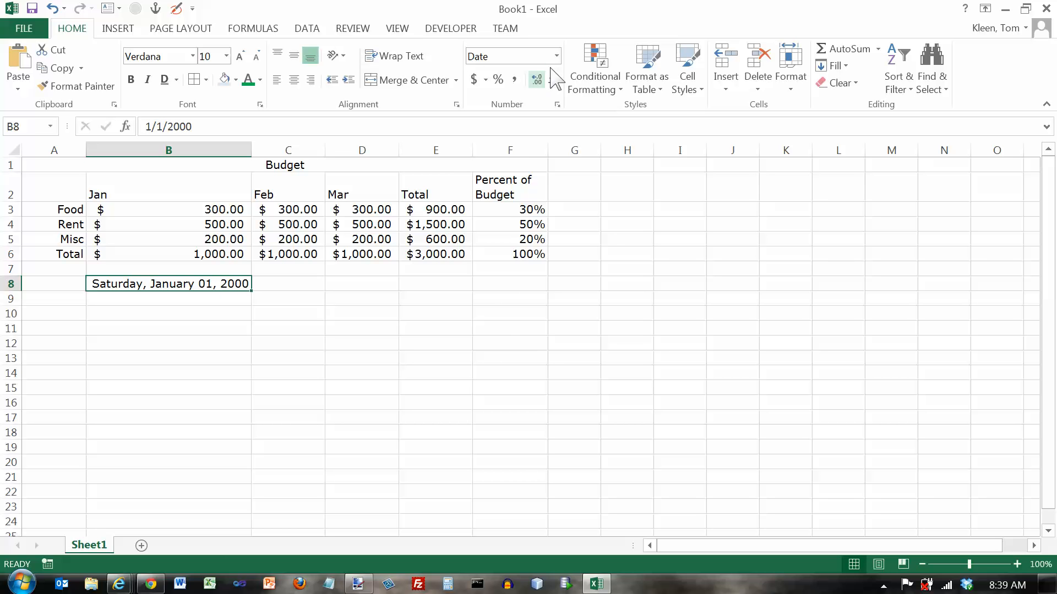
left_click(556, 56)
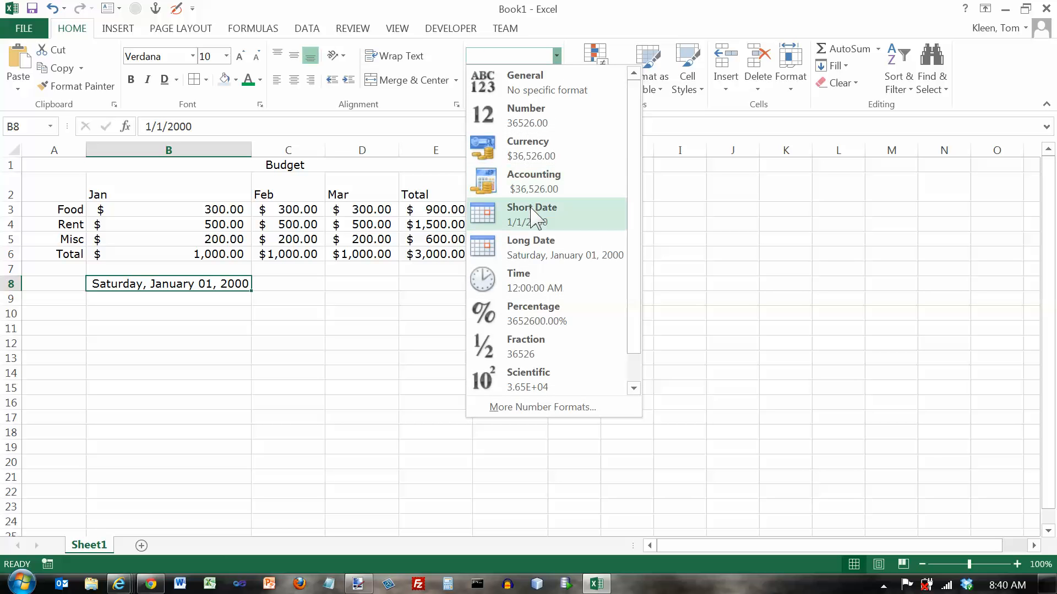
left_click(532, 215)
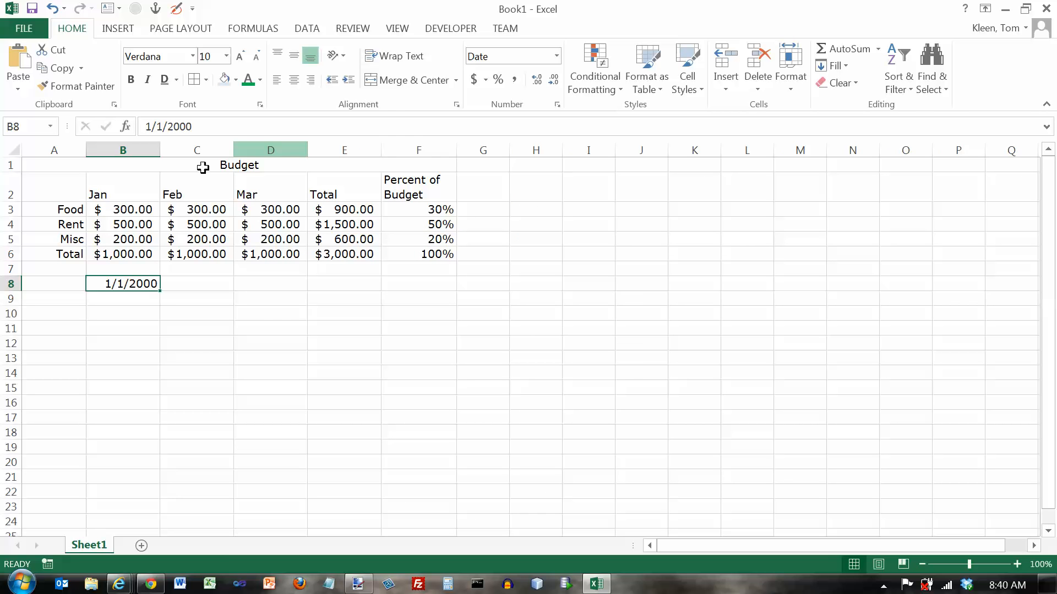
Enter 1:00 pm in B10 and apply the Time format so it shows 1:00:00 PM
left_click(554, 57)
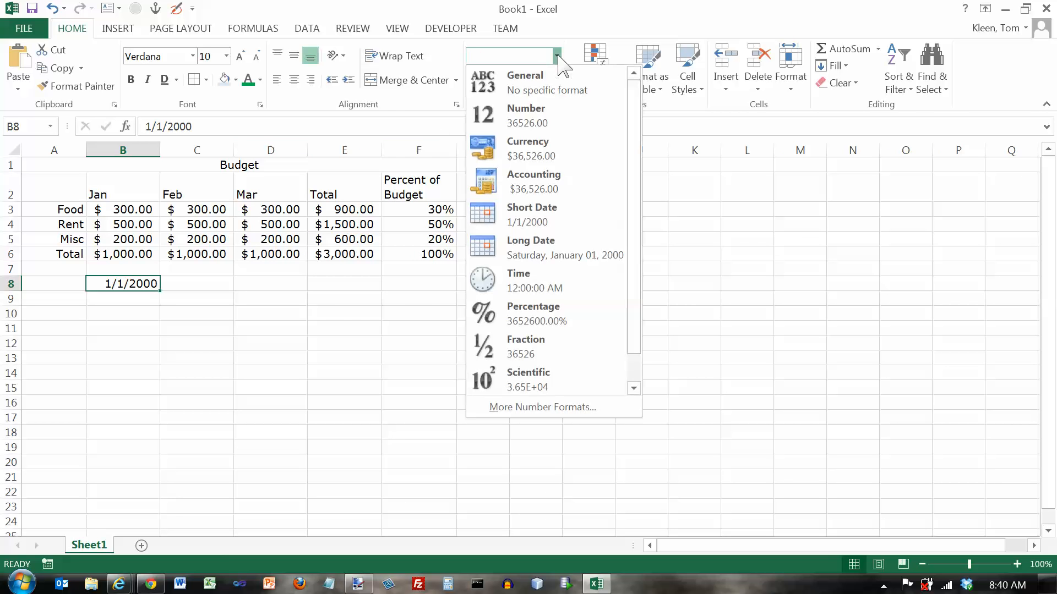
mouse_move(543, 82)
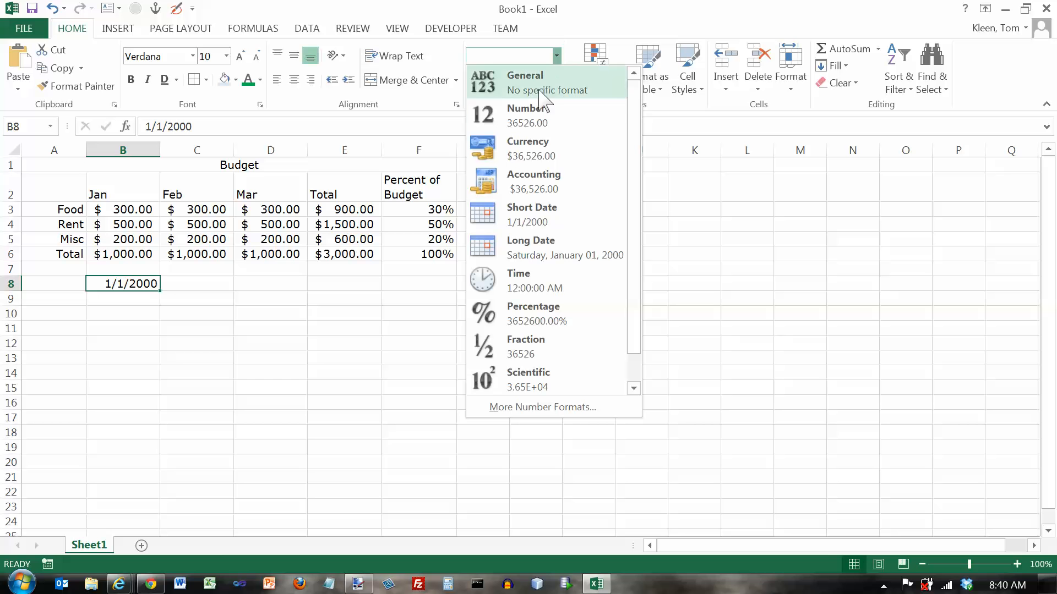
mouse_move(145, 302)
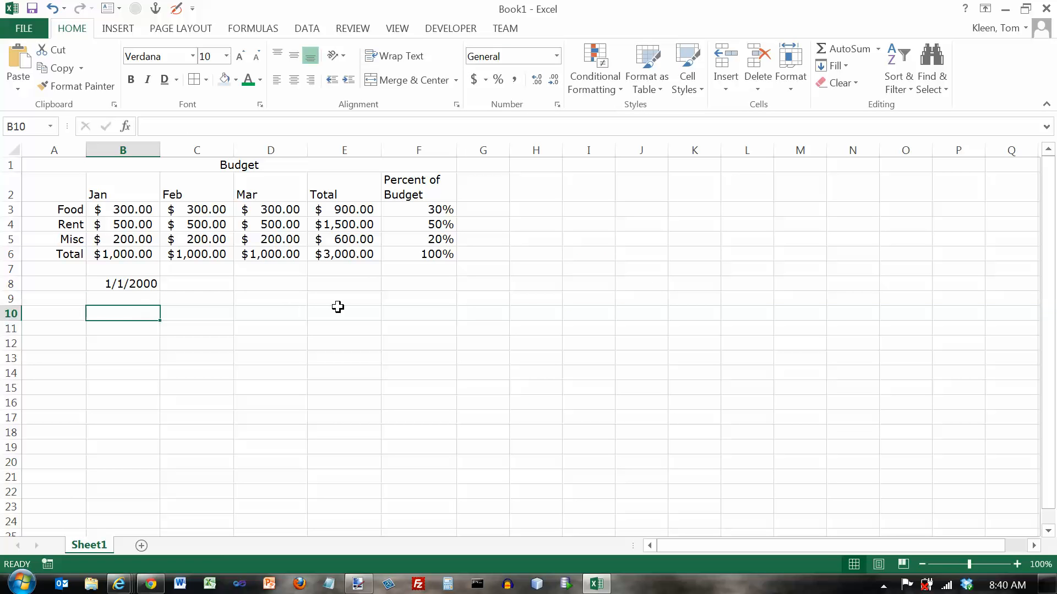
type("1:00")
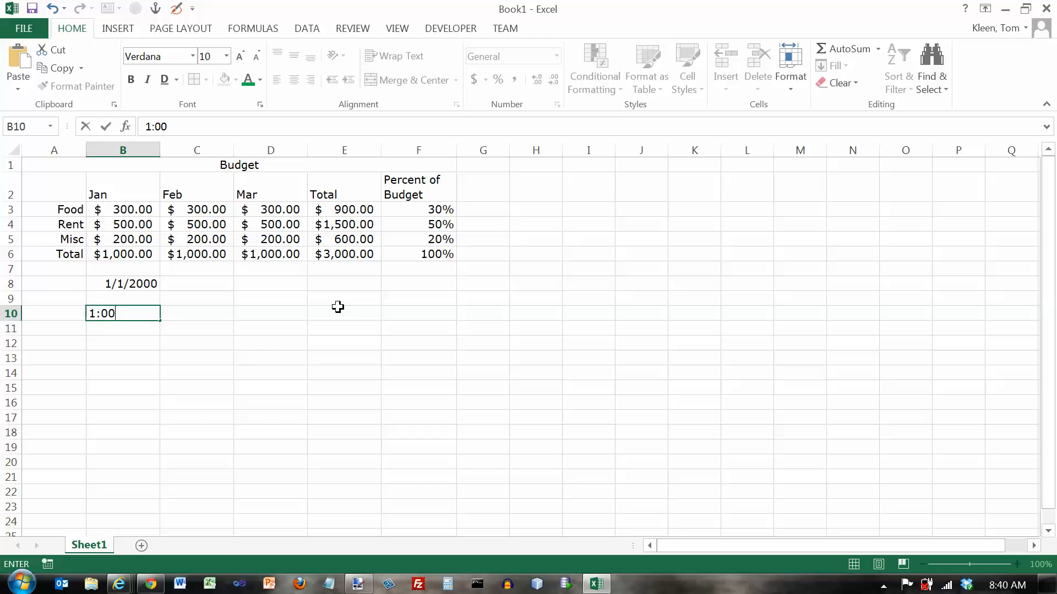
type("pm")
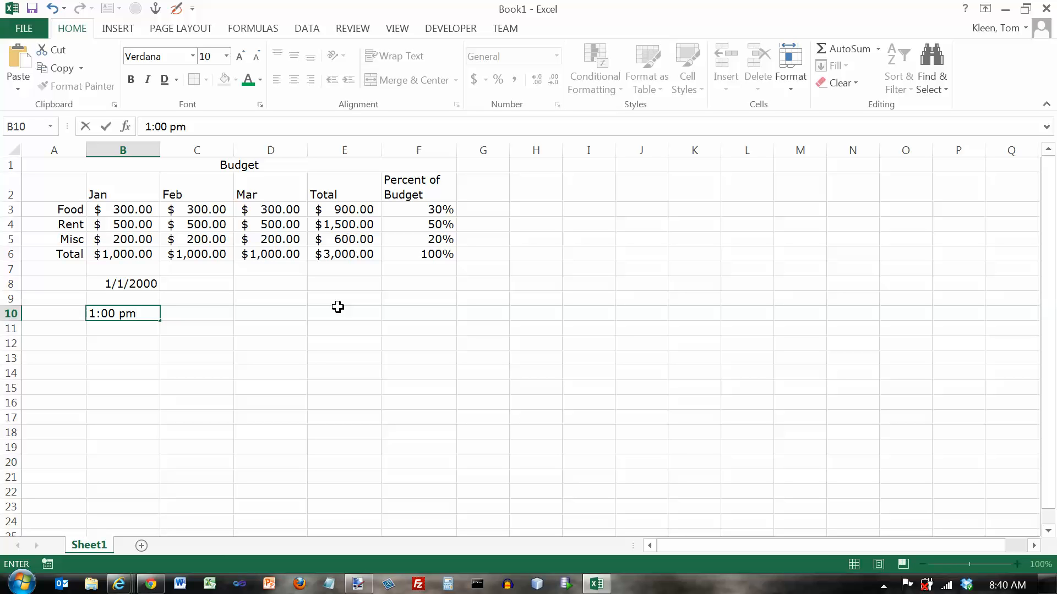
key("Return")
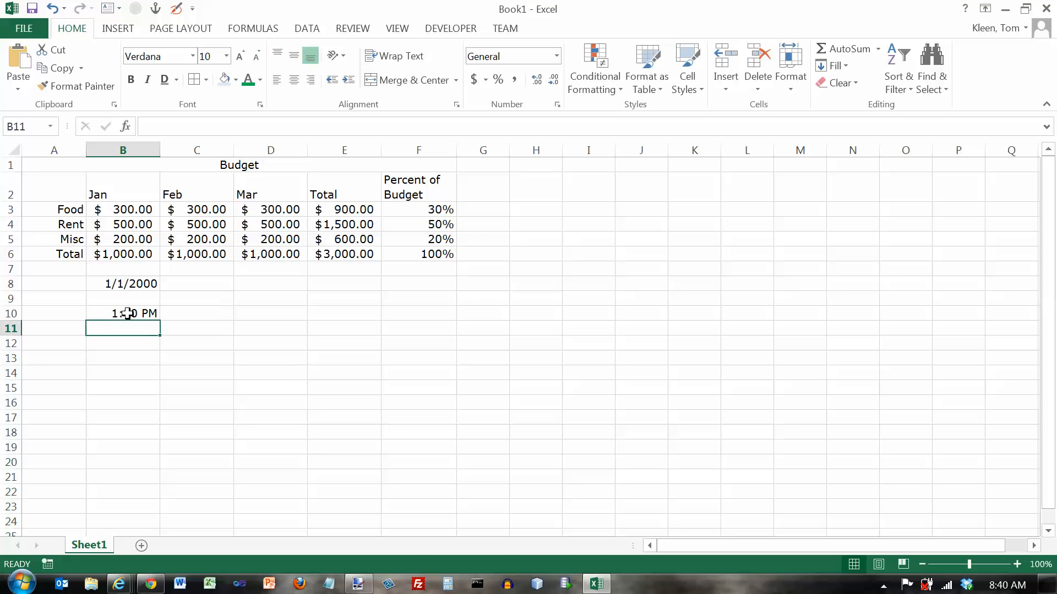
left_click(122, 313)
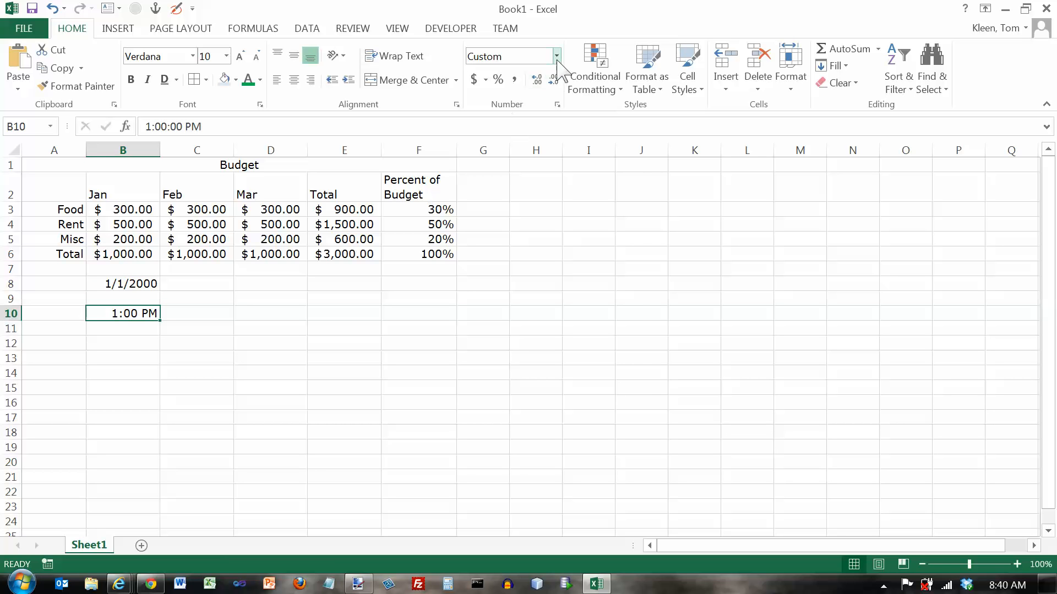
left_click(555, 56)
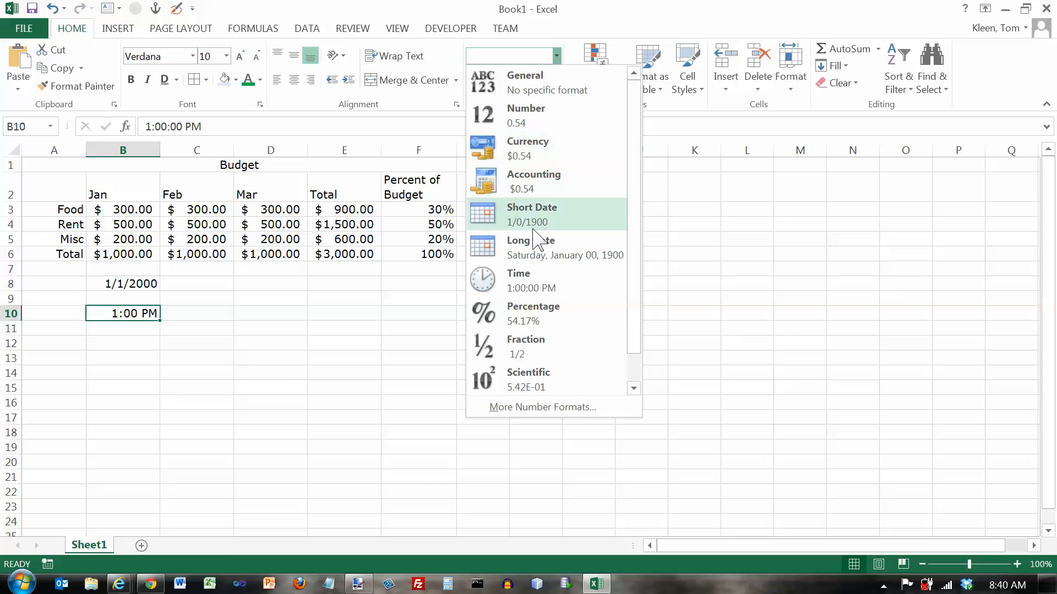
mouse_move(532, 279)
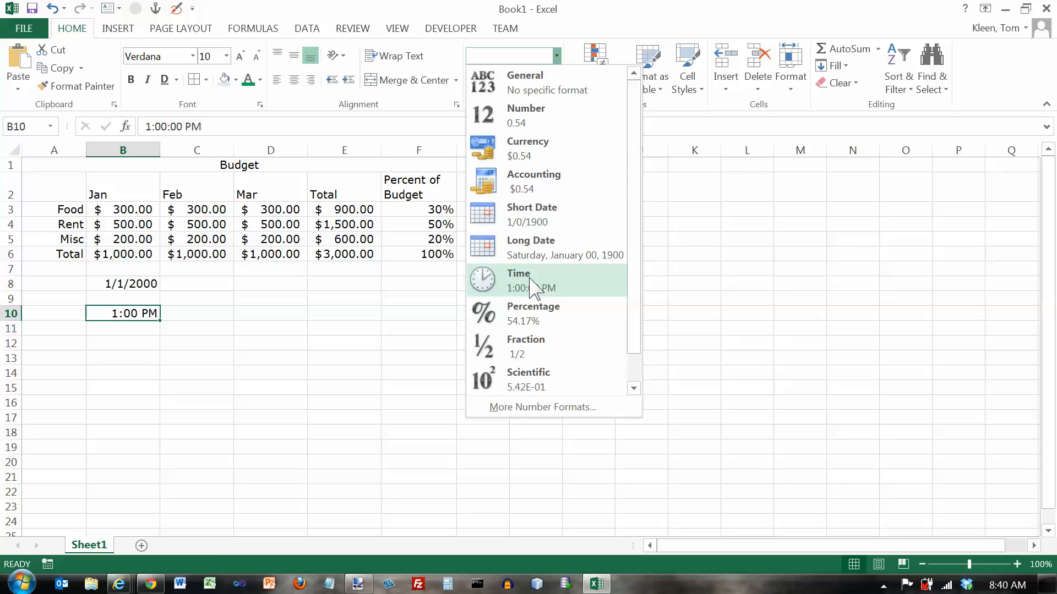
left_click(533, 280)
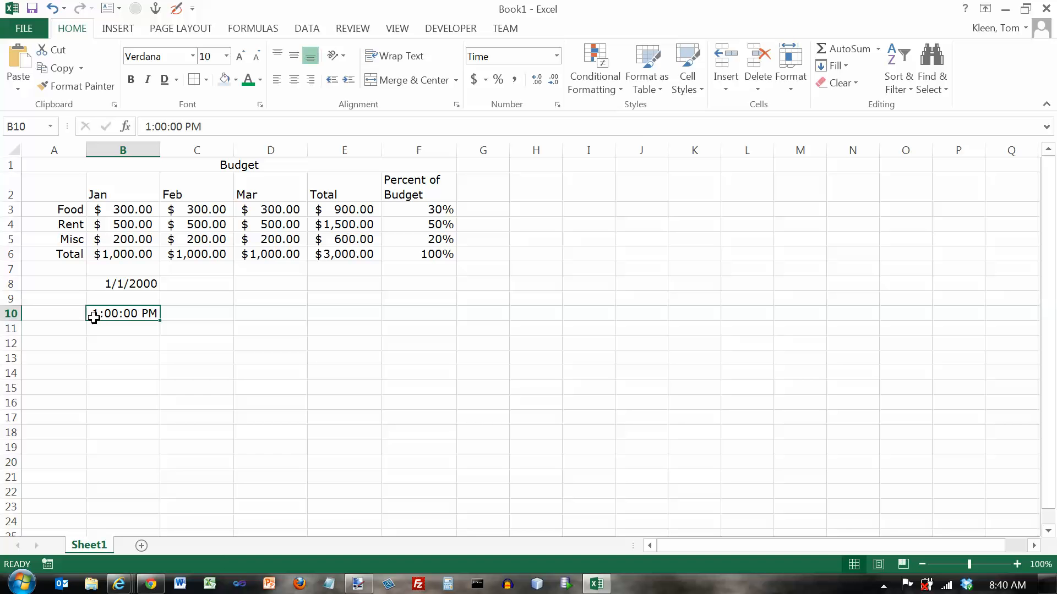
mouse_move(248, 287)
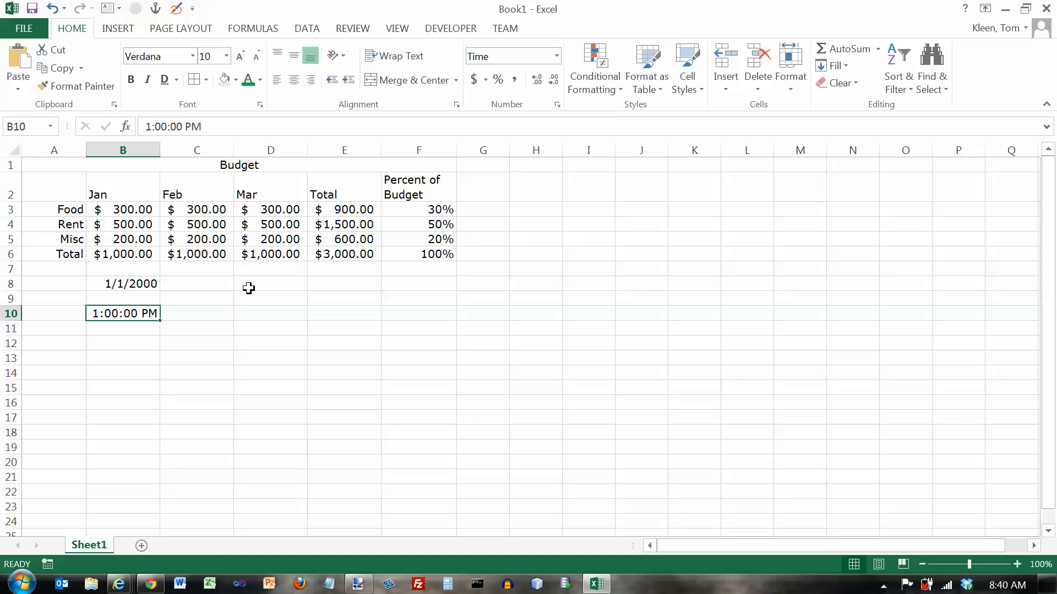
Apply Percentage format to F3:F6 and reduce it to whole percentages
left_click(557, 56)
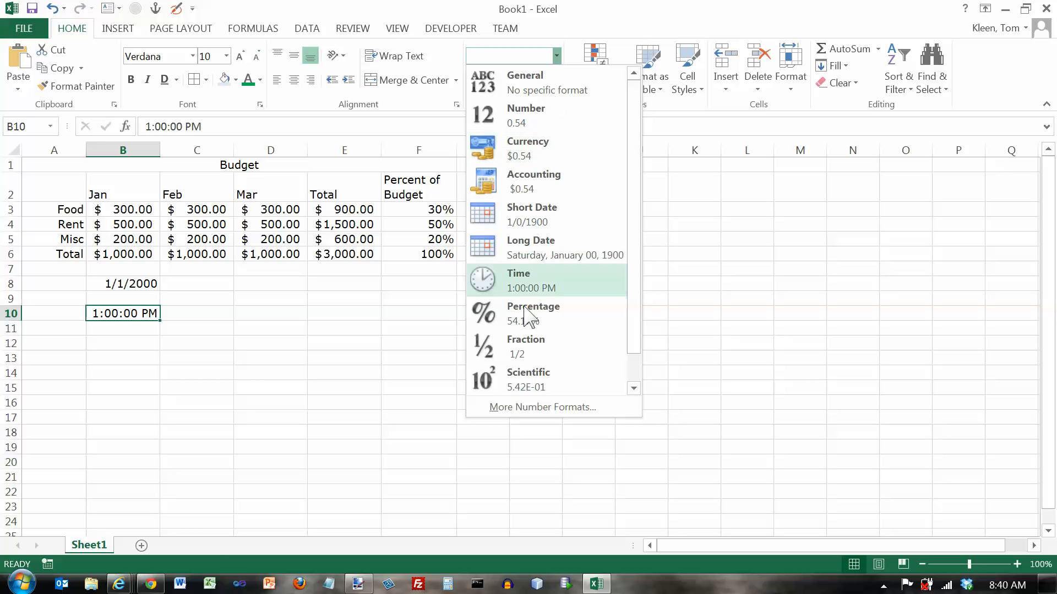
left_click(518, 279)
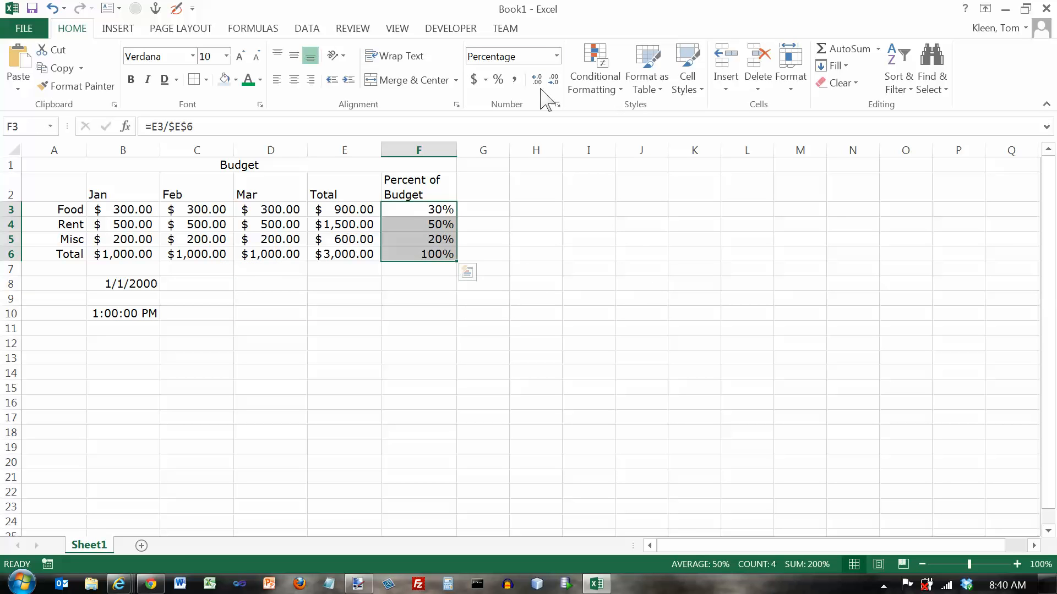
left_click(555, 56)
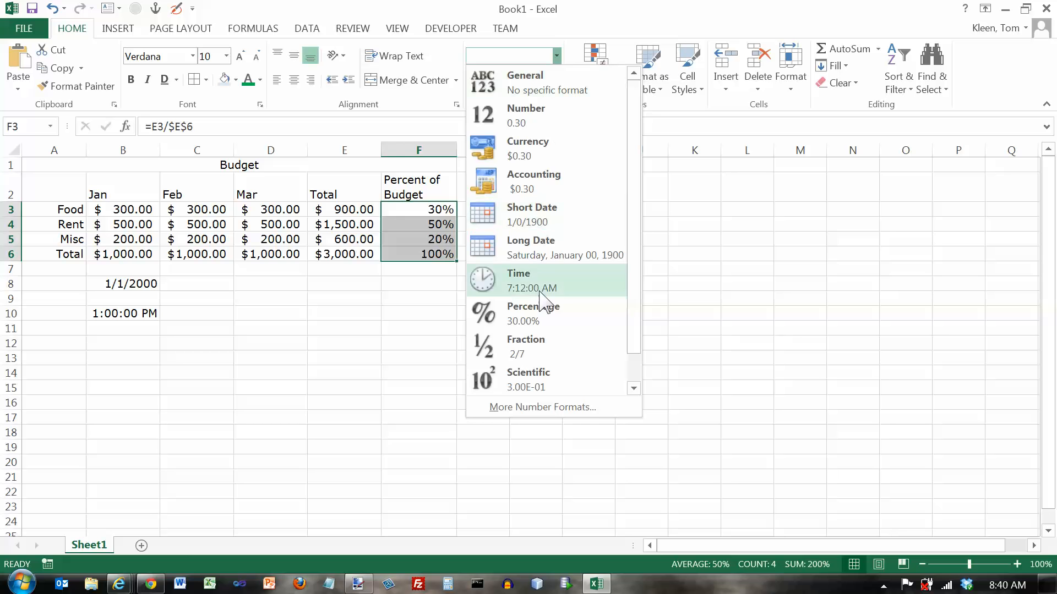
left_click(531, 312)
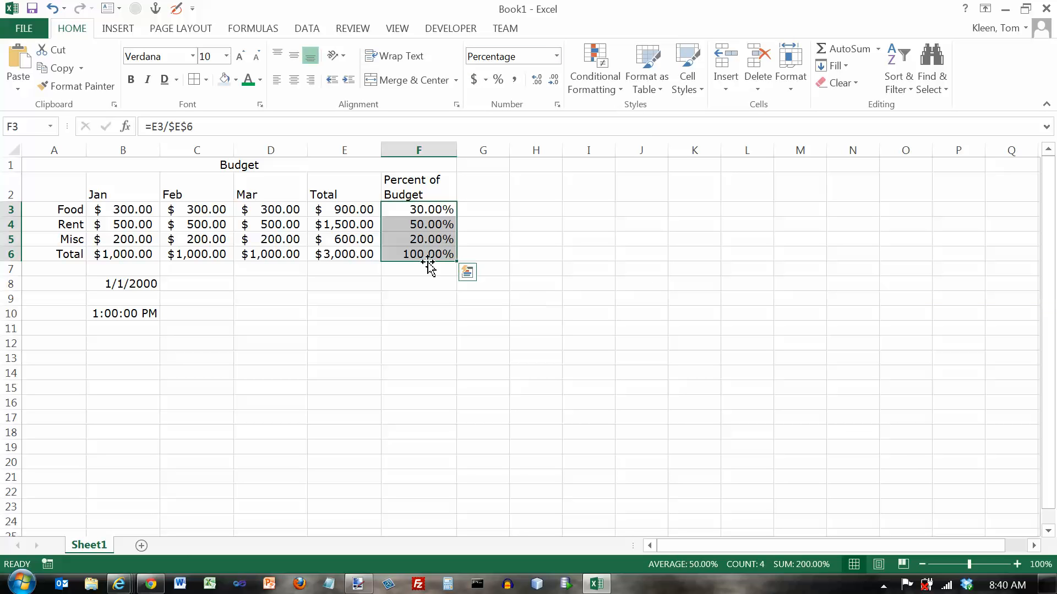
left_click(553, 79)
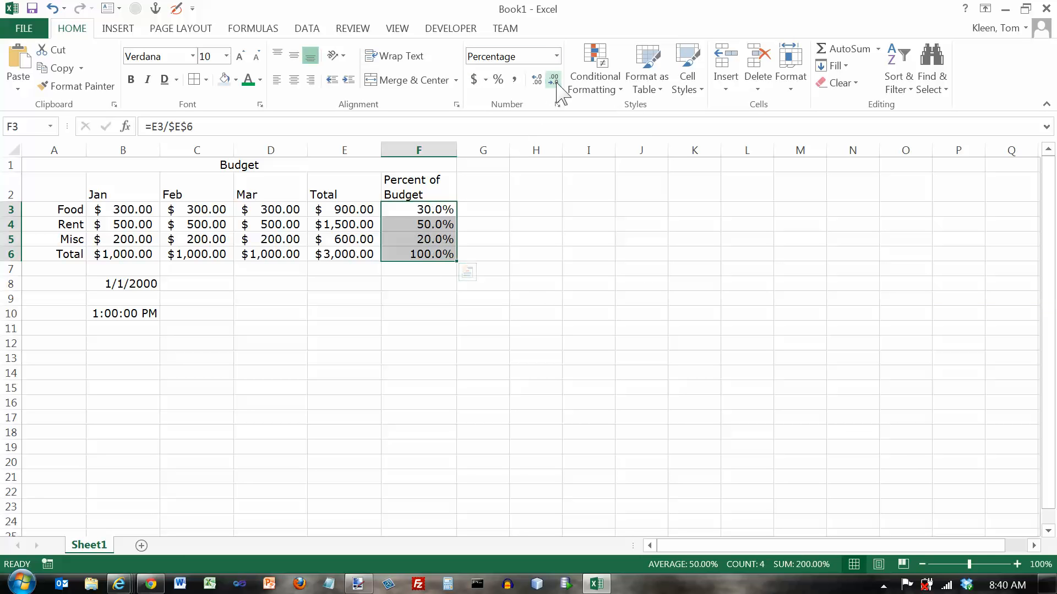
left_click(555, 56)
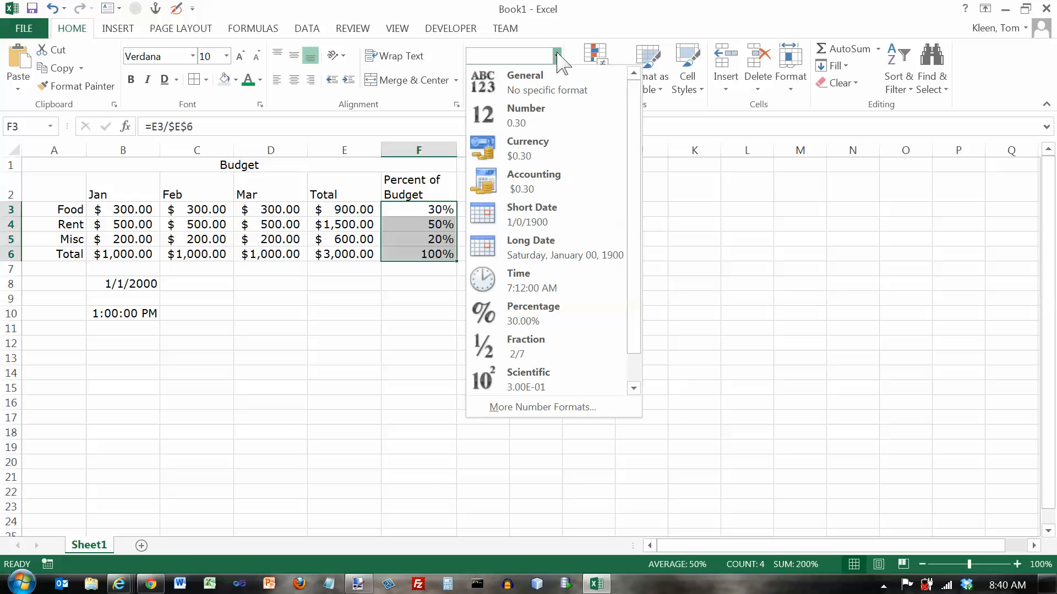
mouse_move(632, 377)
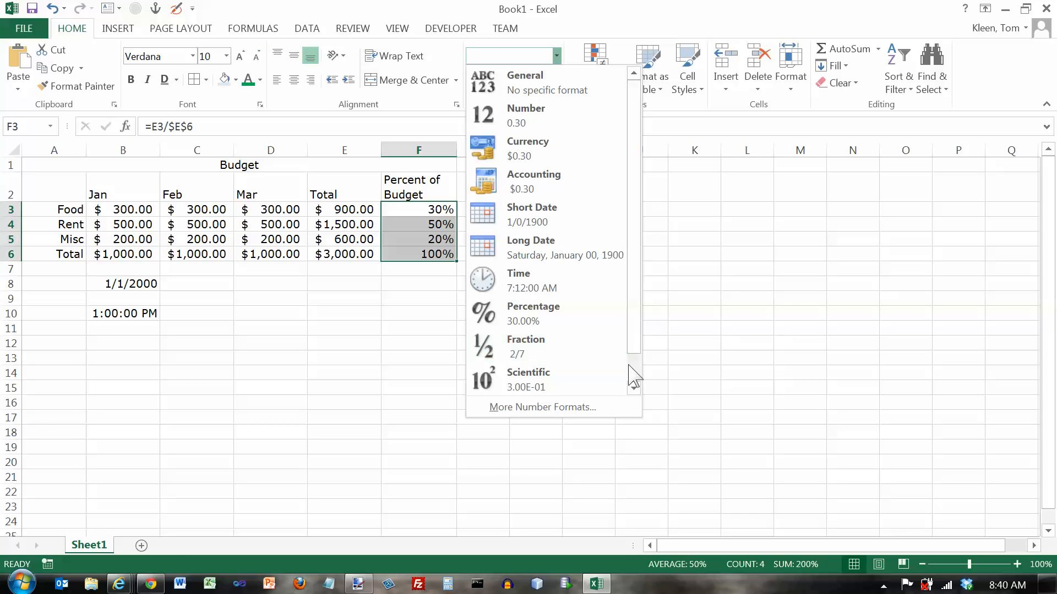
Turn F3:F6 into Text (0.3, 0.5…), then back to whole percentages like 30% and 100%
scroll("down", 3)
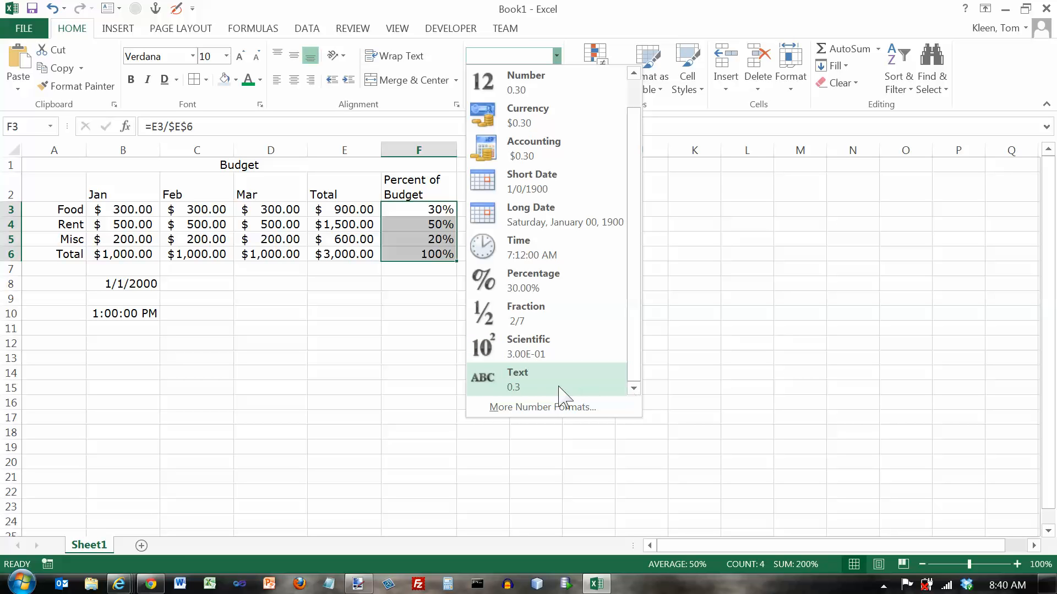
mouse_move(531, 389)
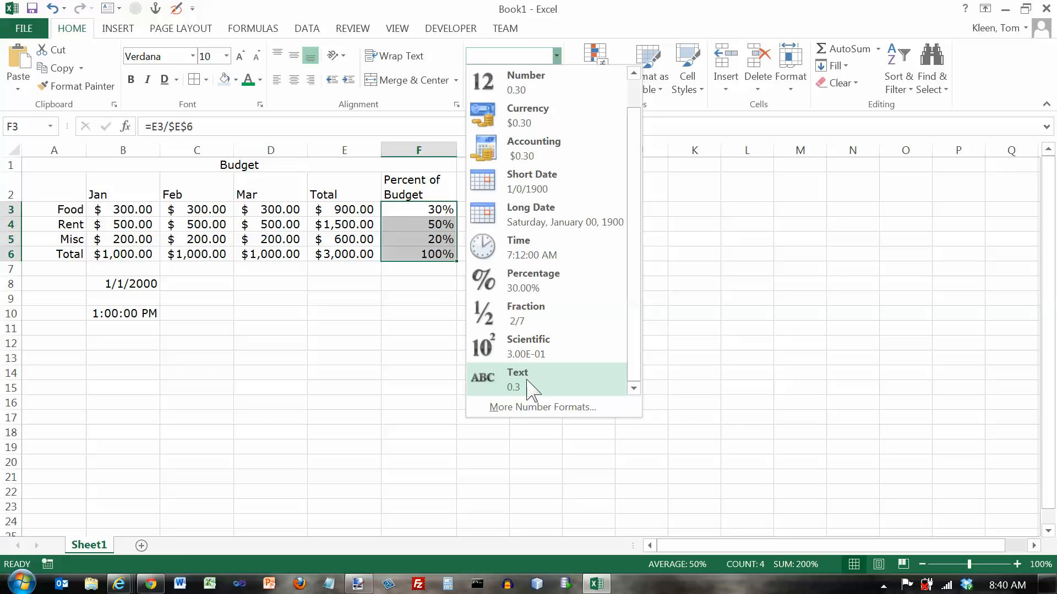
left_click(517, 372)
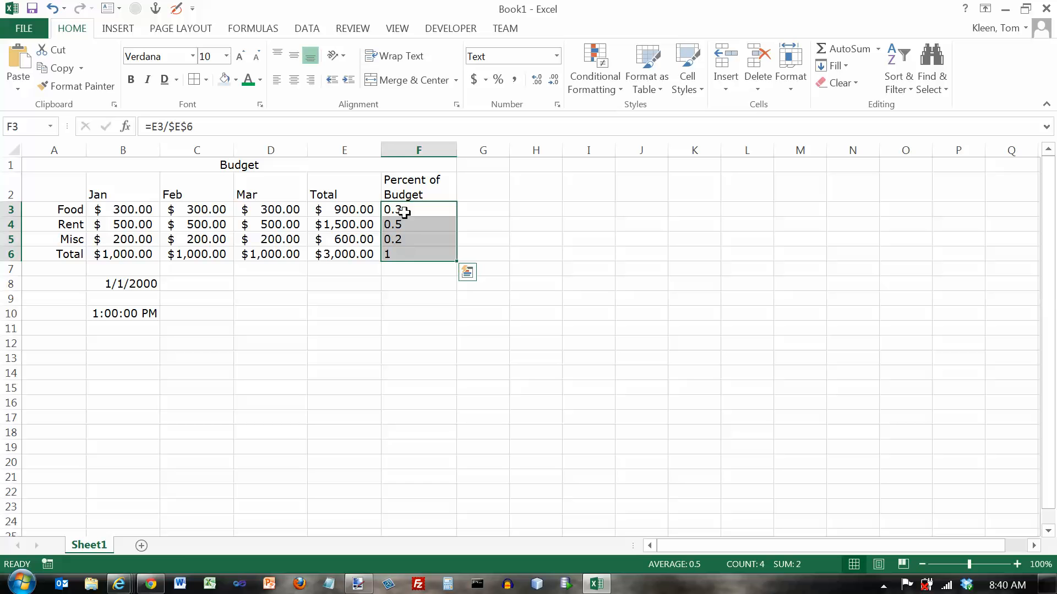
mouse_move(410, 239)
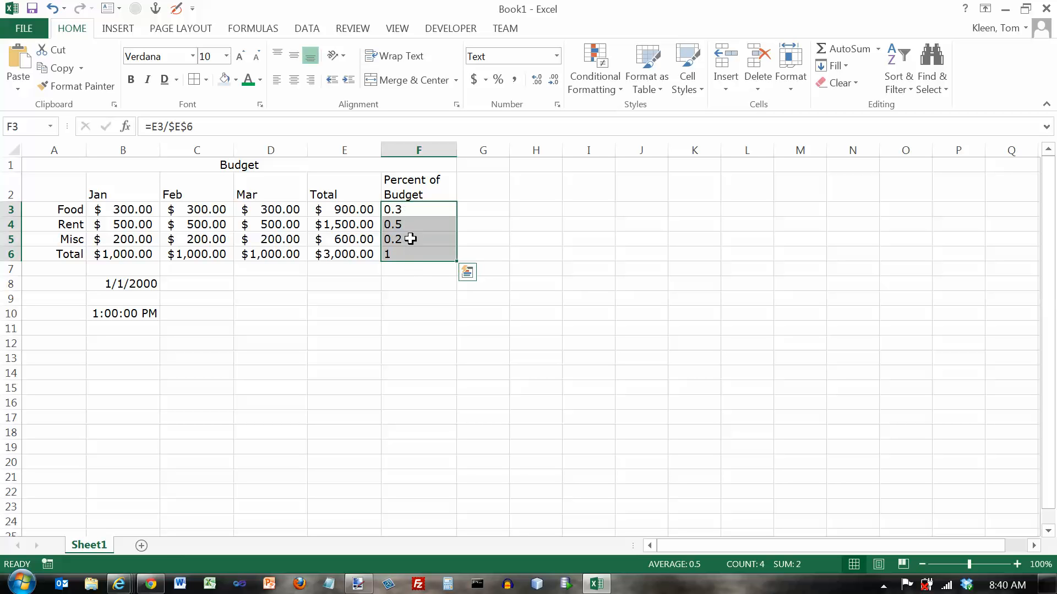
mouse_move(427, 251)
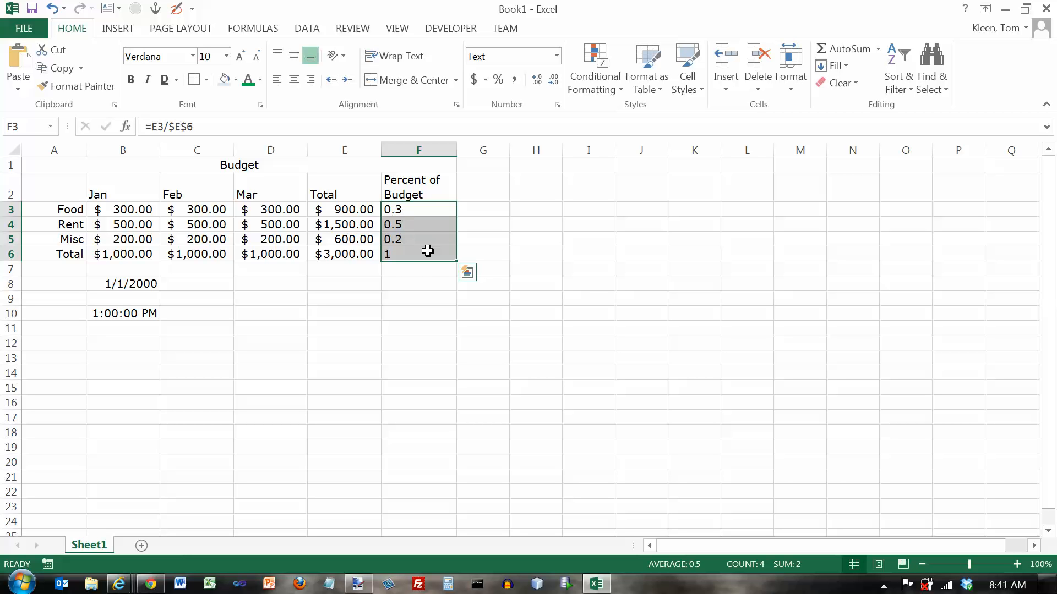
mouse_move(539, 184)
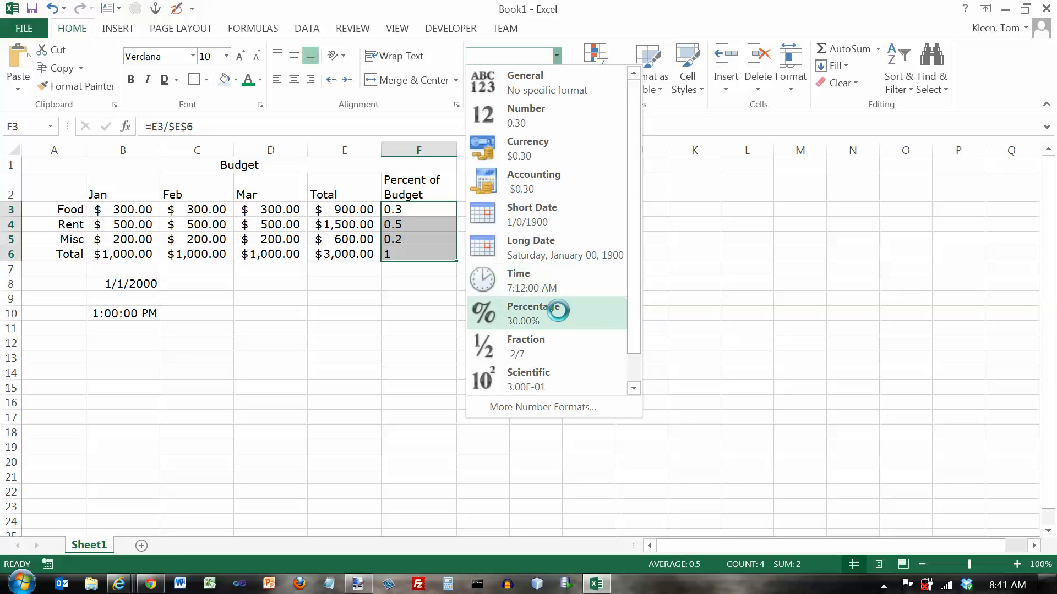
left_click(532, 311)
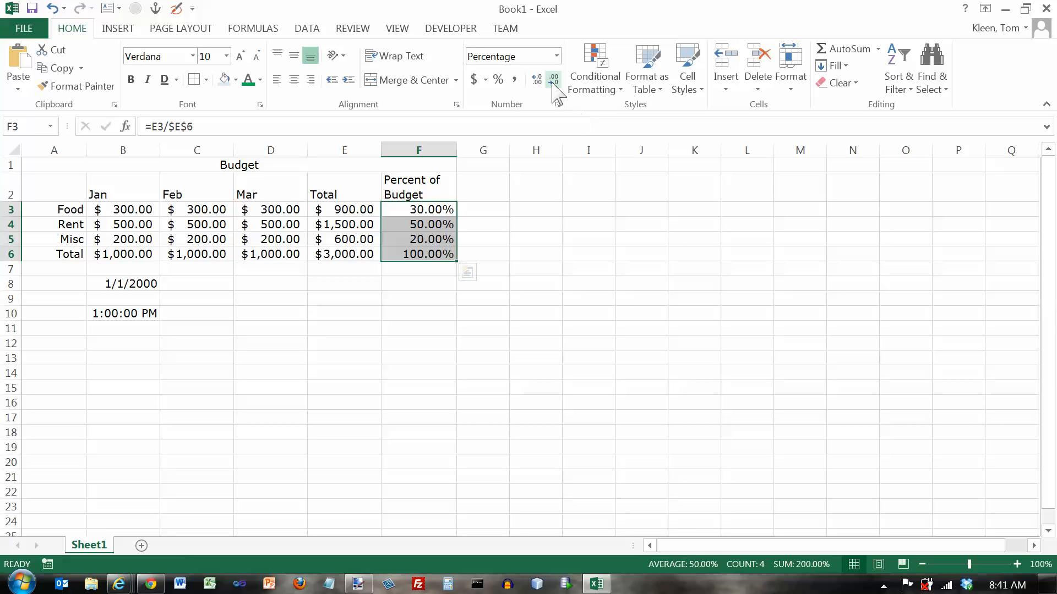
left_click(552, 79)
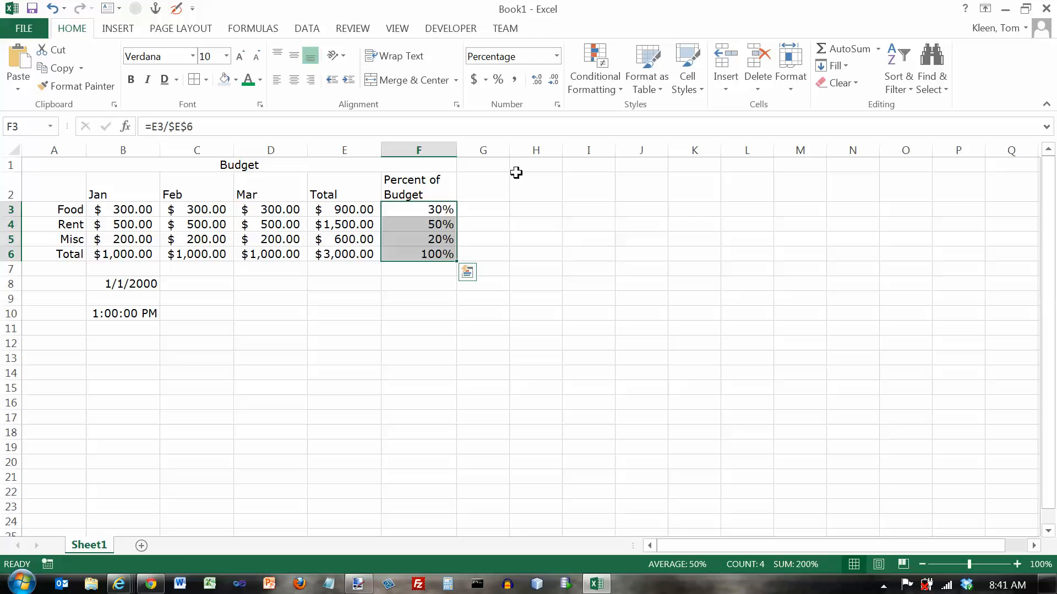
left_click(555, 105)
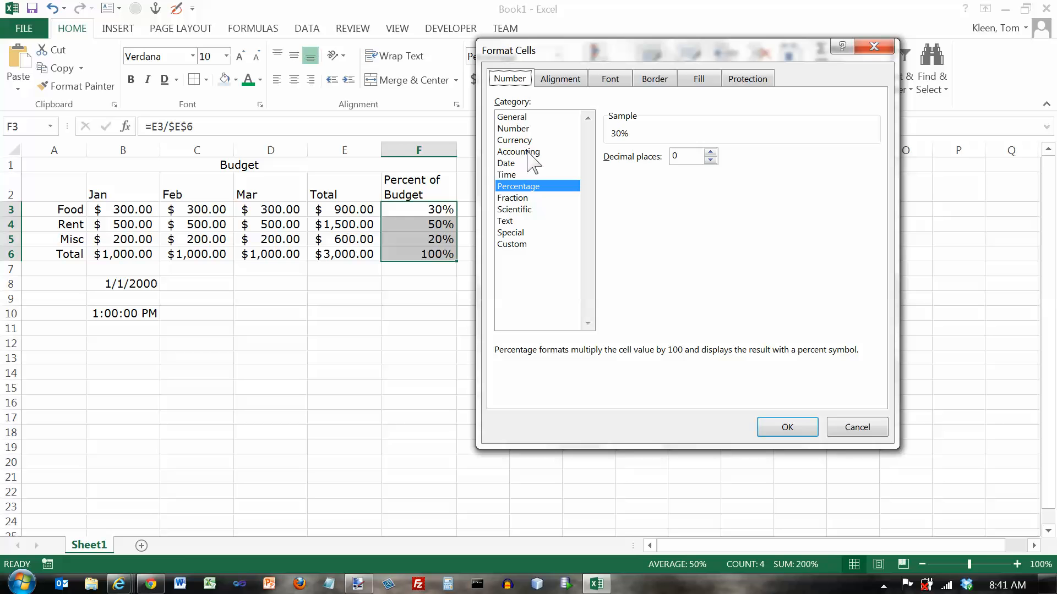
In Format Cells, preview the General, Number, Currency, Accounting and Date categories
left_click(511, 117)
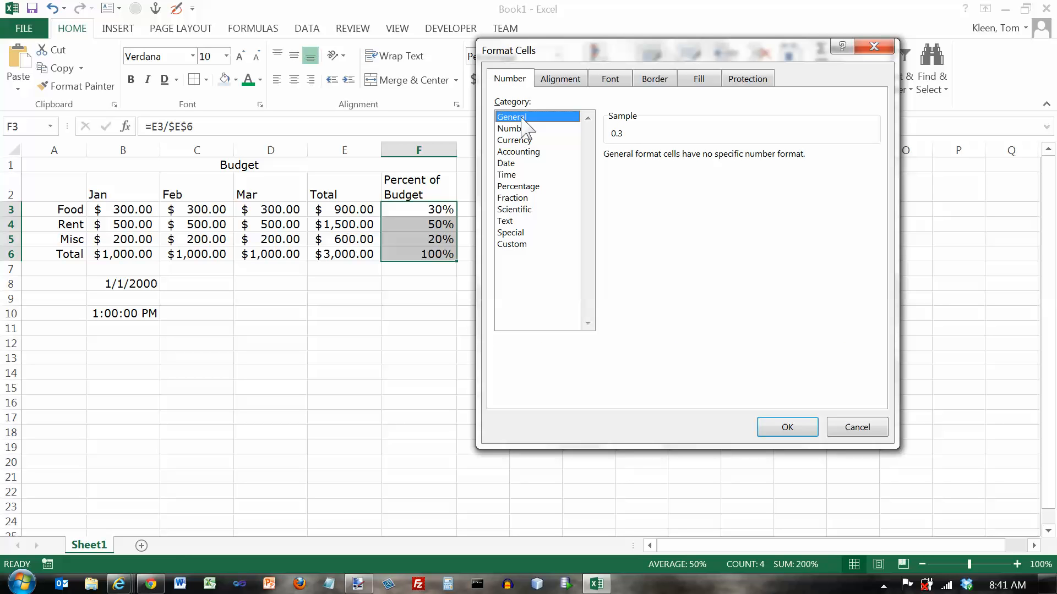
left_click(514, 128)
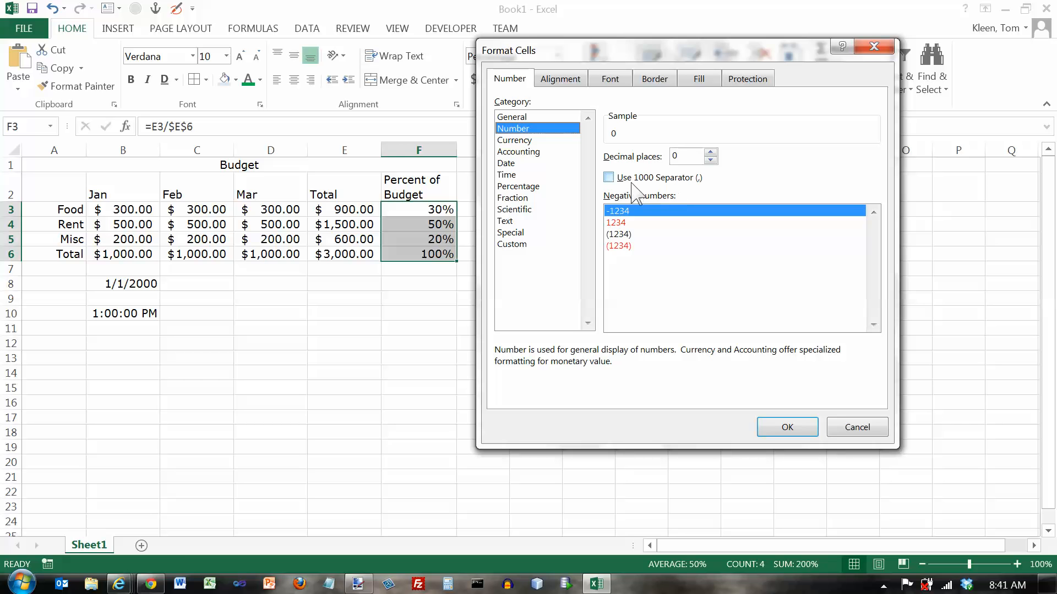
mouse_move(627, 232)
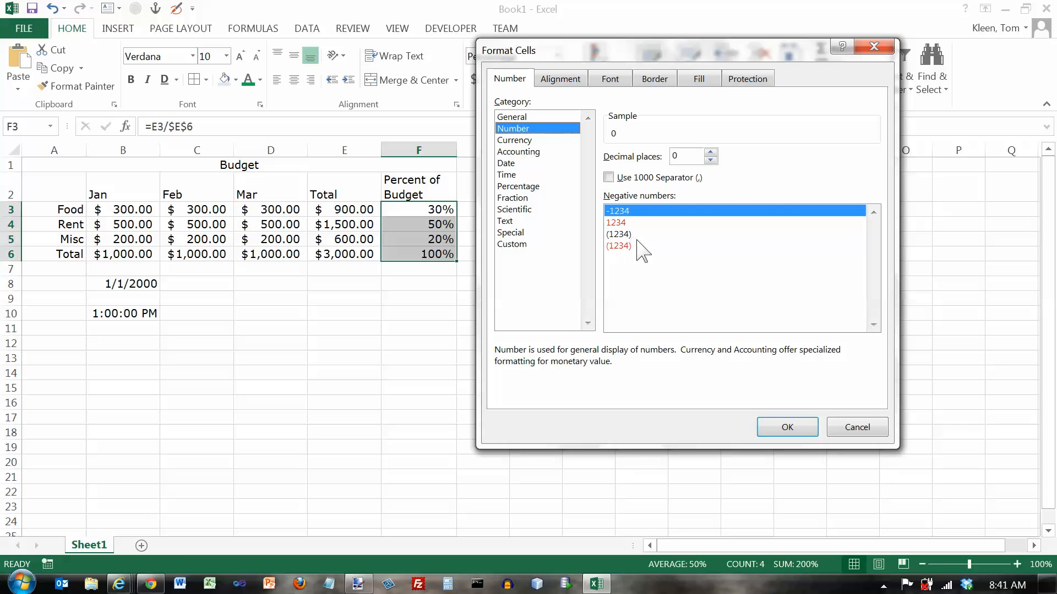
mouse_move(637, 259)
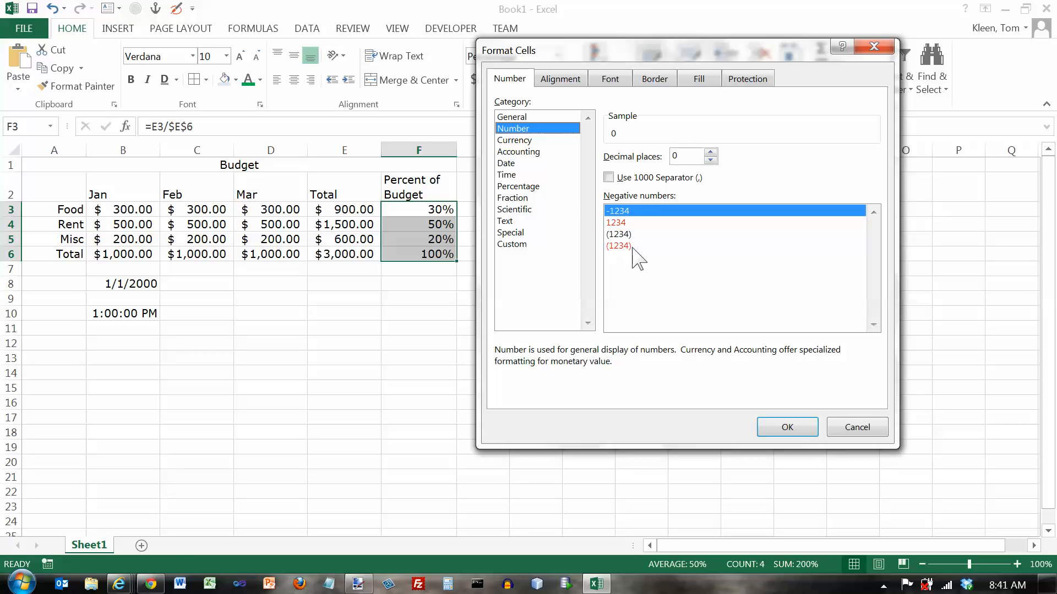
left_click(607, 177)
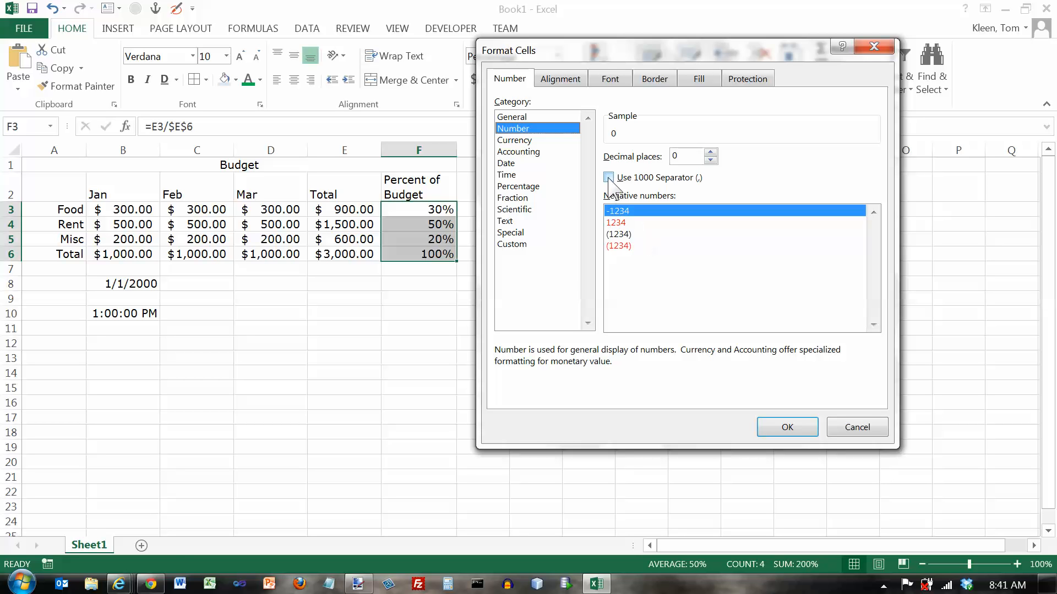
left_click(608, 177)
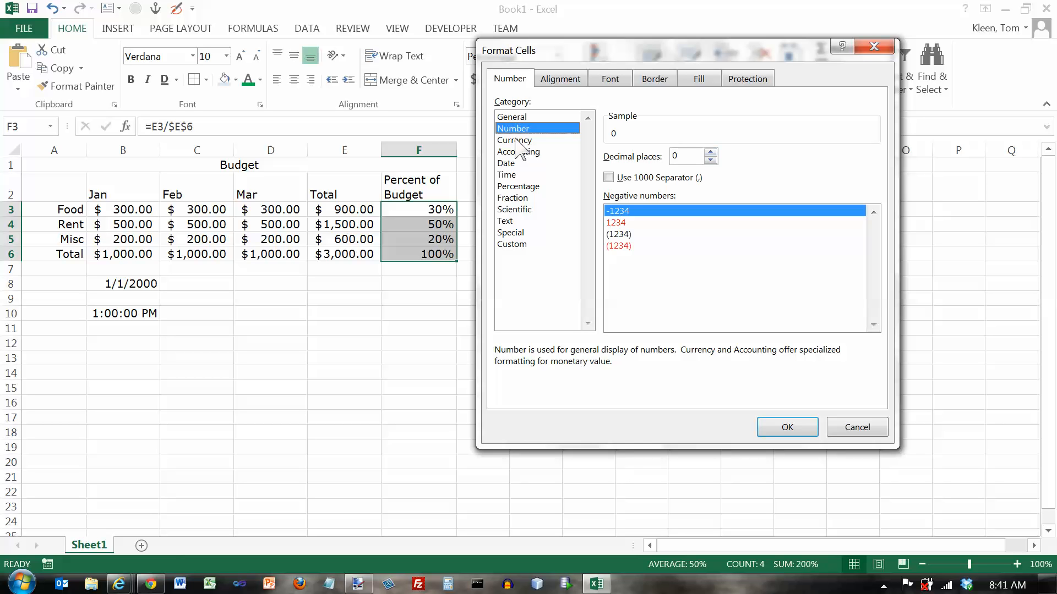
left_click(514, 140)
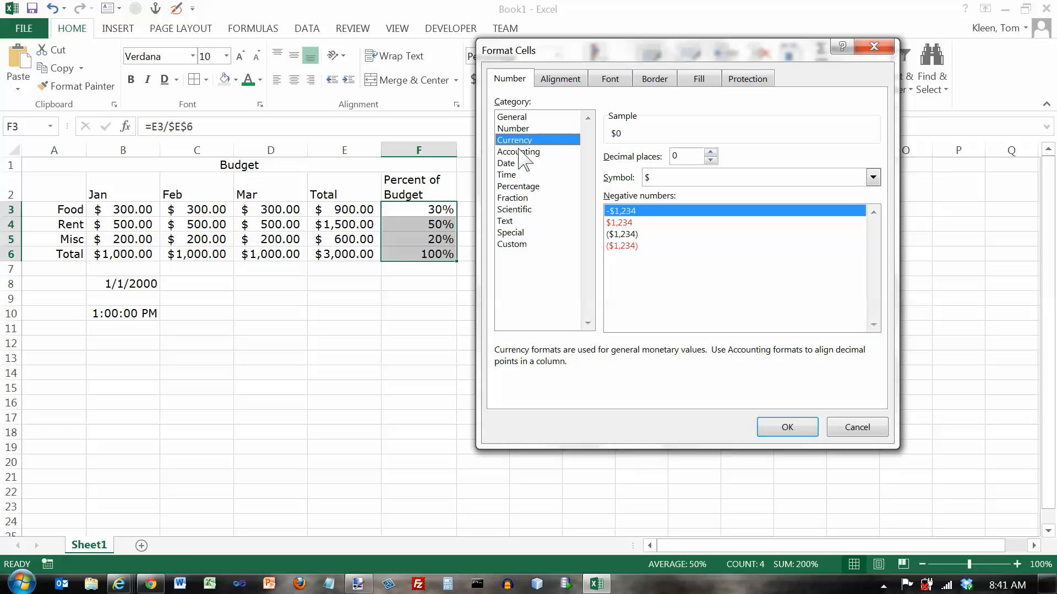
left_click(517, 151)
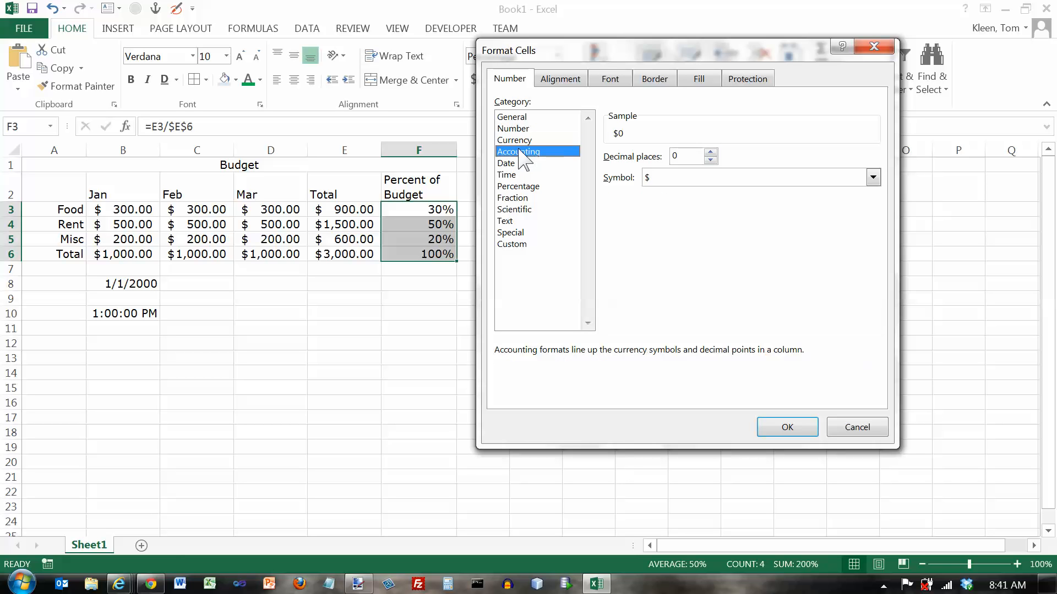
mouse_move(701, 187)
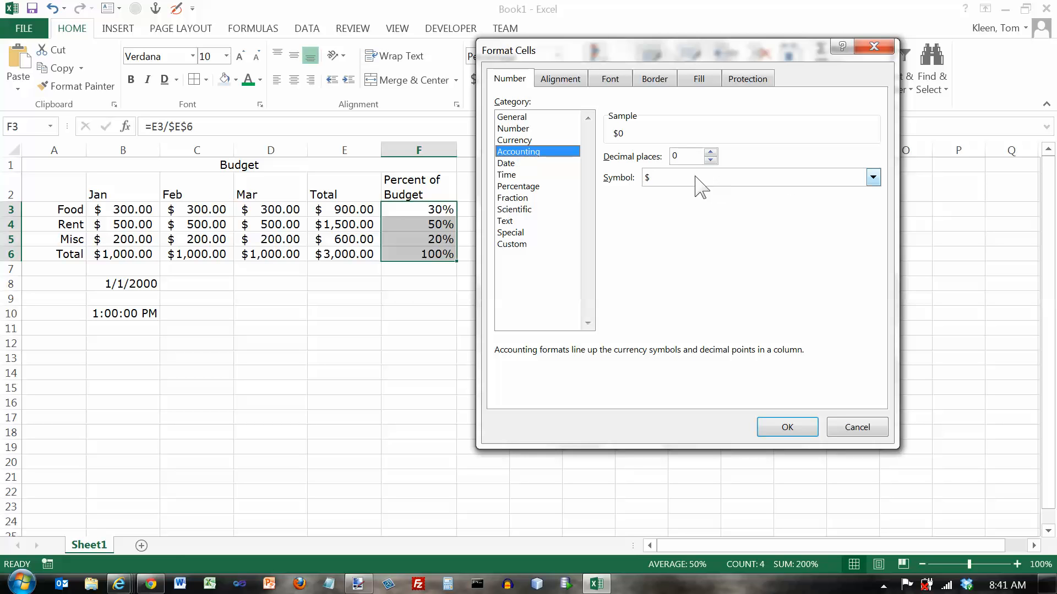
left_click(507, 163)
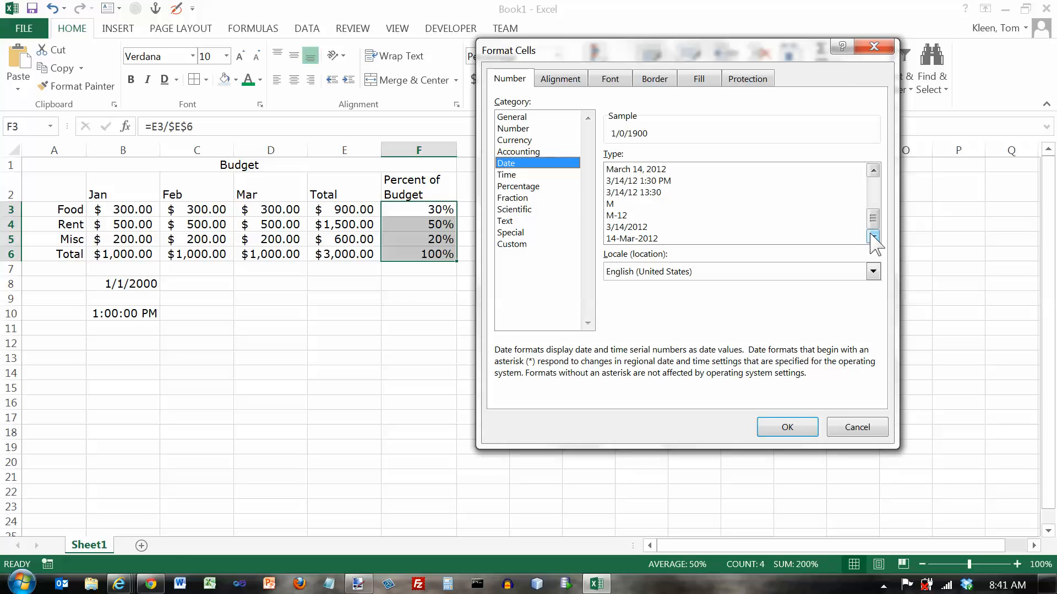
Preview Time, return to Percentage with 0 decimals, then view the Special formats
left_click(507, 175)
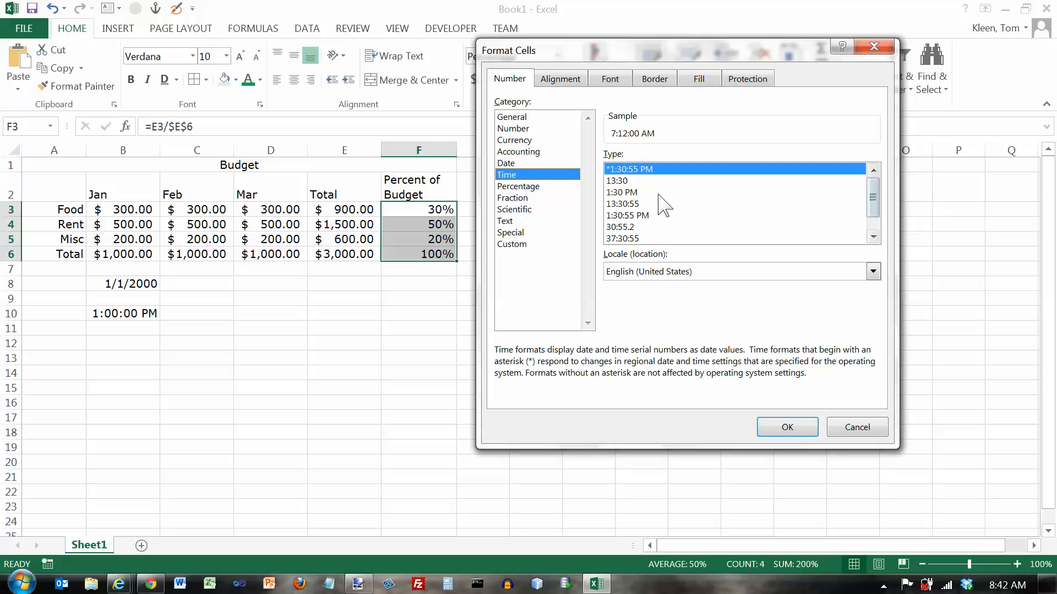
mouse_move(517, 200)
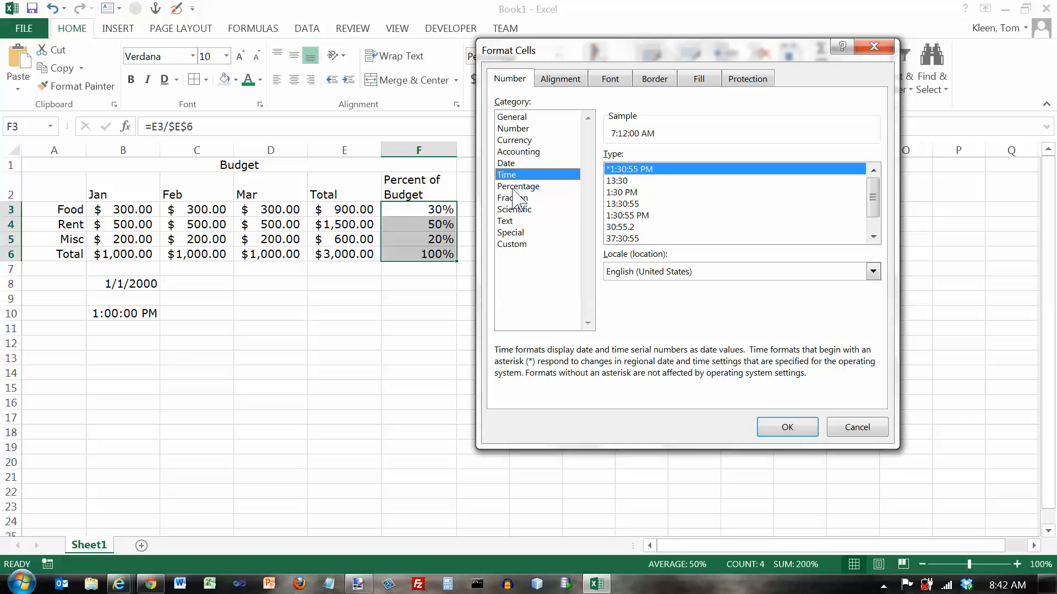
left_click(518, 186)
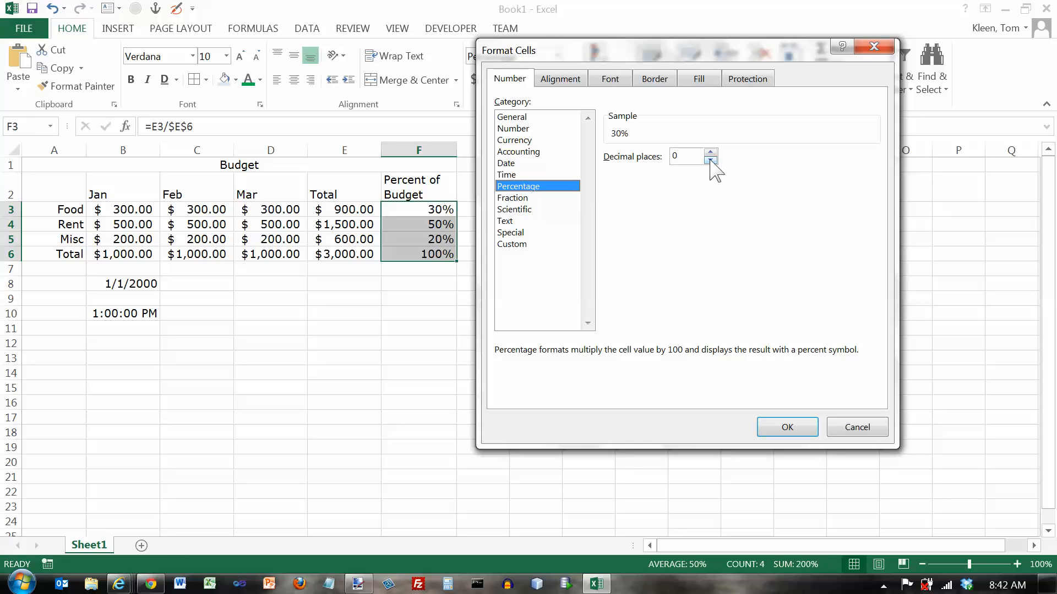
mouse_move(565, 214)
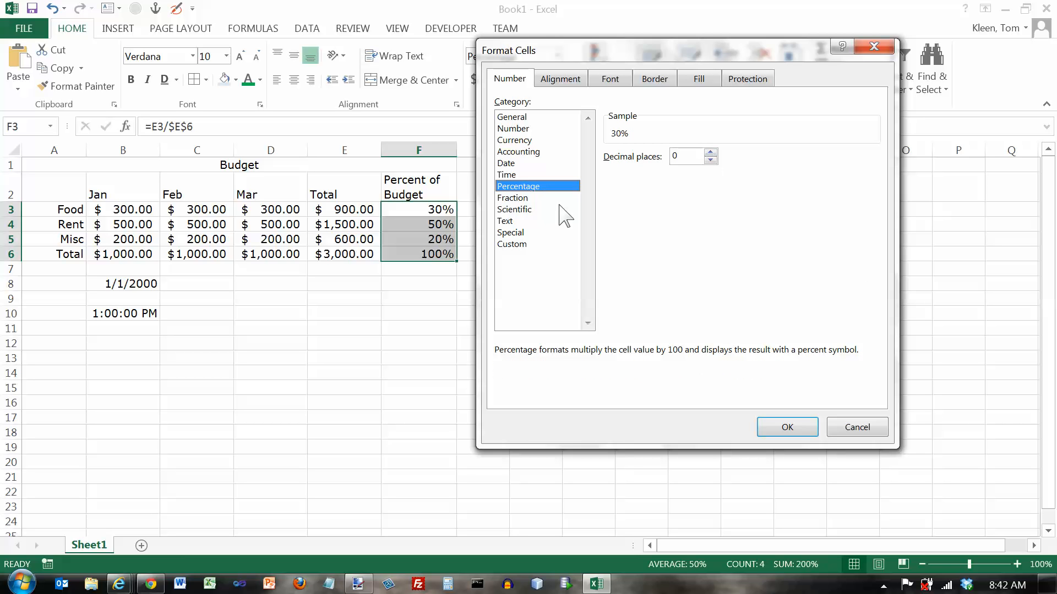
mouse_move(522, 257)
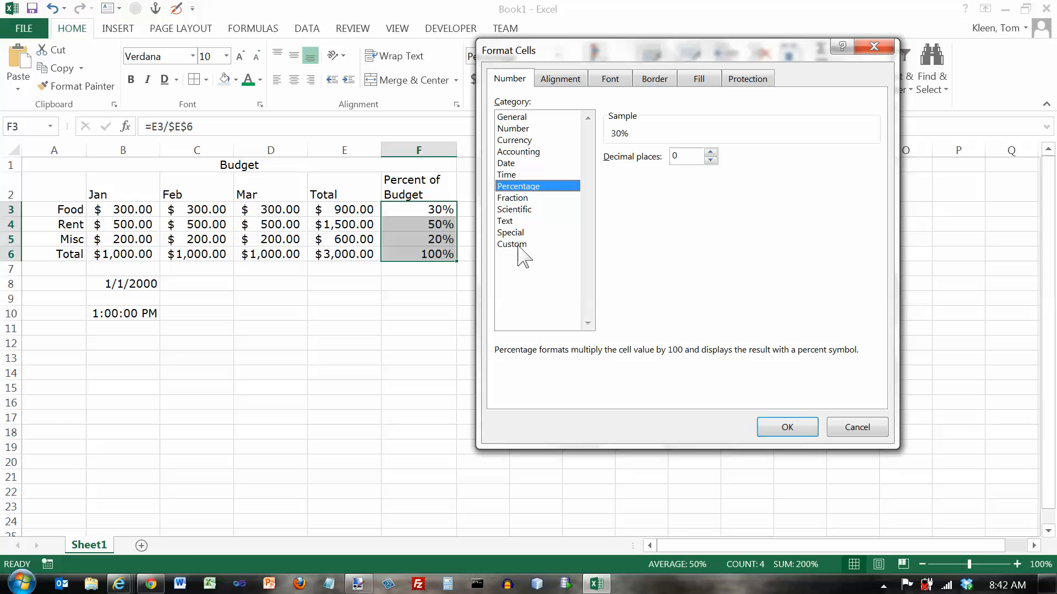
left_click(510, 233)
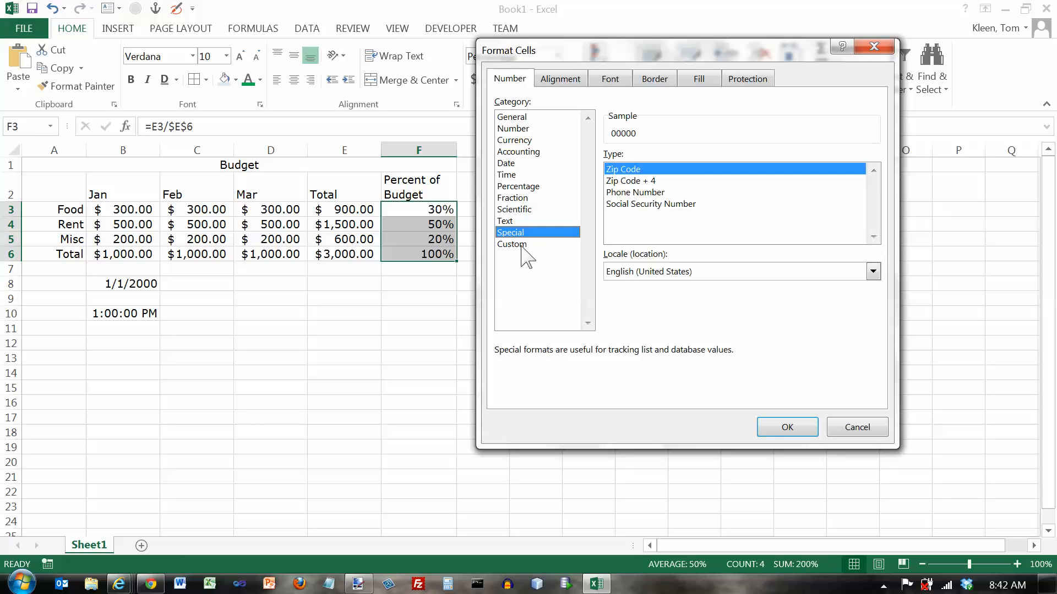
Choose the Custom 00000 zip-code format and confirm, so F3:F6 show 00000 and 00001
left_click(511, 245)
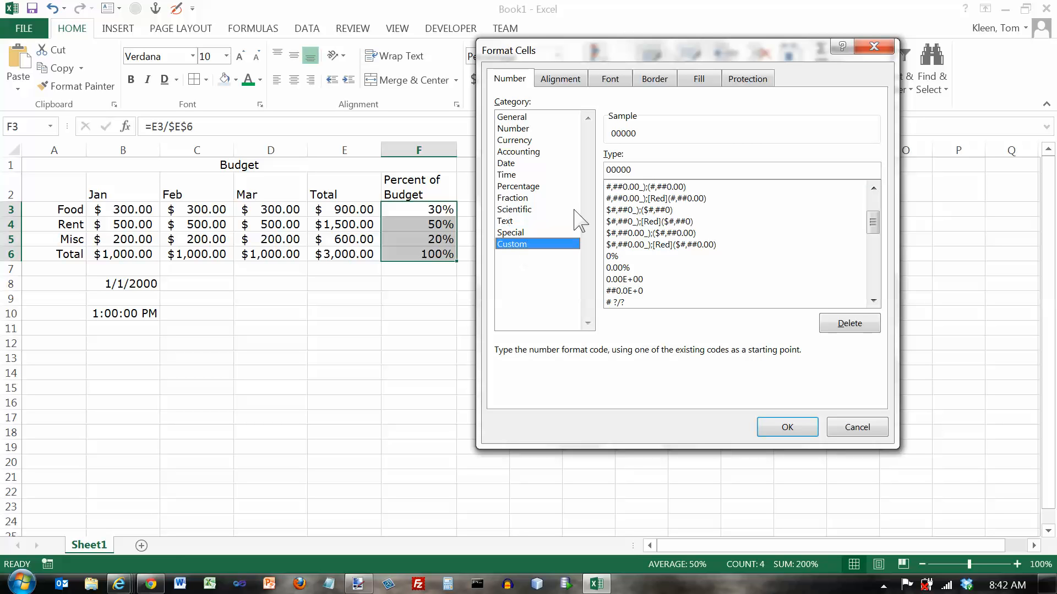
mouse_move(625, 195)
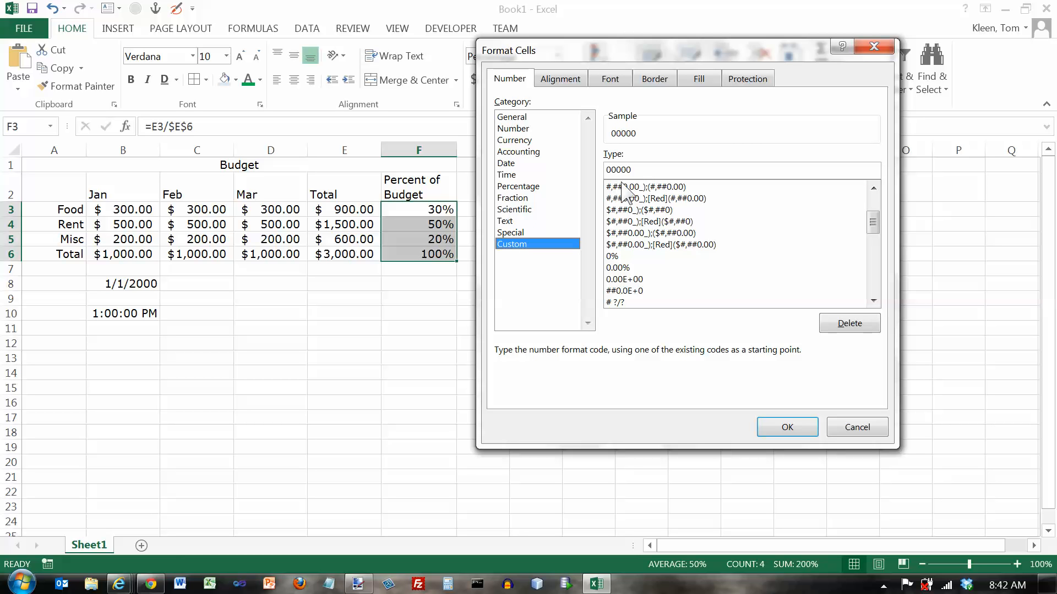
mouse_move(558, 259)
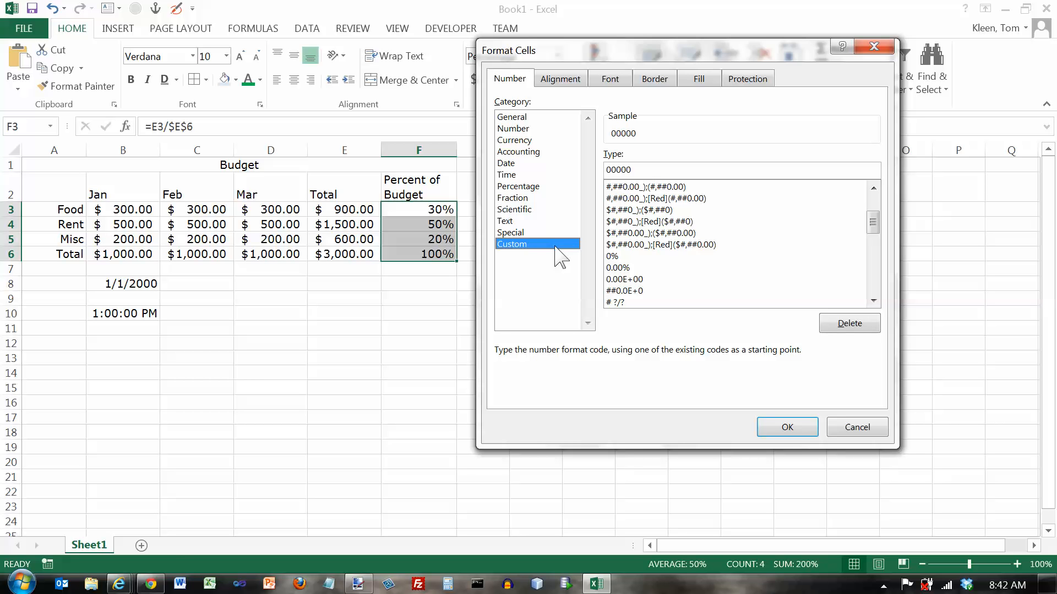
mouse_move(786, 427)
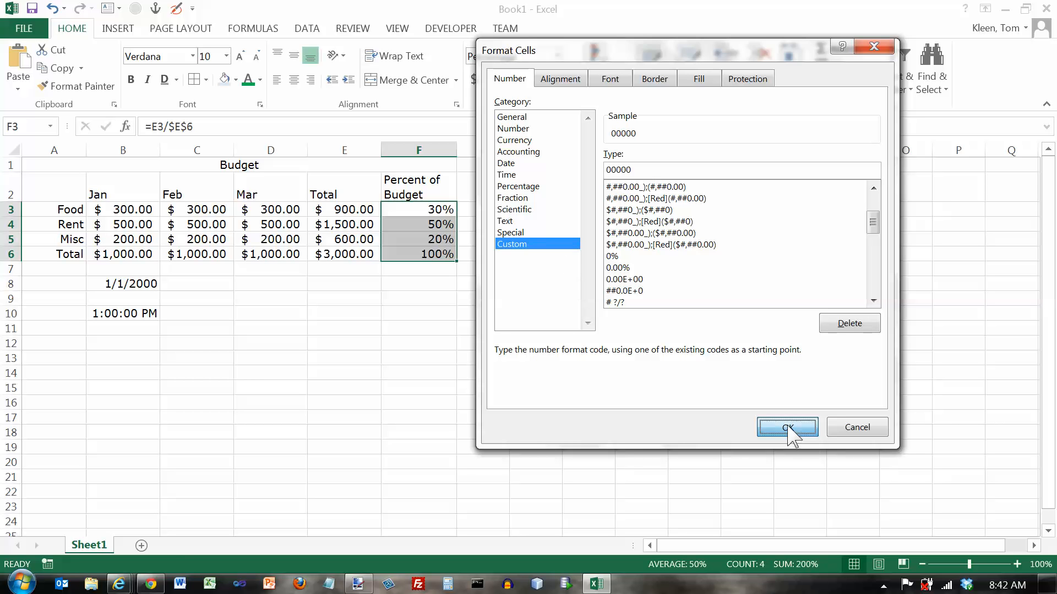
left_click(785, 427)
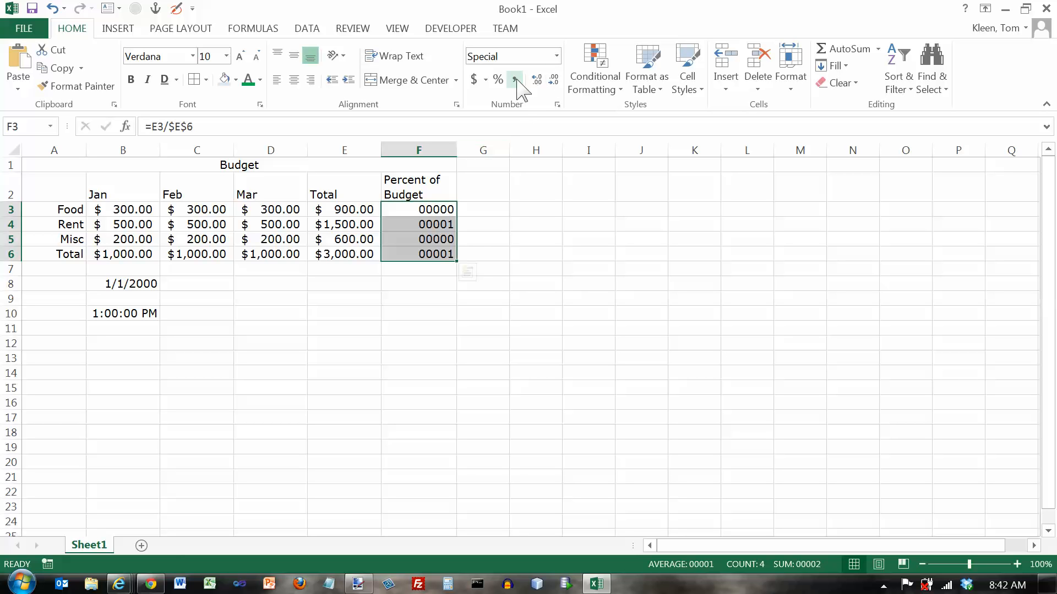
Reformat column F as Percent Style so the values read 30%, 50%, 20%, 100%
left_click(497, 79)
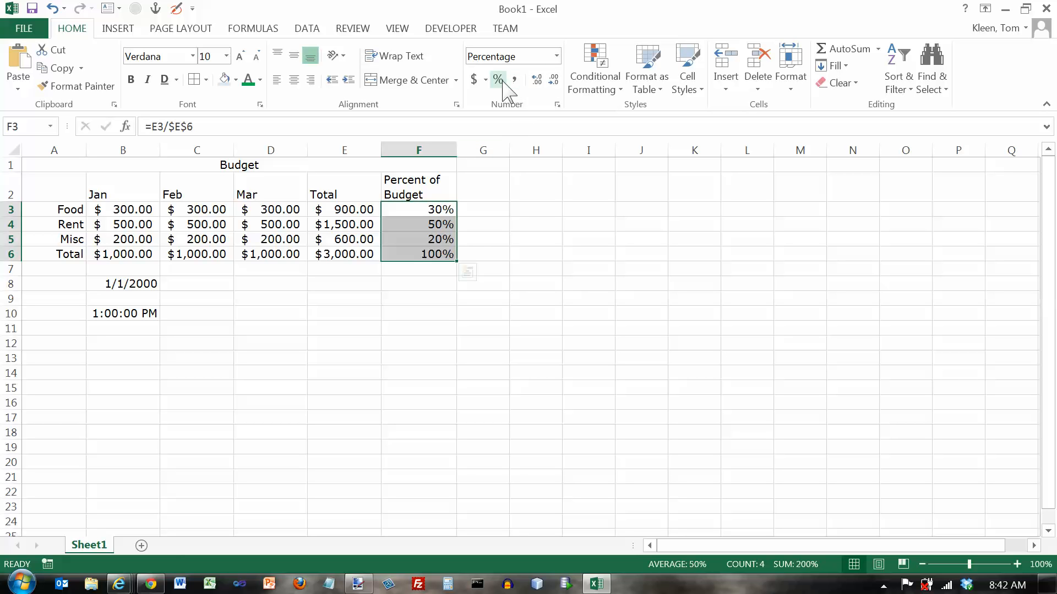
mouse_move(504, 110)
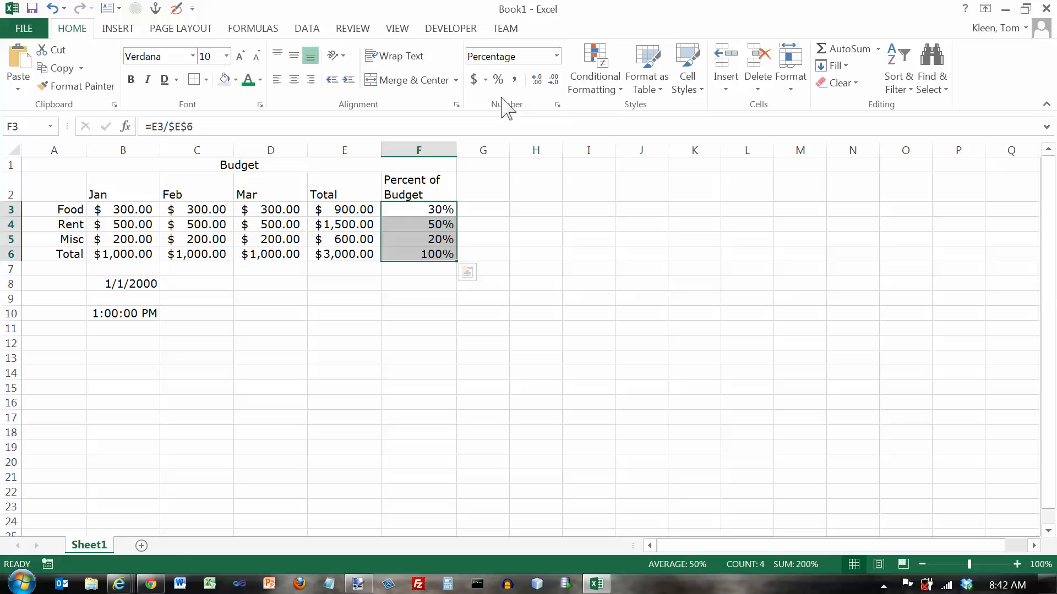
mouse_move(535, 117)
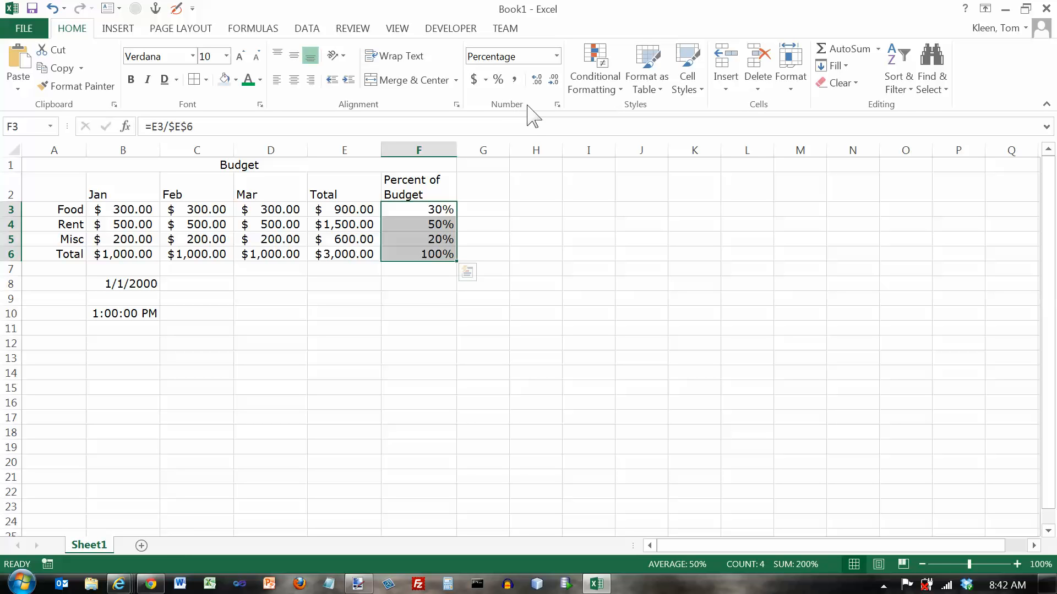